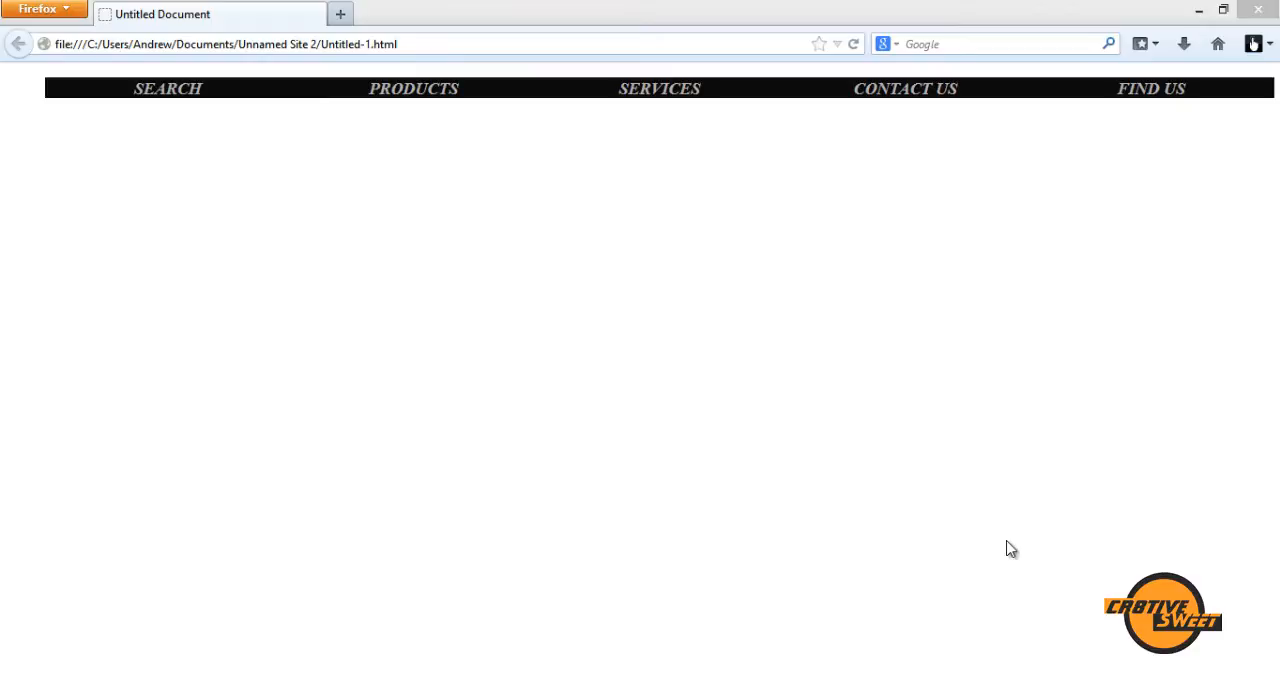
mouse_move(438, 258)
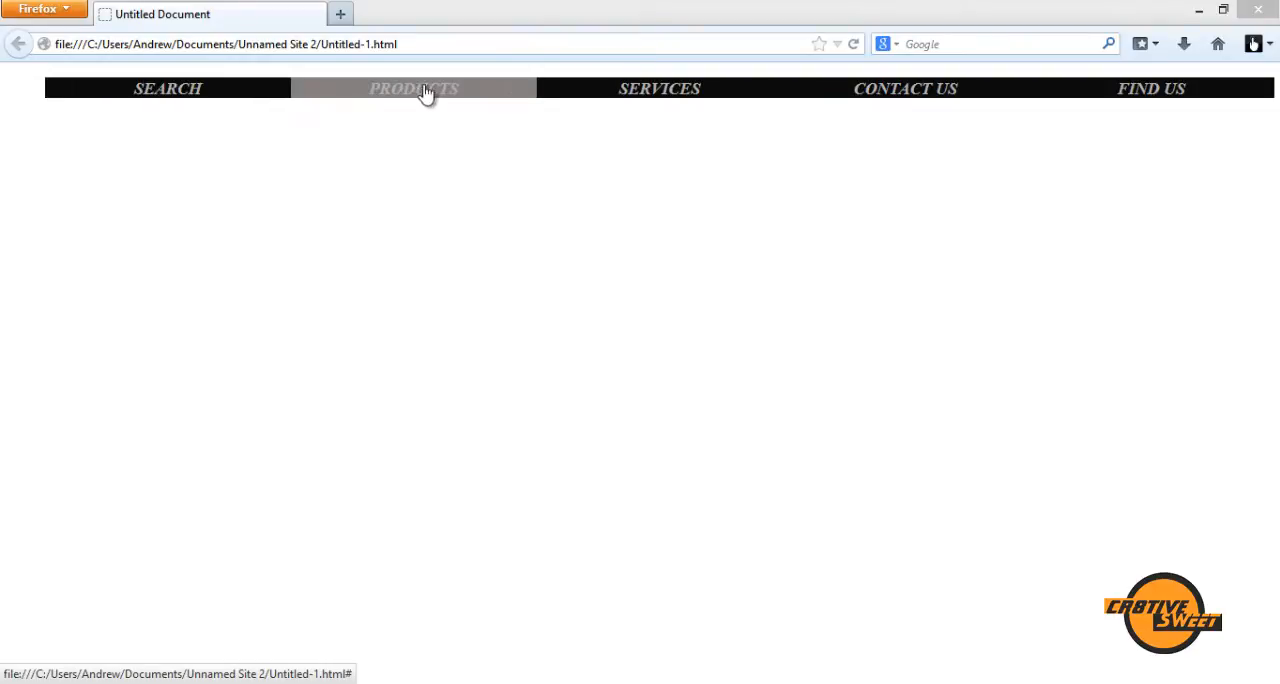
mouse_move(265, 128)
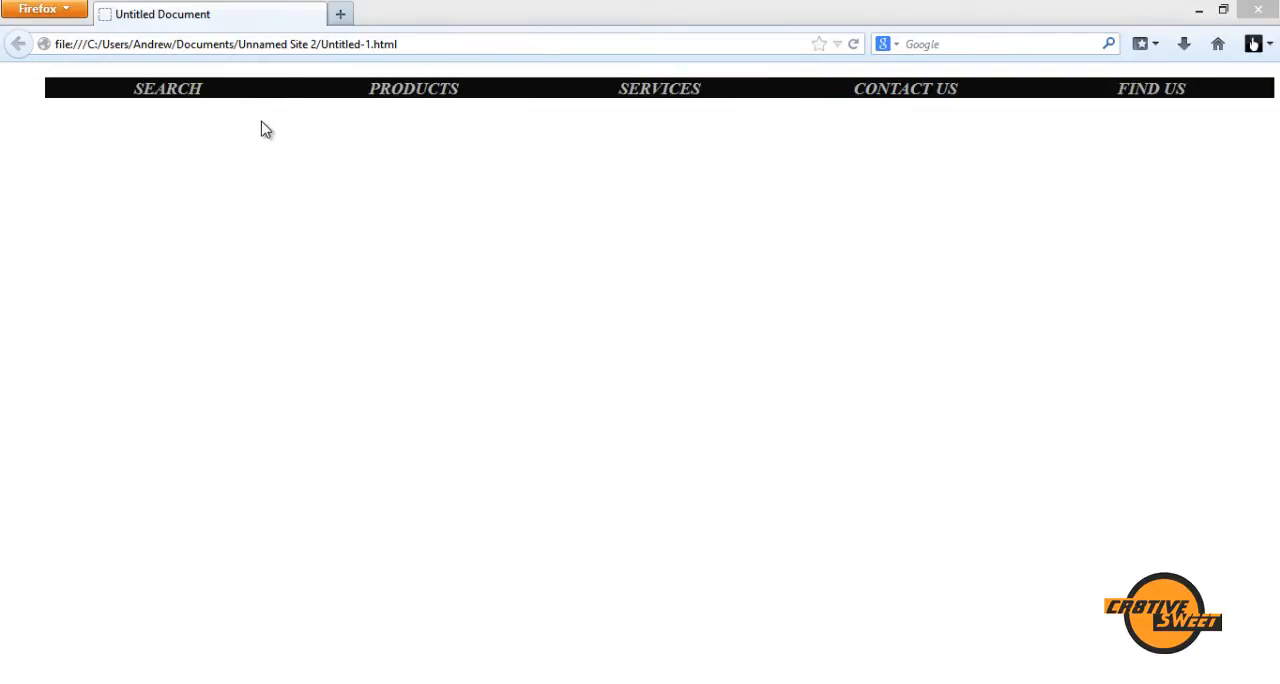
mouse_move(588, 357)
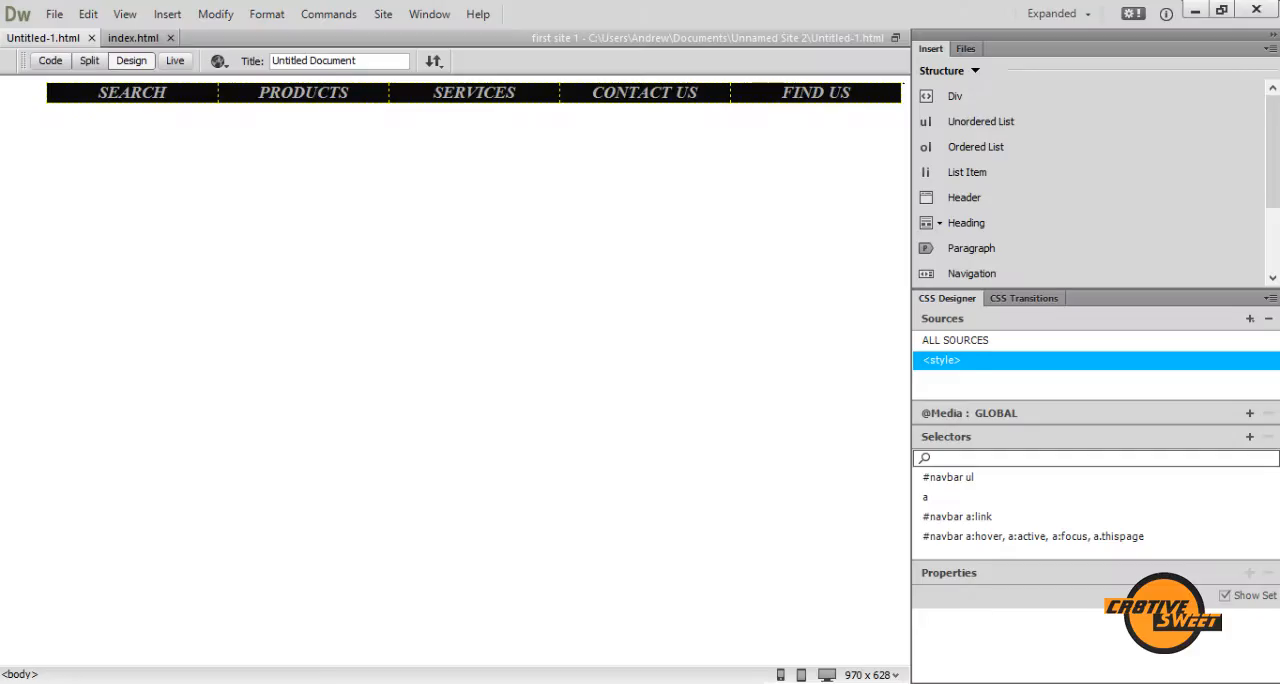
Create a new blank HTML page, Untitled-5, from the File > New dialog.
click(132, 92)
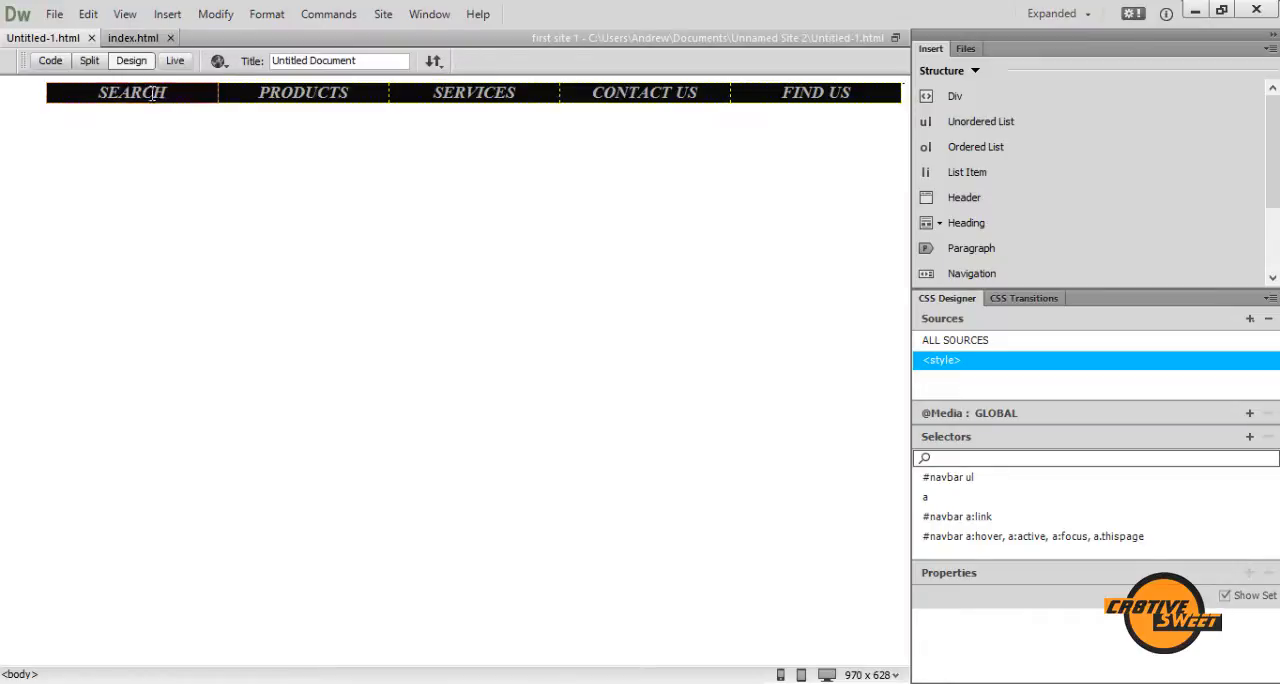
click(54, 14)
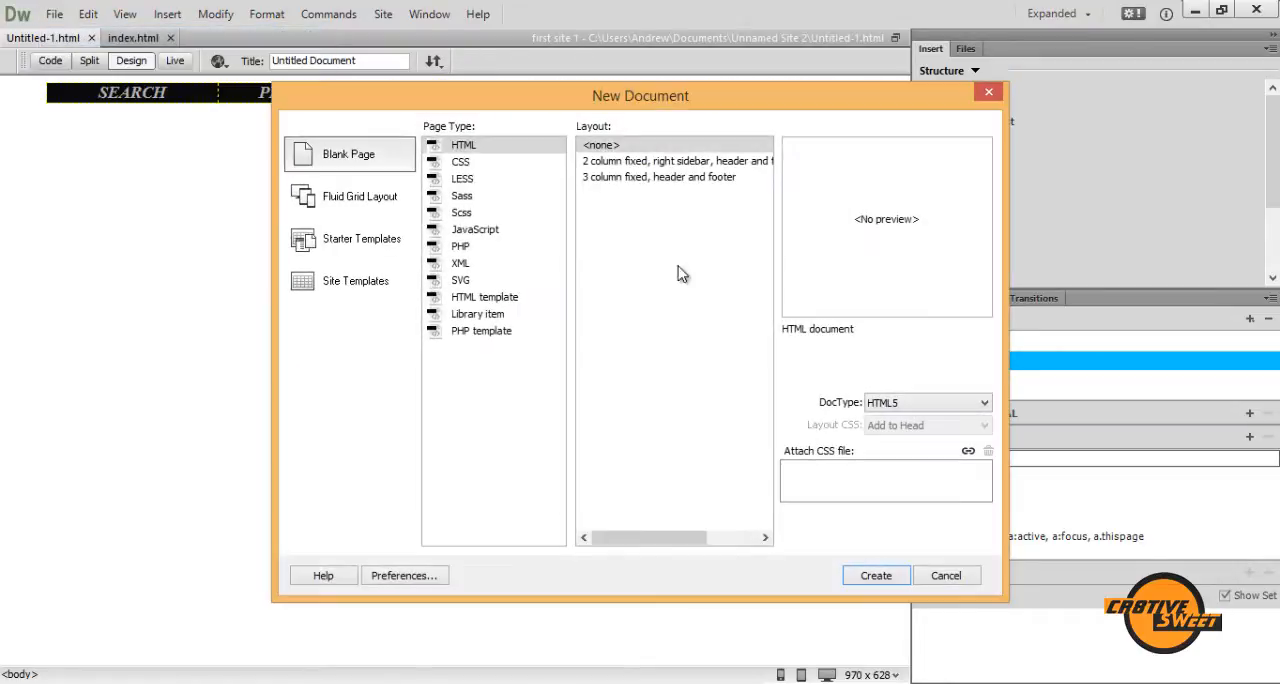
click(874, 575)
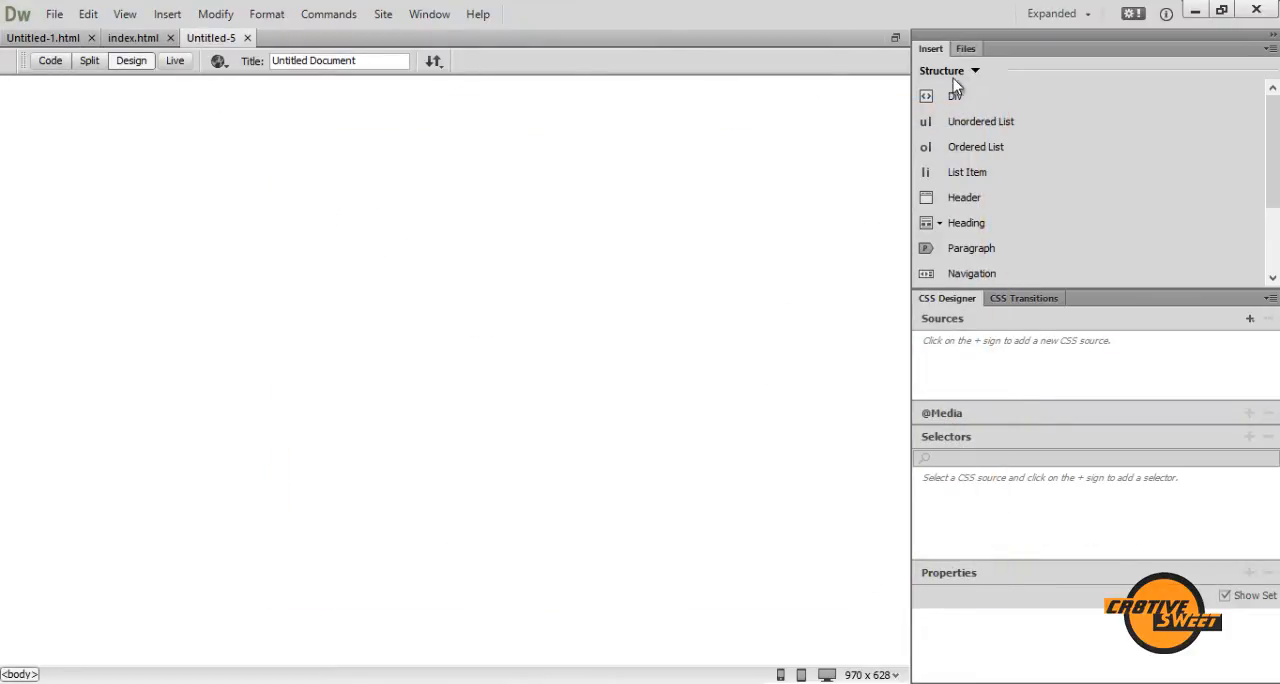
Insert a div with the ID 'Navbar' and clear its placeholder text.
click(954, 96)
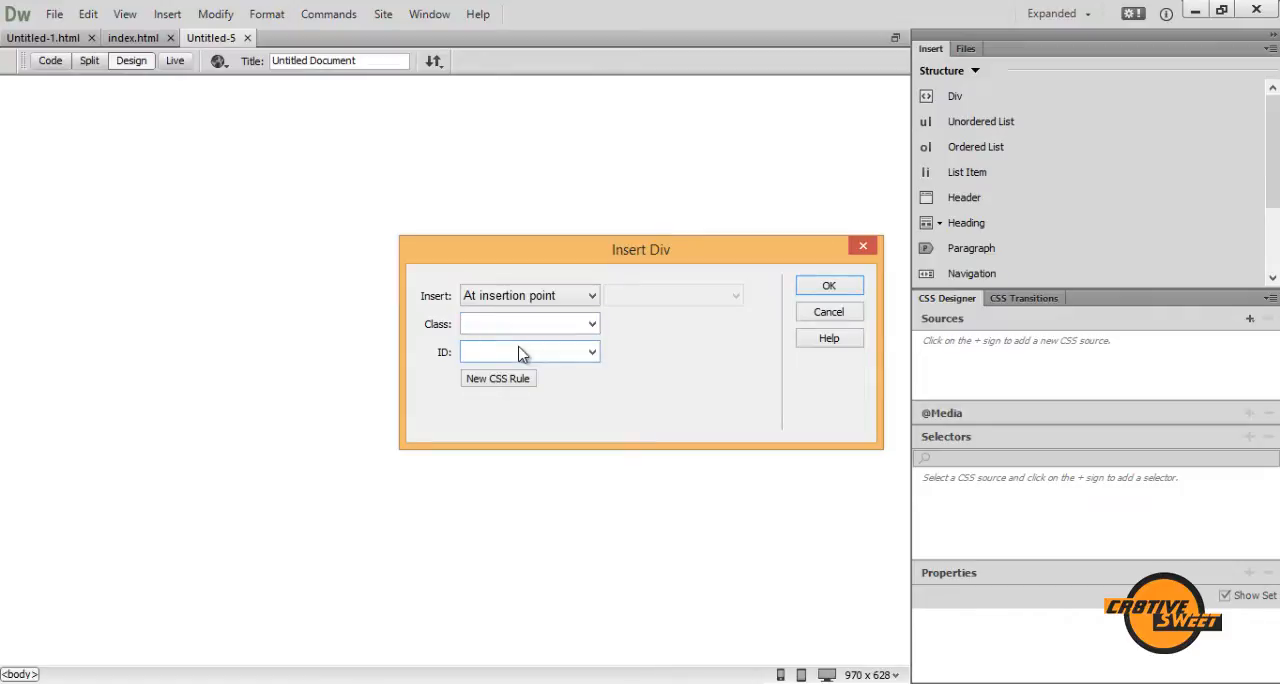
text(N)
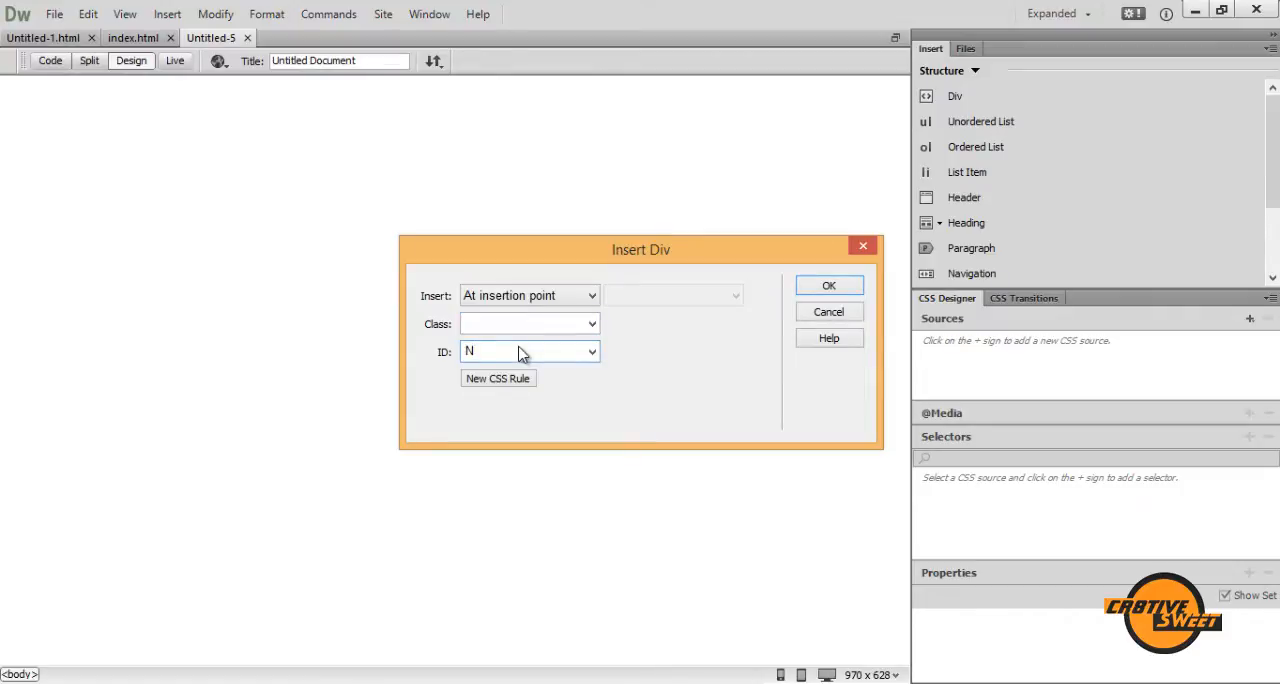
text(avbar)
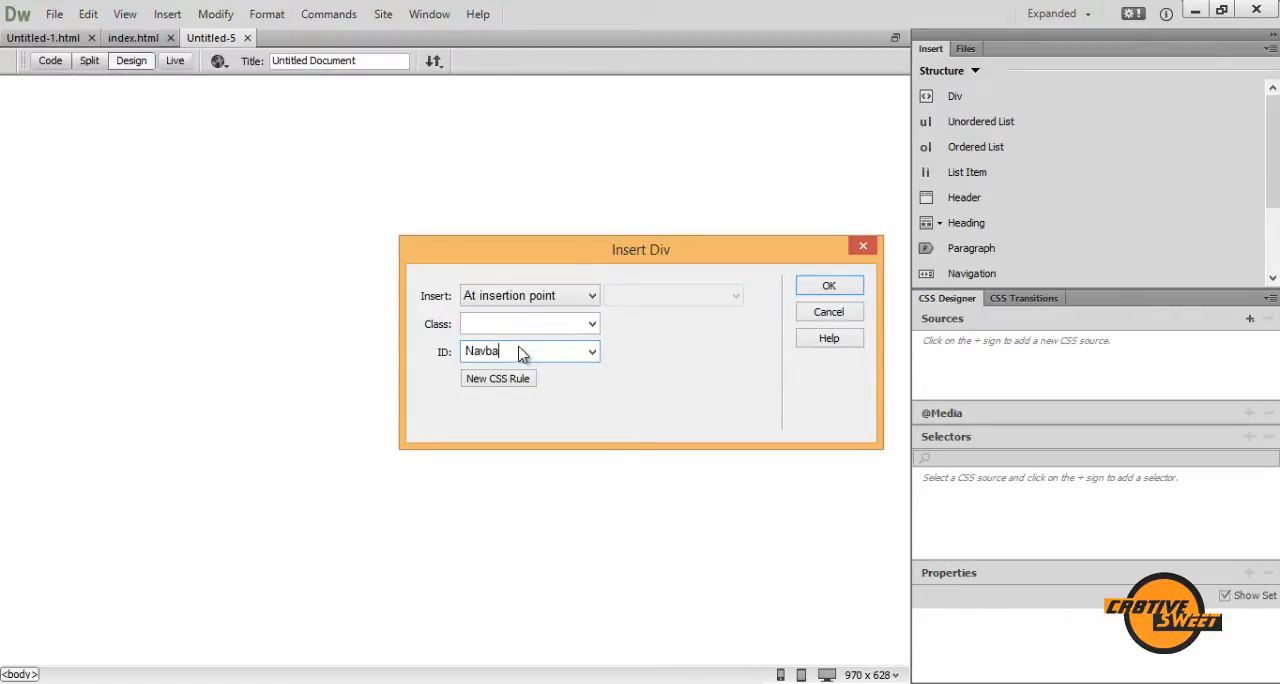
click(829, 285)
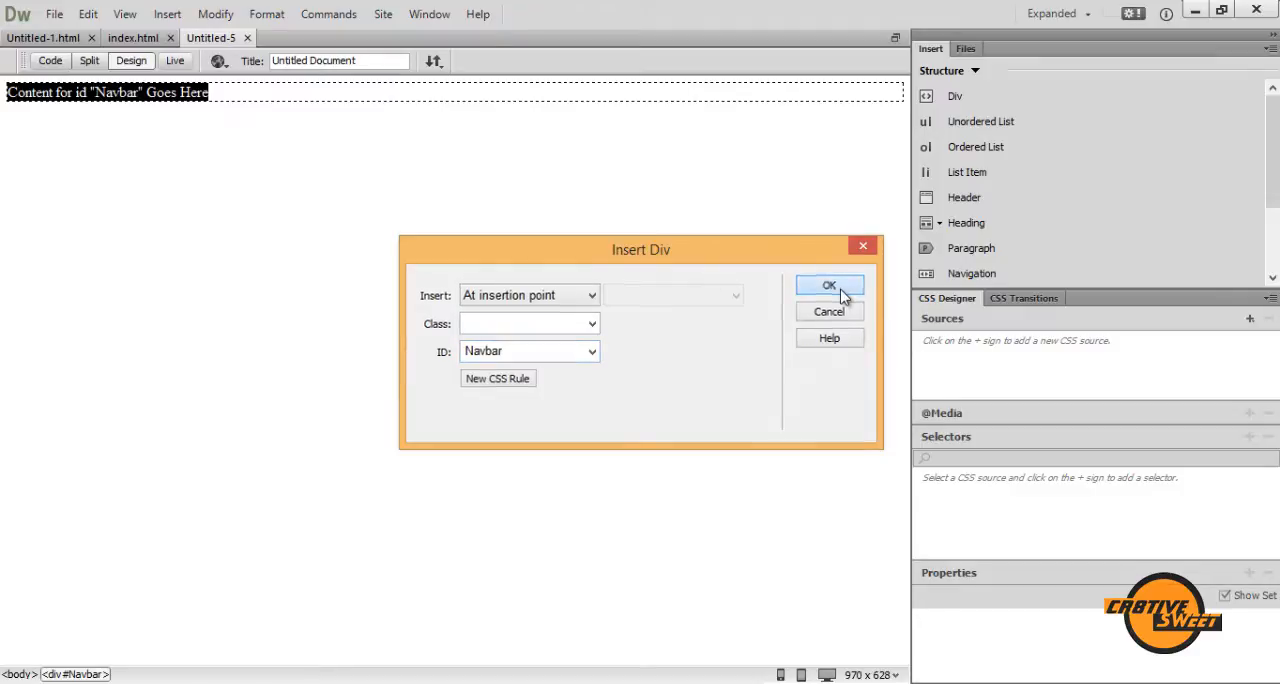
click(829, 285)
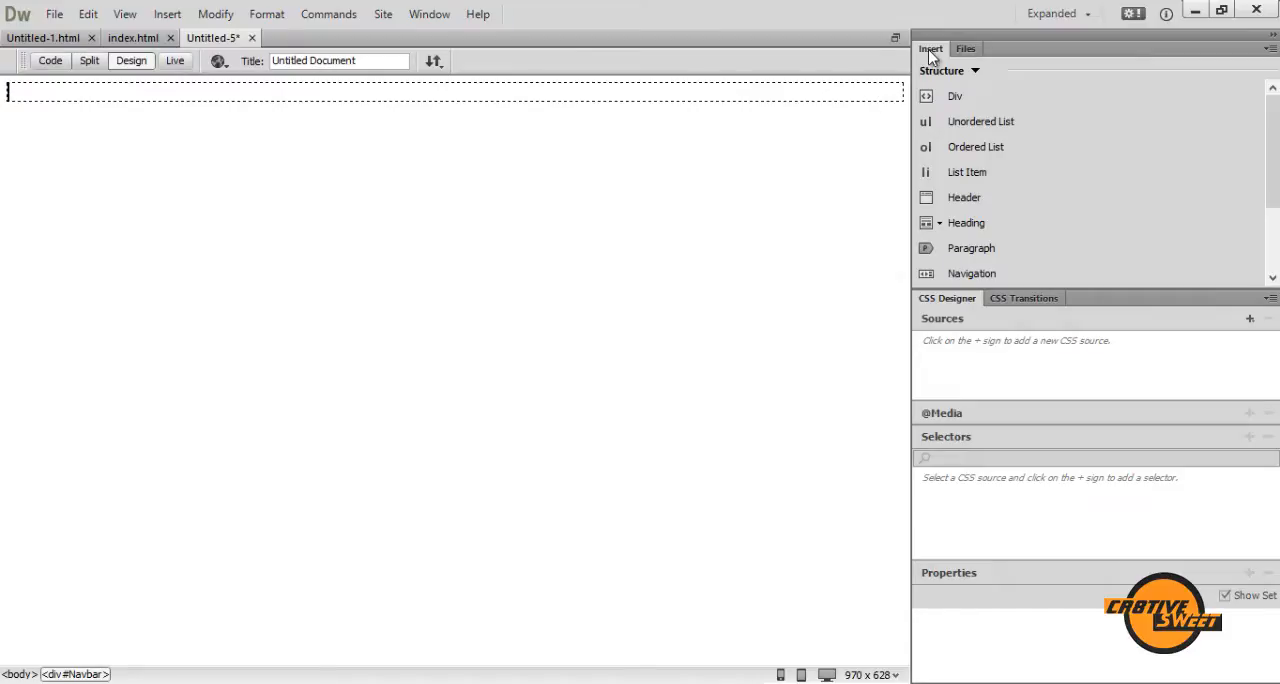
mouse_move(980, 121)
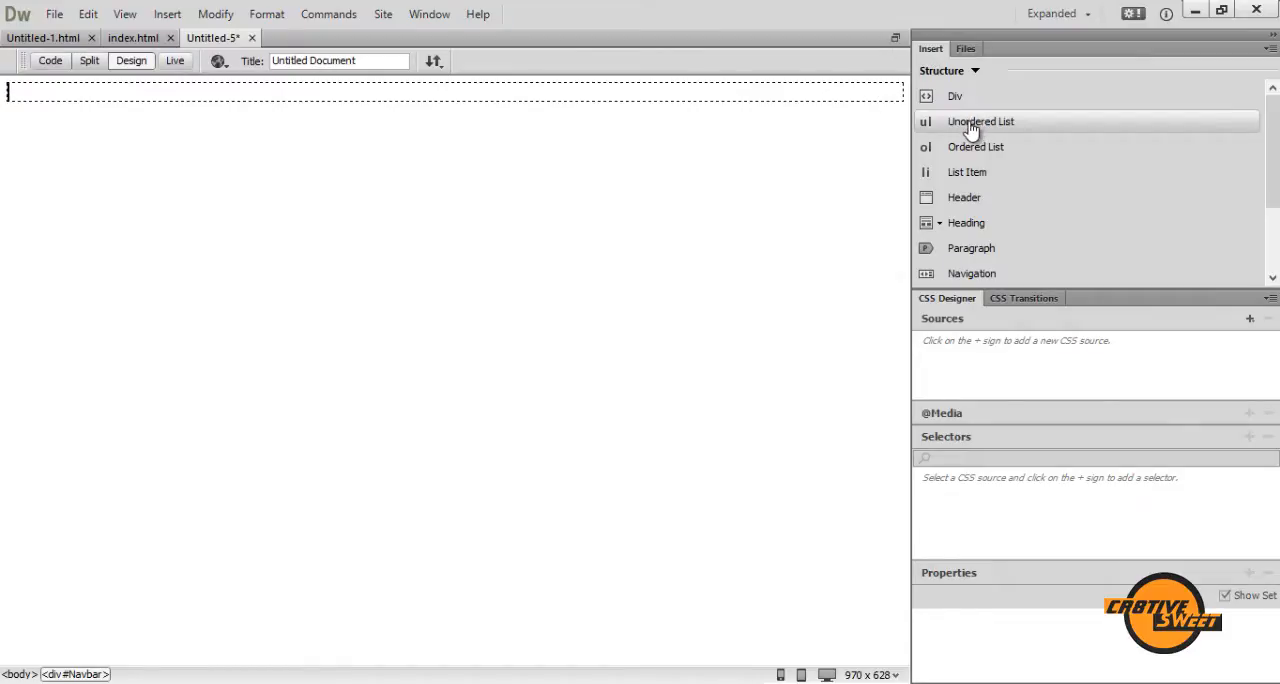
Add an unordered list with items Search, Products, Services, Case study, Contact Us.
click(981, 121)
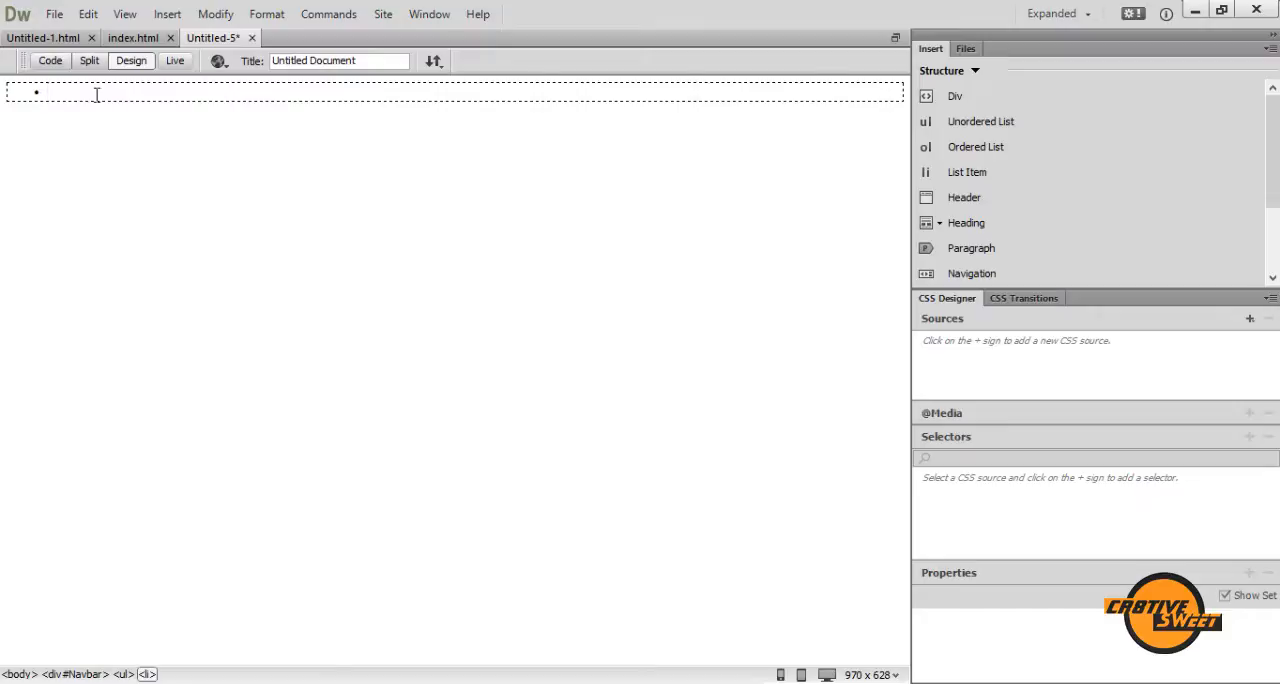
text(Search)
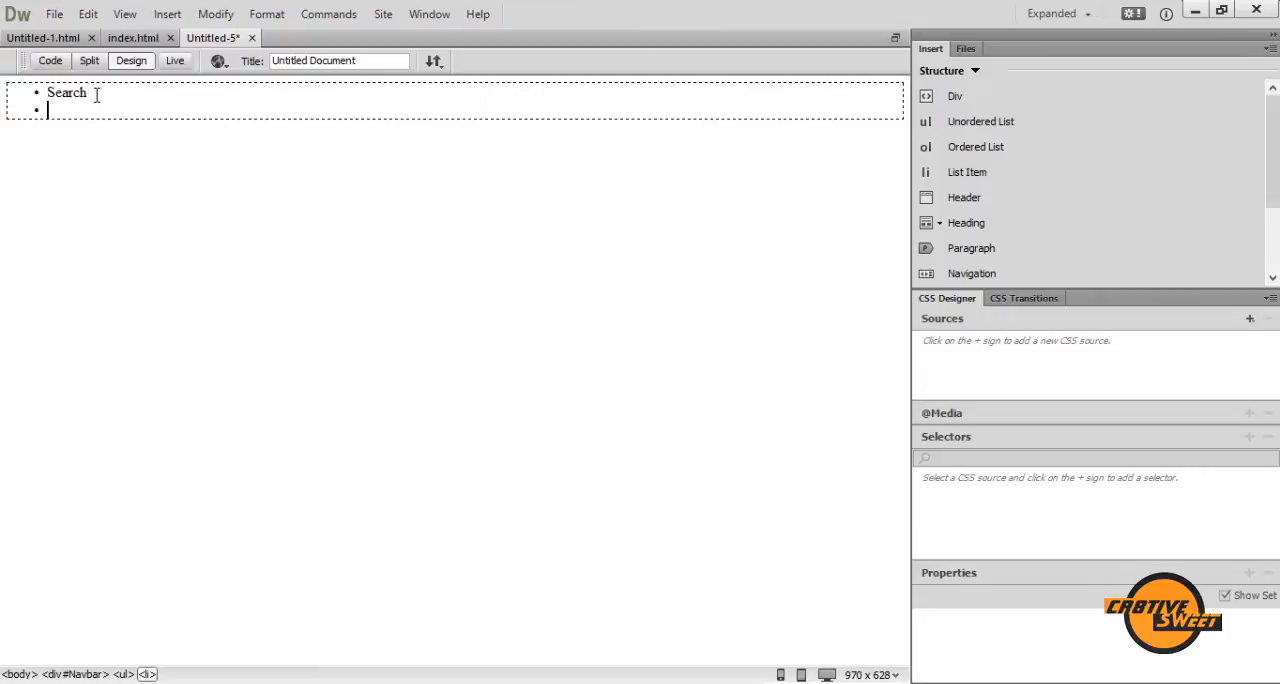
text(Produc)
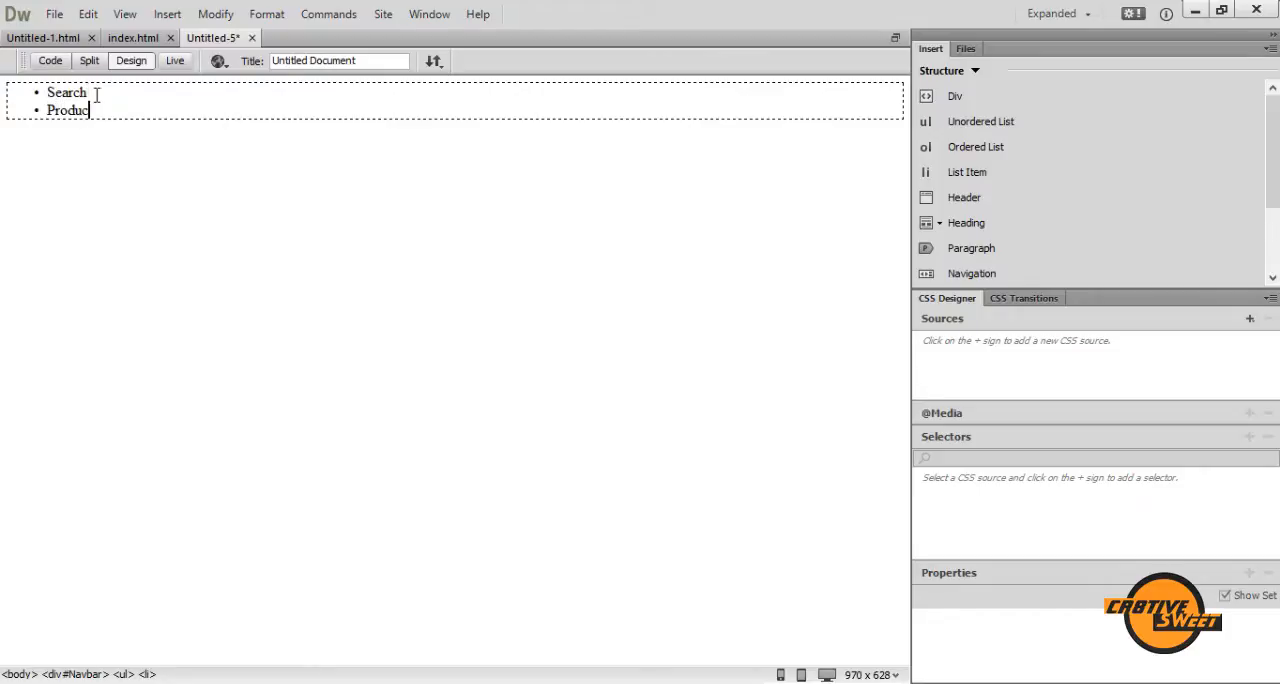
text(Services)
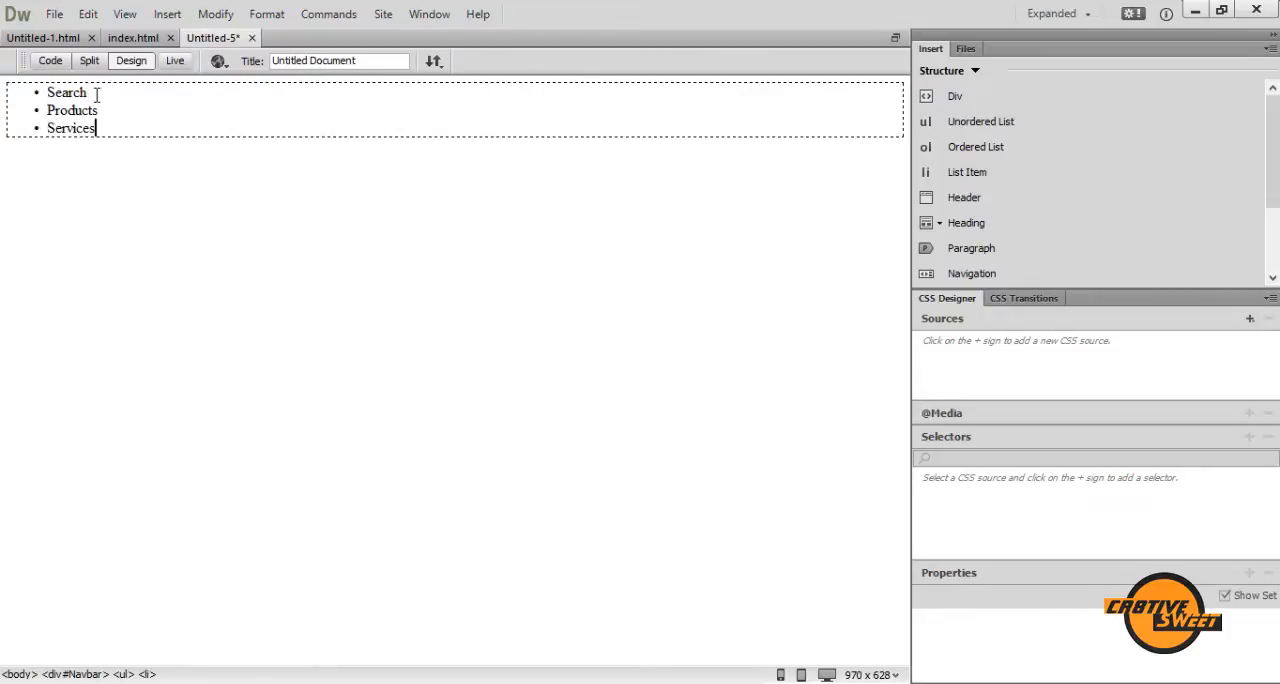
text(Case study)
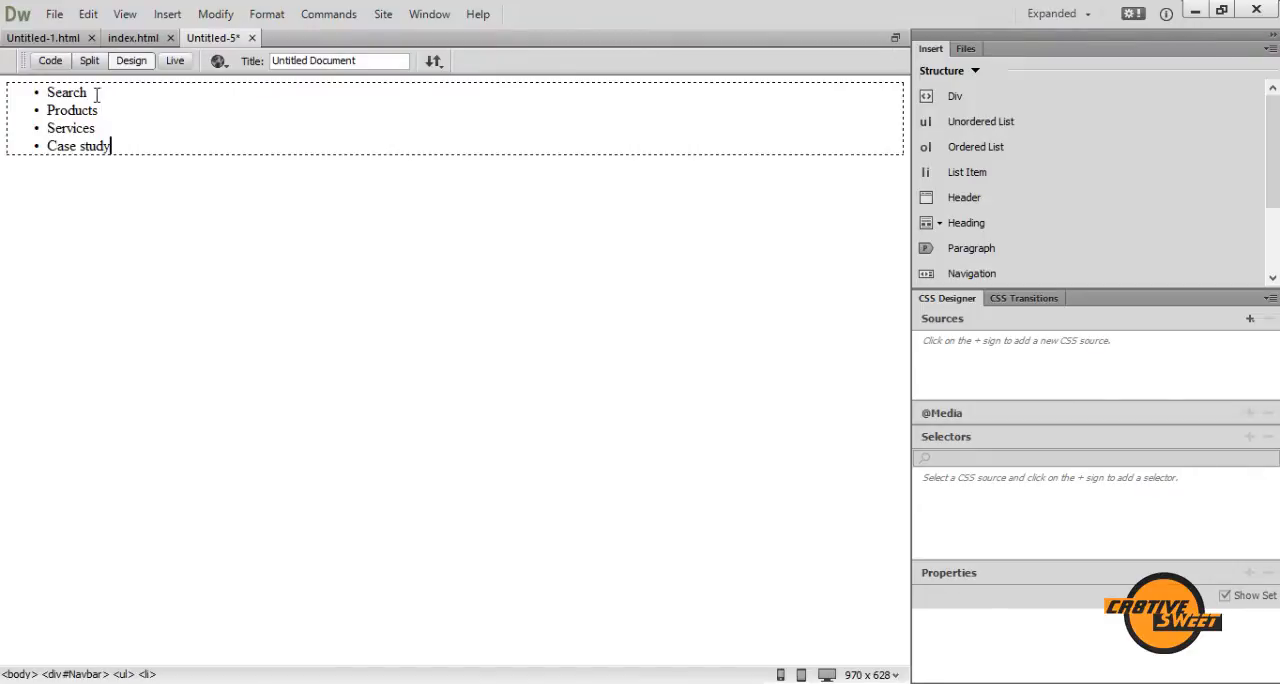
text(COn)
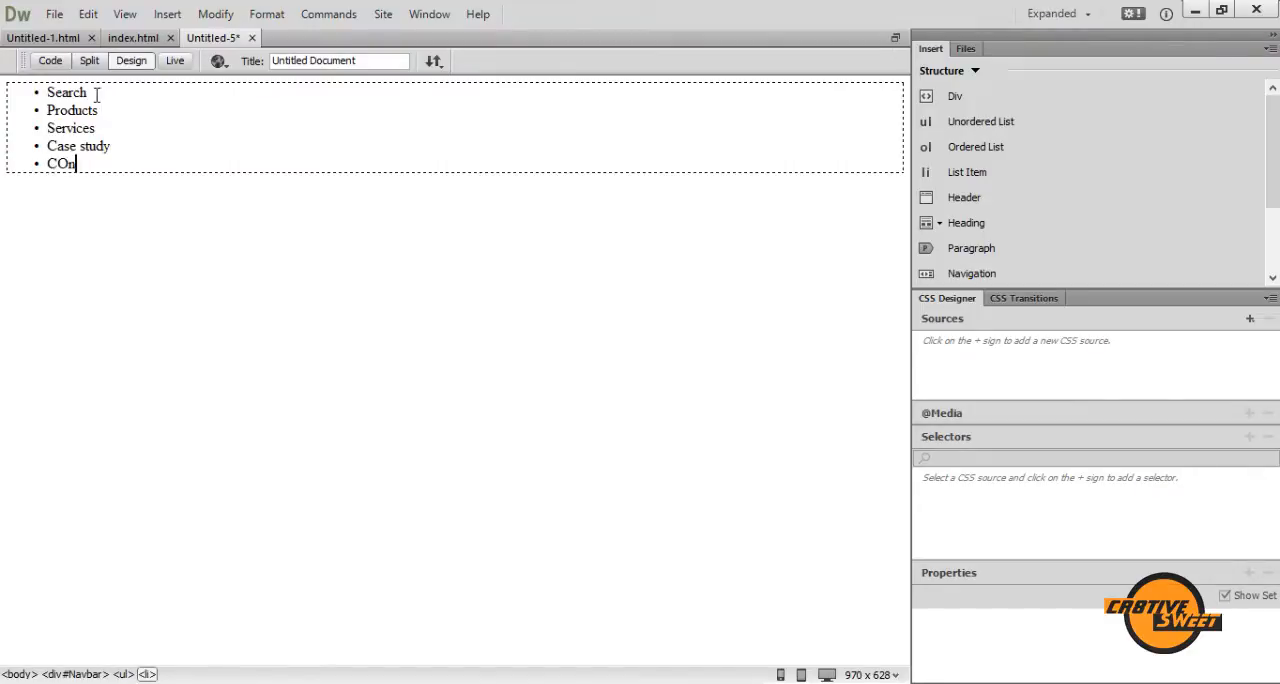
text(a)
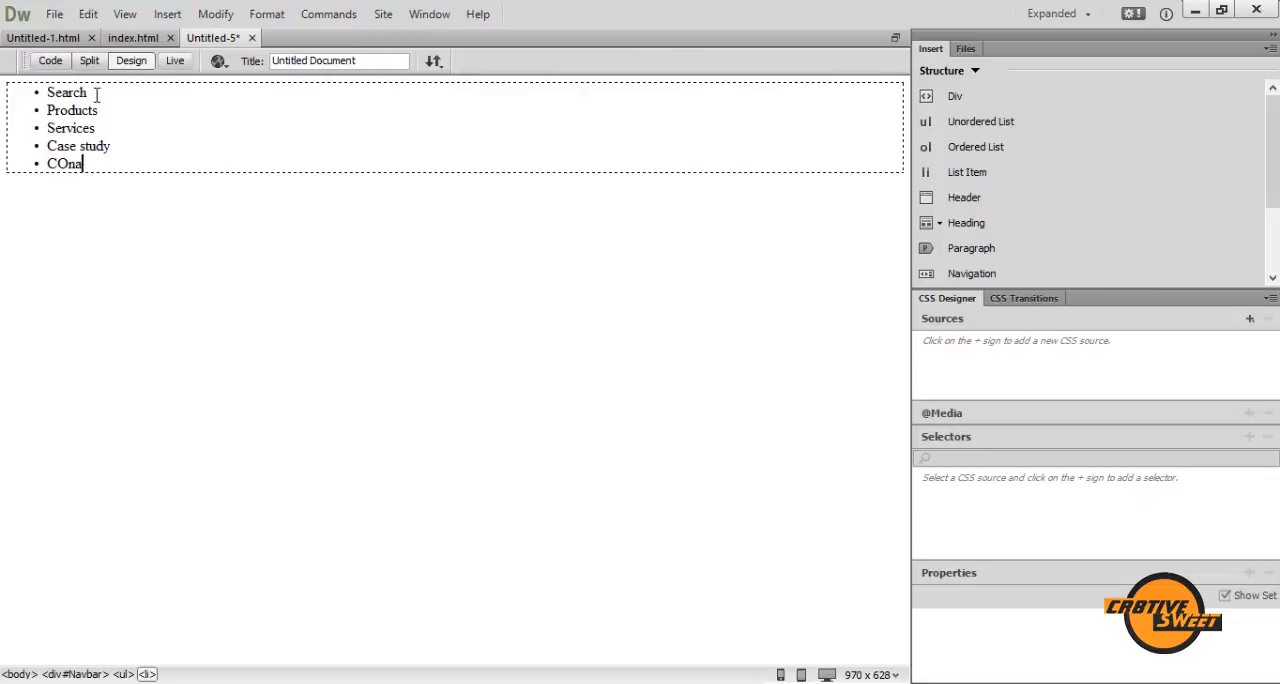
text(Contact Us)
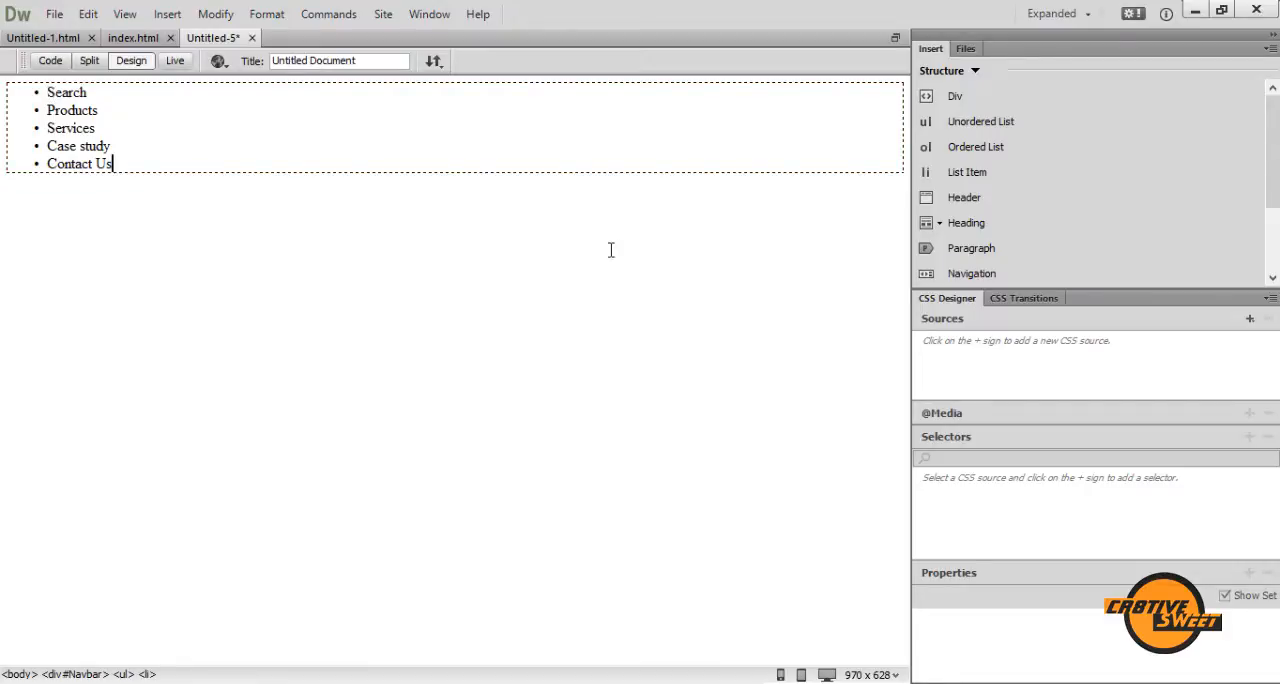
mouse_move(574, 238)
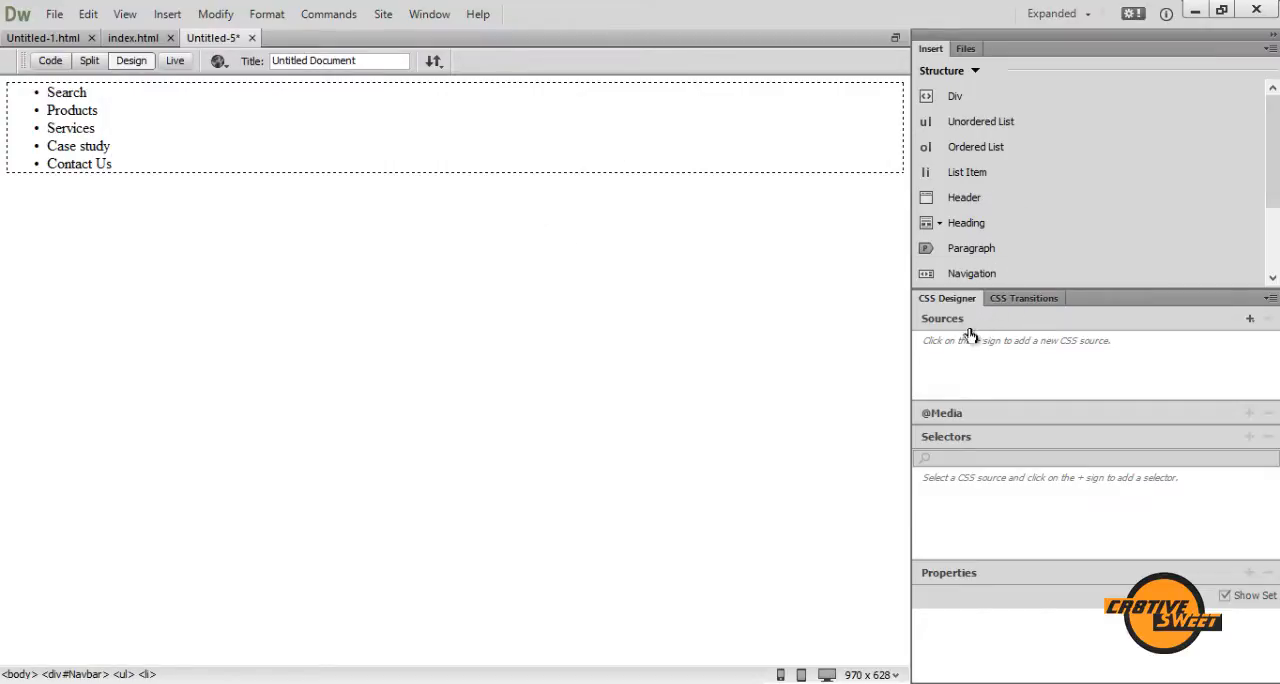
mouse_move(1250, 318)
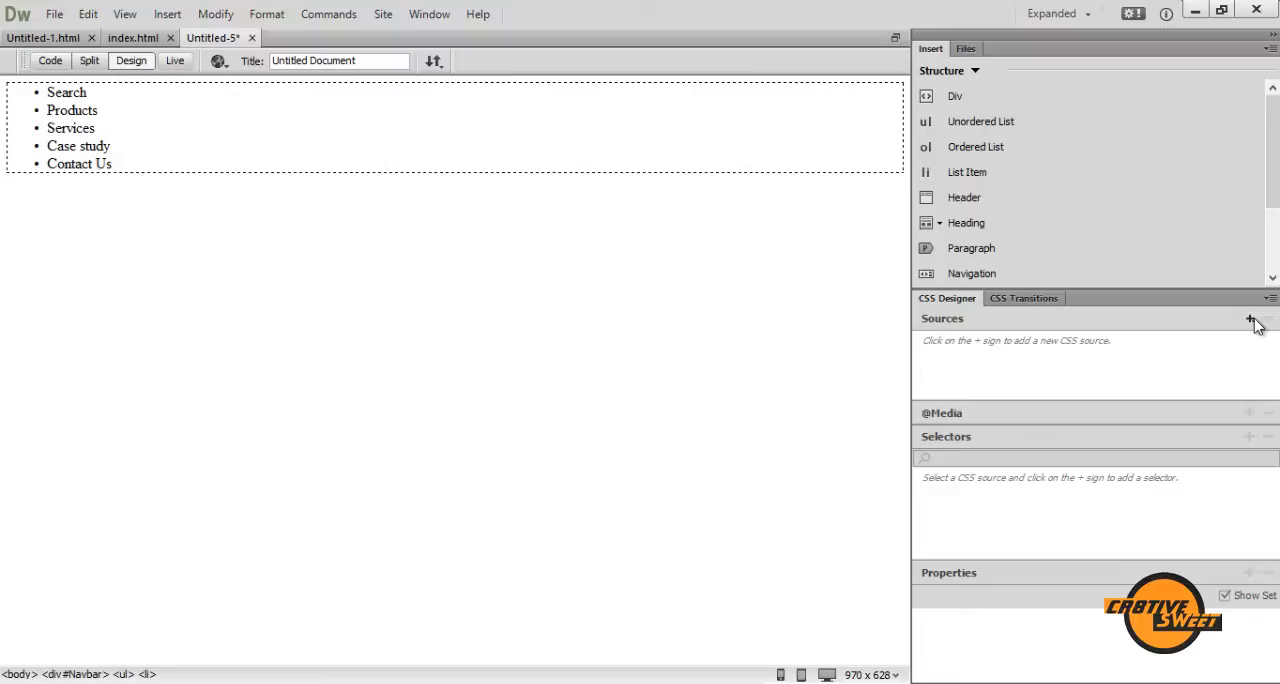
mouse_move(1252, 321)
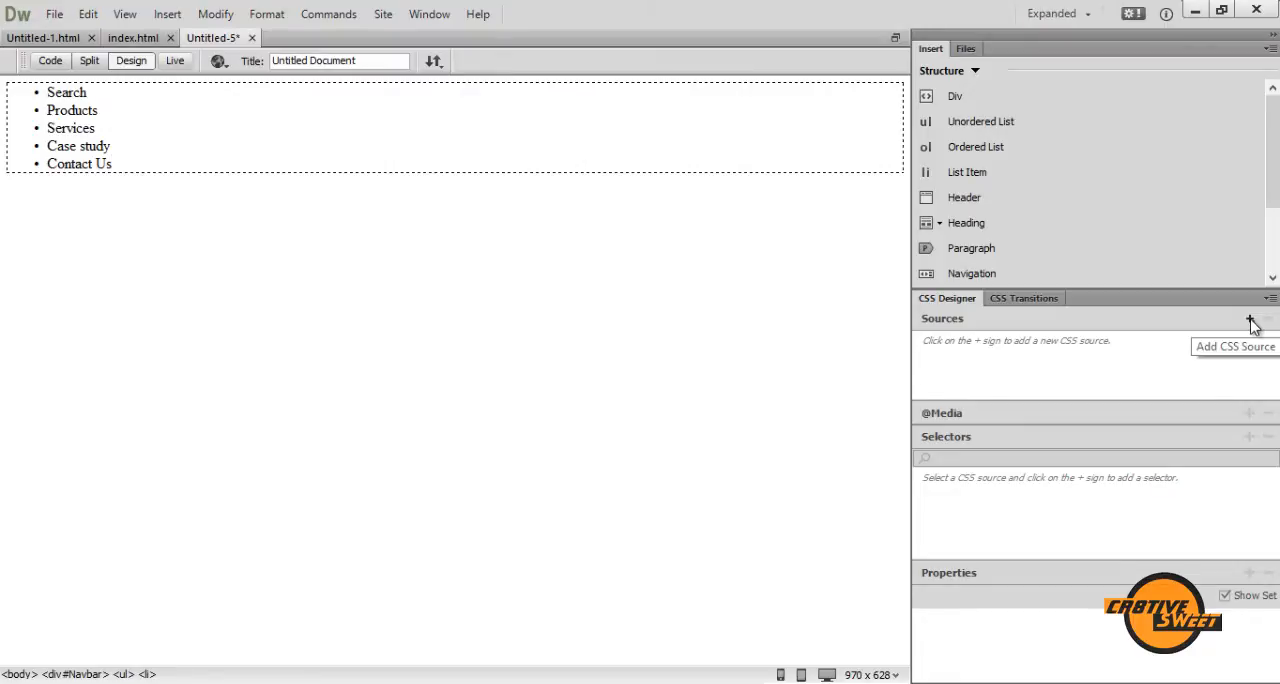
Add a CSS source to Untitled-5 using the Define in Page option.
click(112, 164)
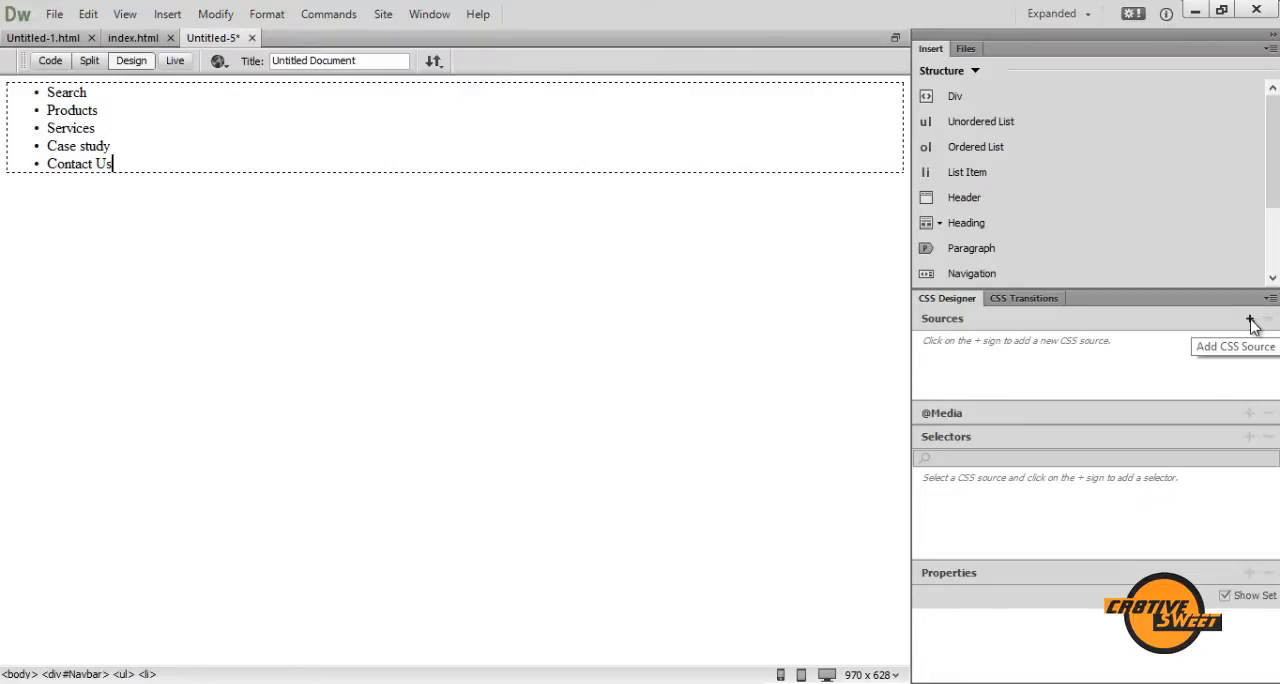
click(1250, 319)
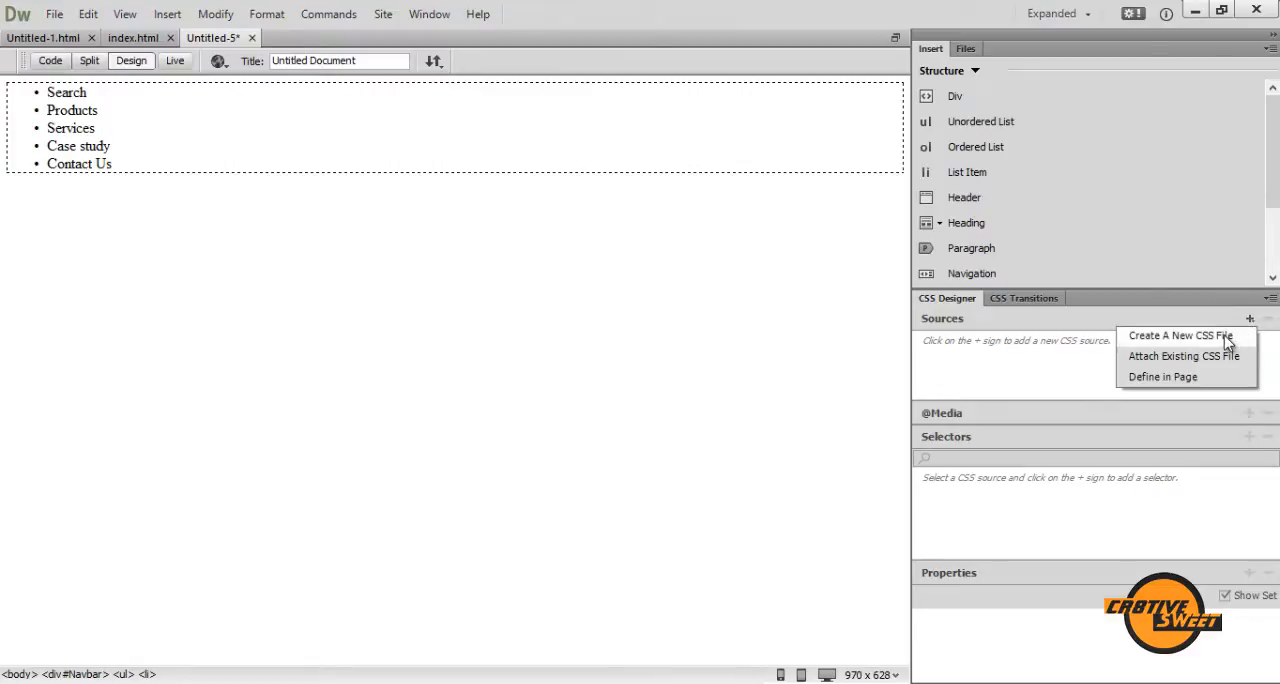
mouse_move(1188, 376)
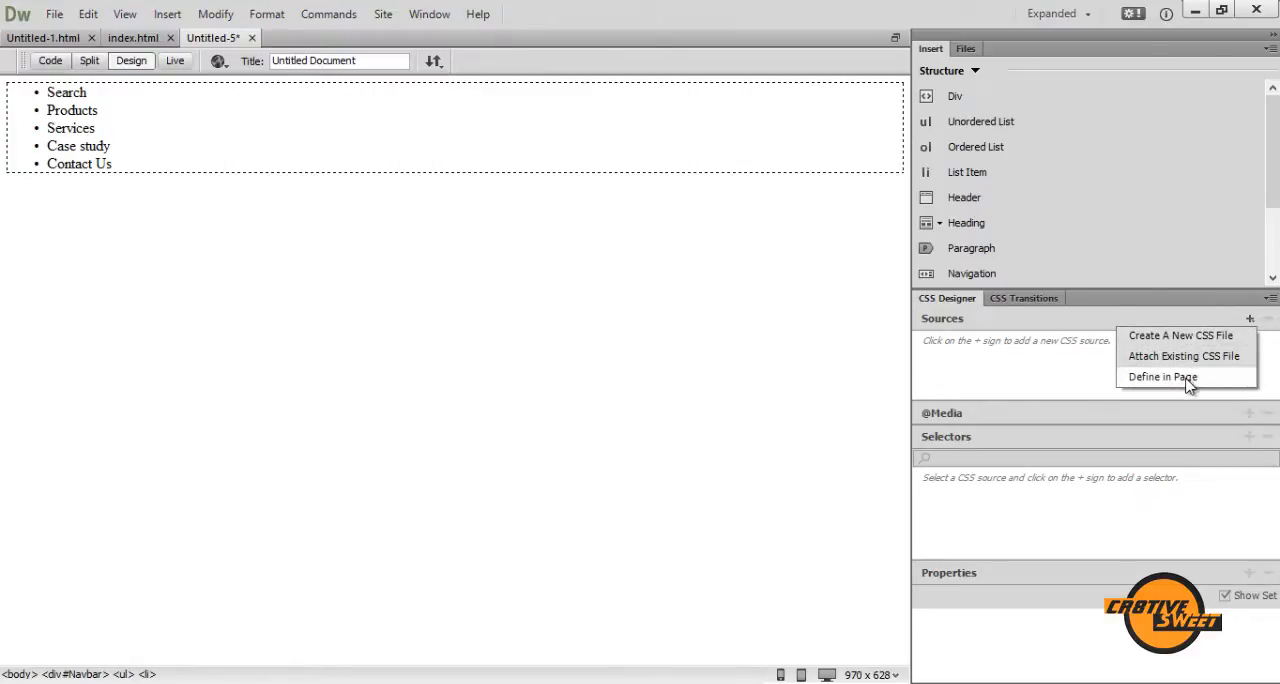
click(1162, 377)
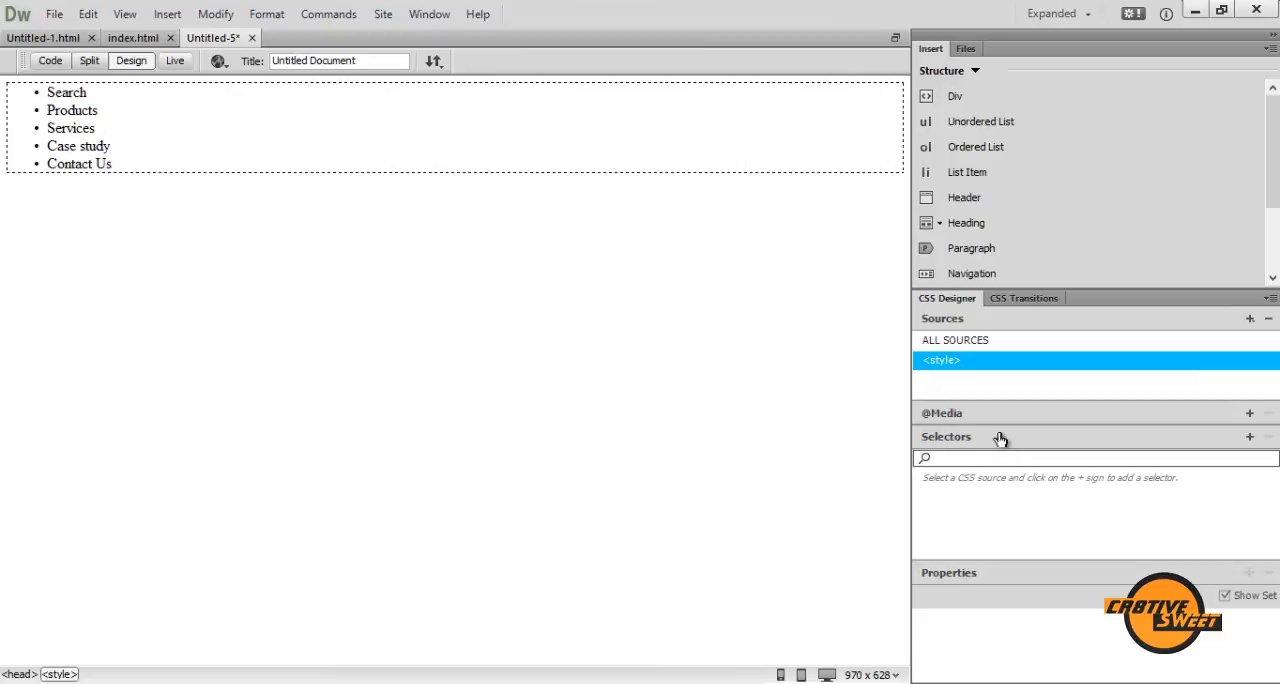
mouse_move(997, 445)
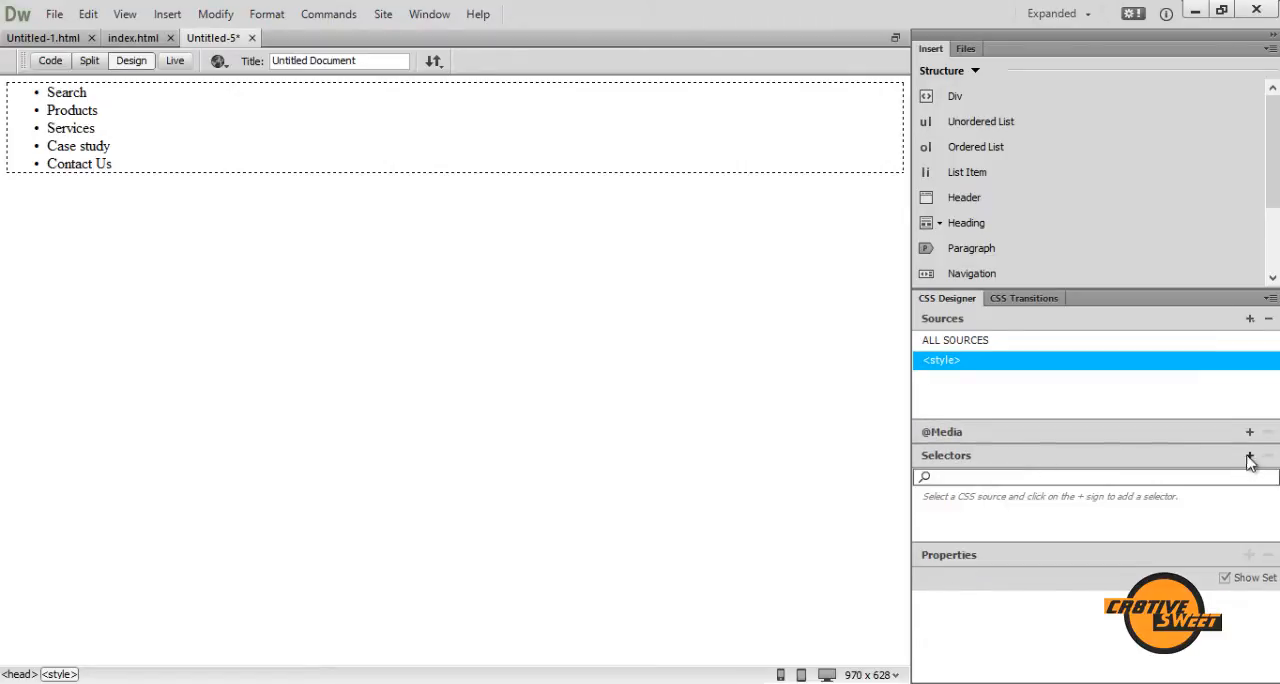
mouse_move(1250, 458)
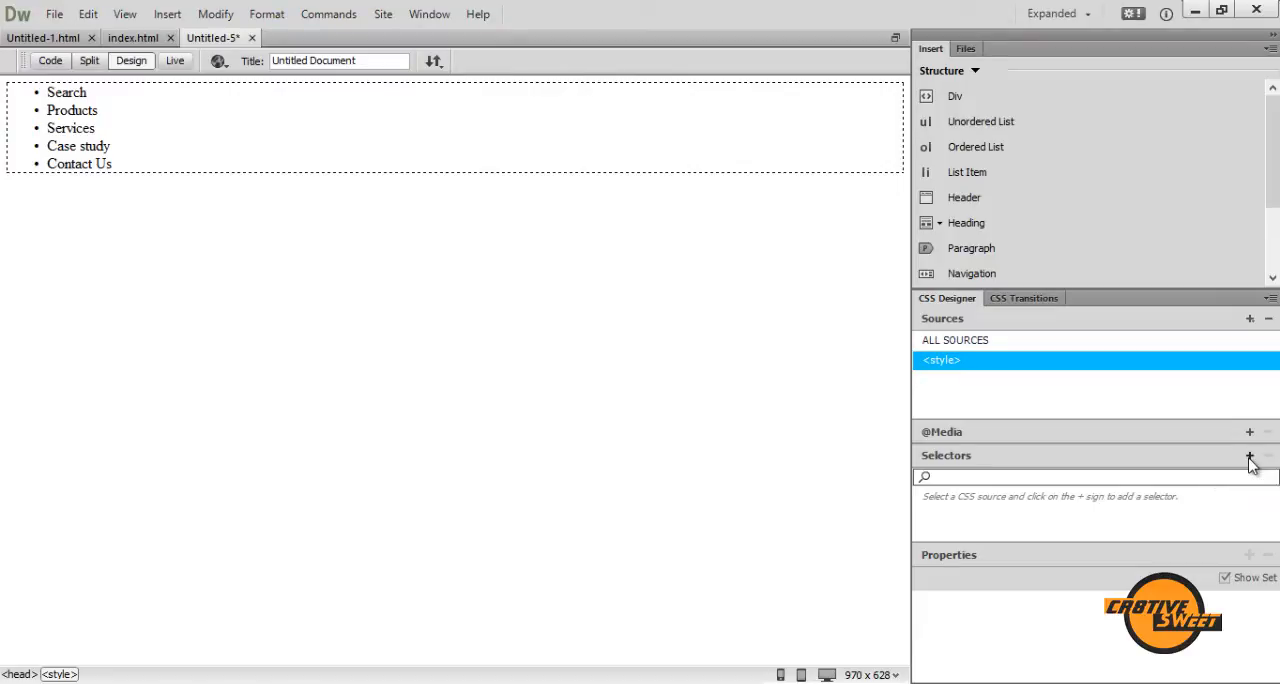
Add a new selector named '#Navbar ul' in the Selectors pane.
click(1249, 456)
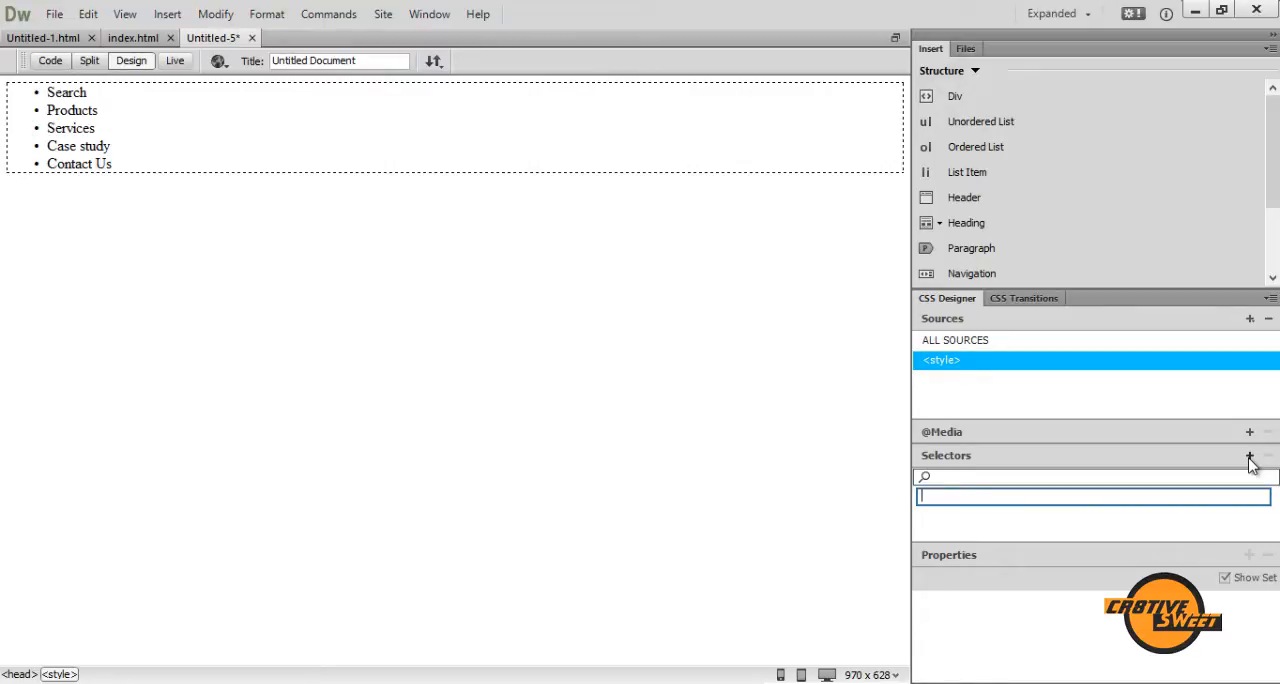
text(#Na)
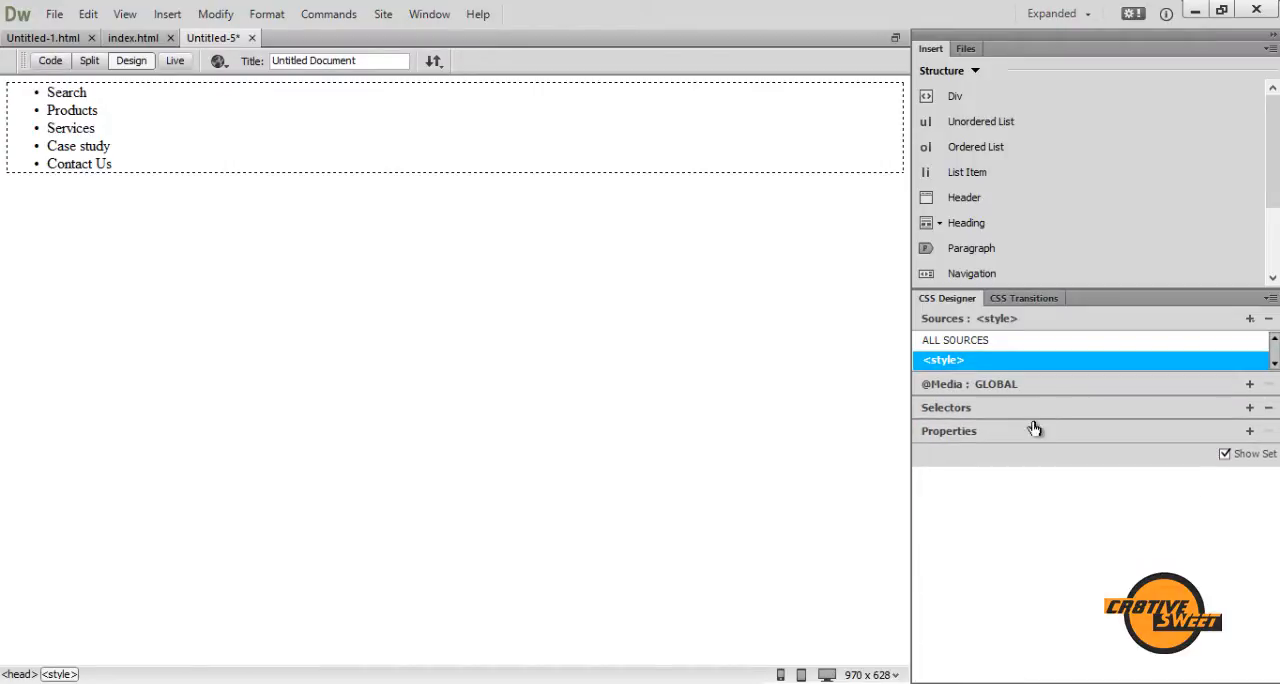
Show all properties and set list-style-type to none.
click(1225, 454)
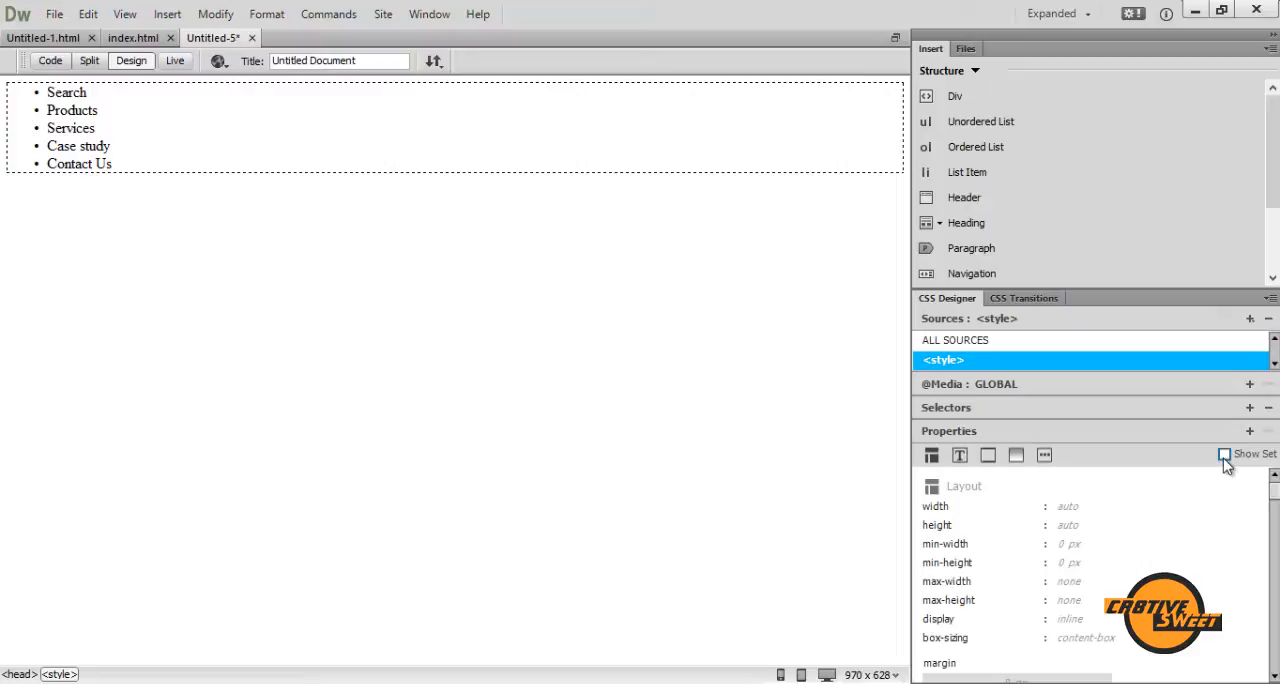
mouse_move(1045, 455)
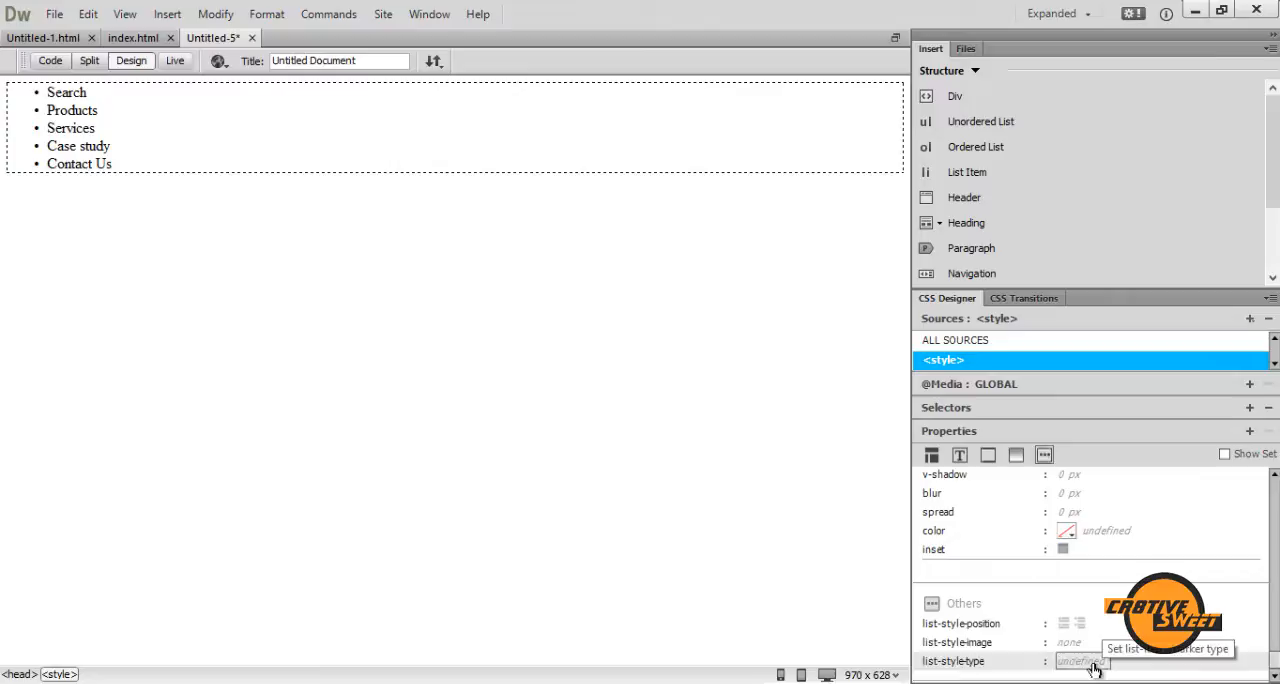
click(1080, 660)
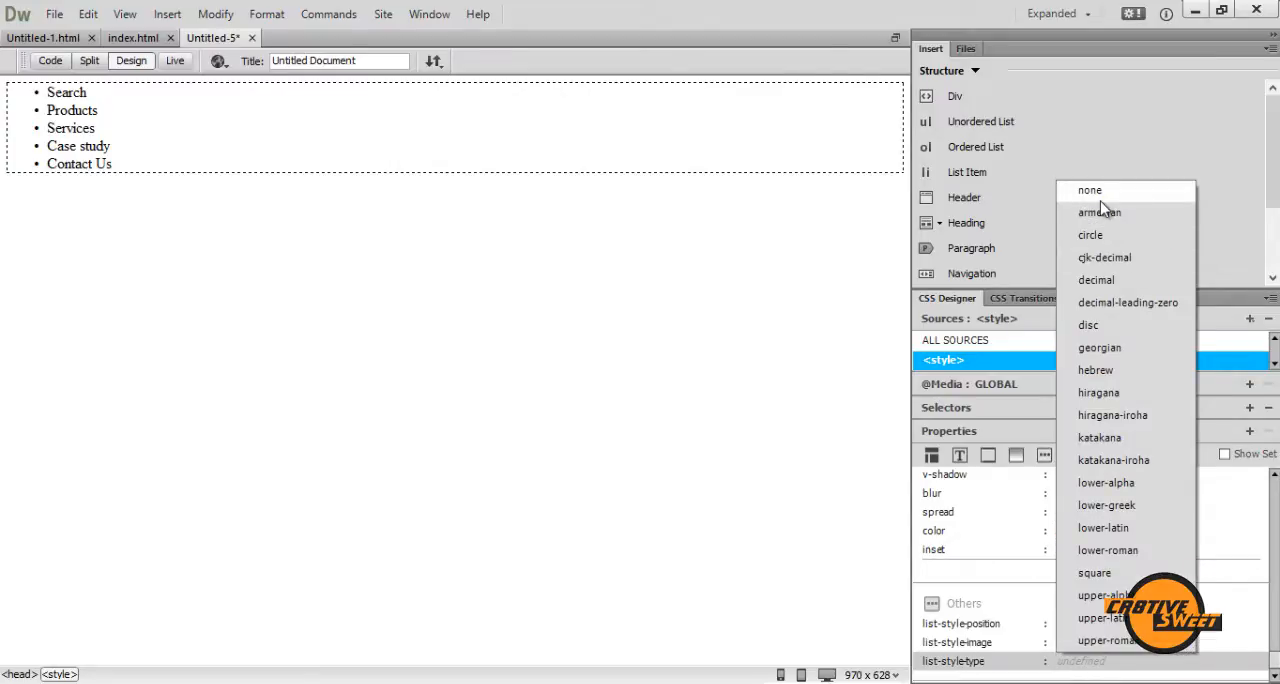
click(1089, 190)
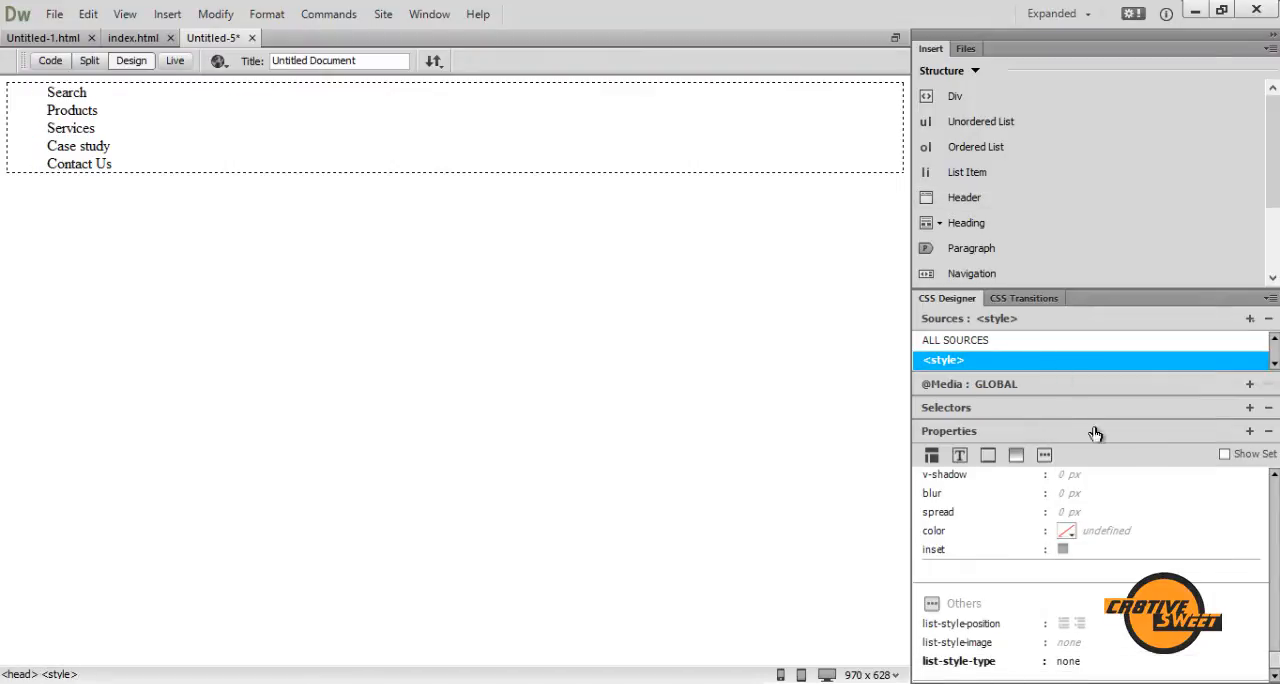
mouse_move(117, 155)
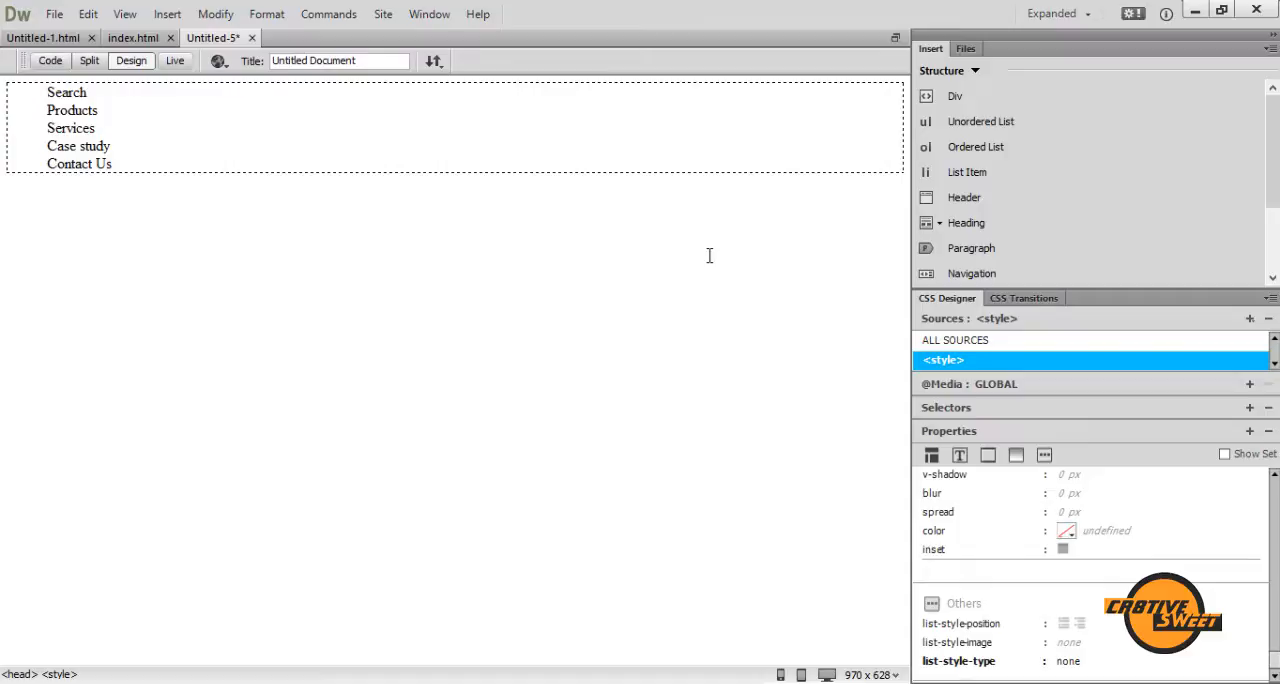
mouse_move(623, 290)
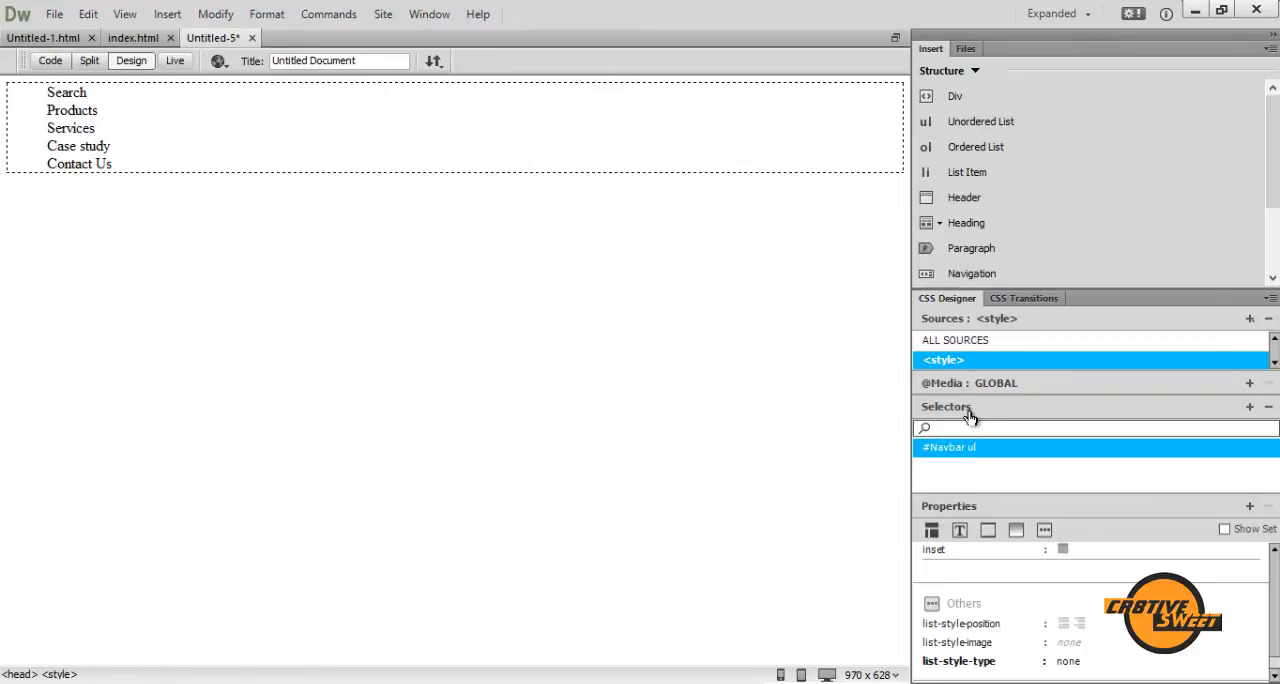
click(1249, 407)
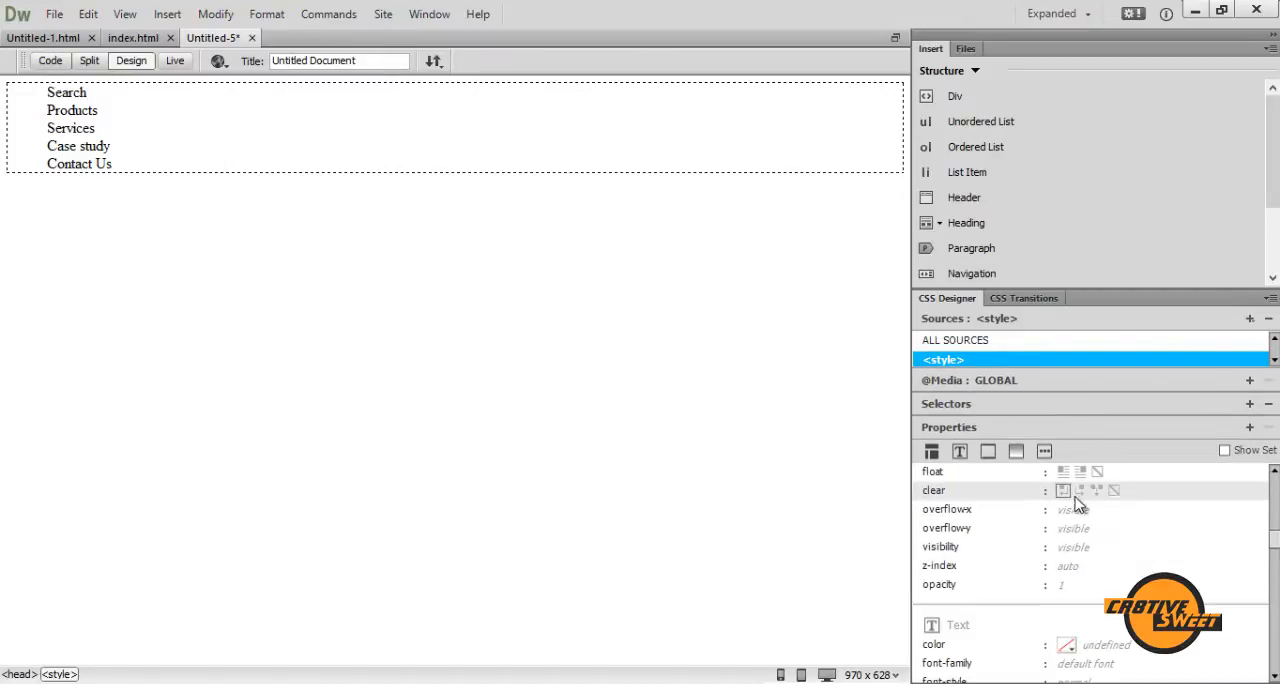
Set text colour #B1B1B1, oblique style, weight 900, large size, centred, uppercase.
click(959, 451)
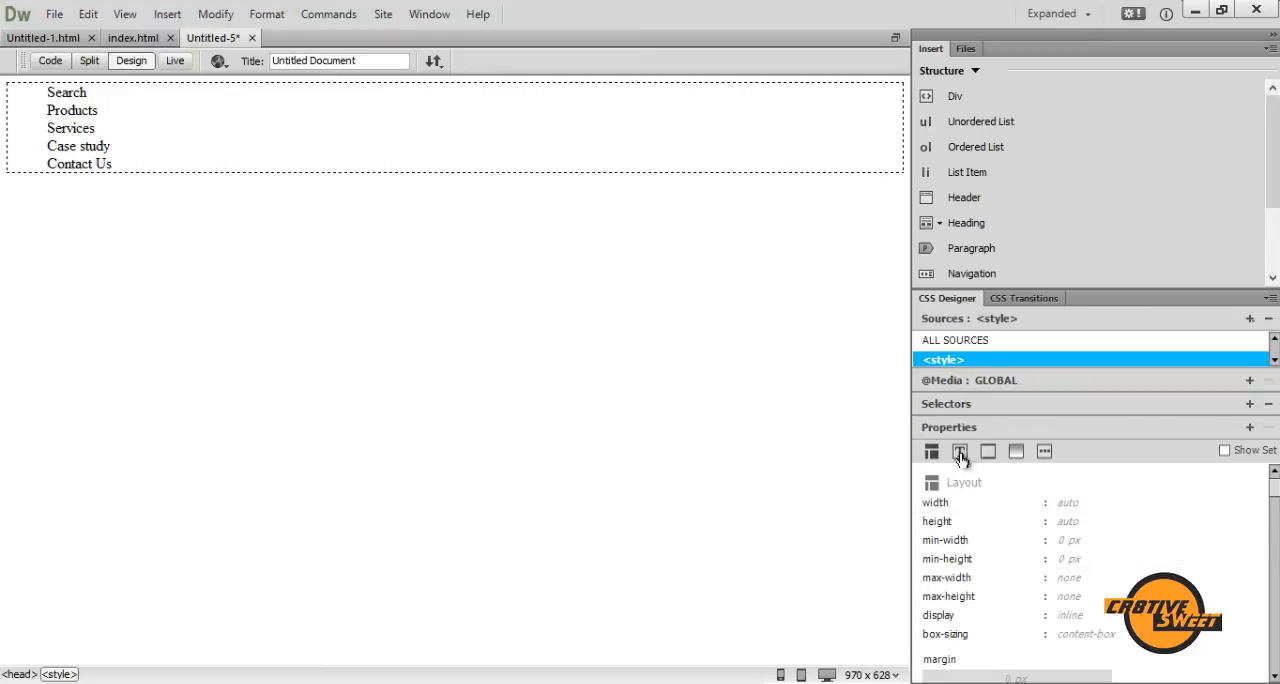
click(959, 451)
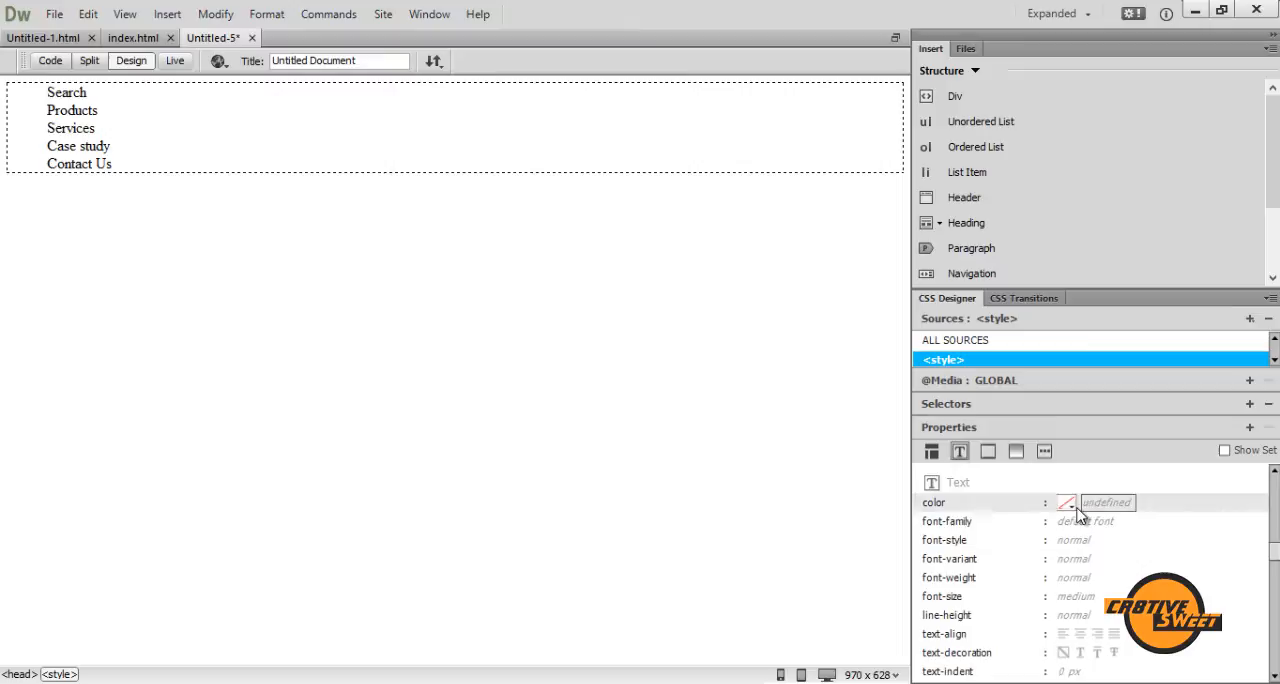
click(1067, 502)
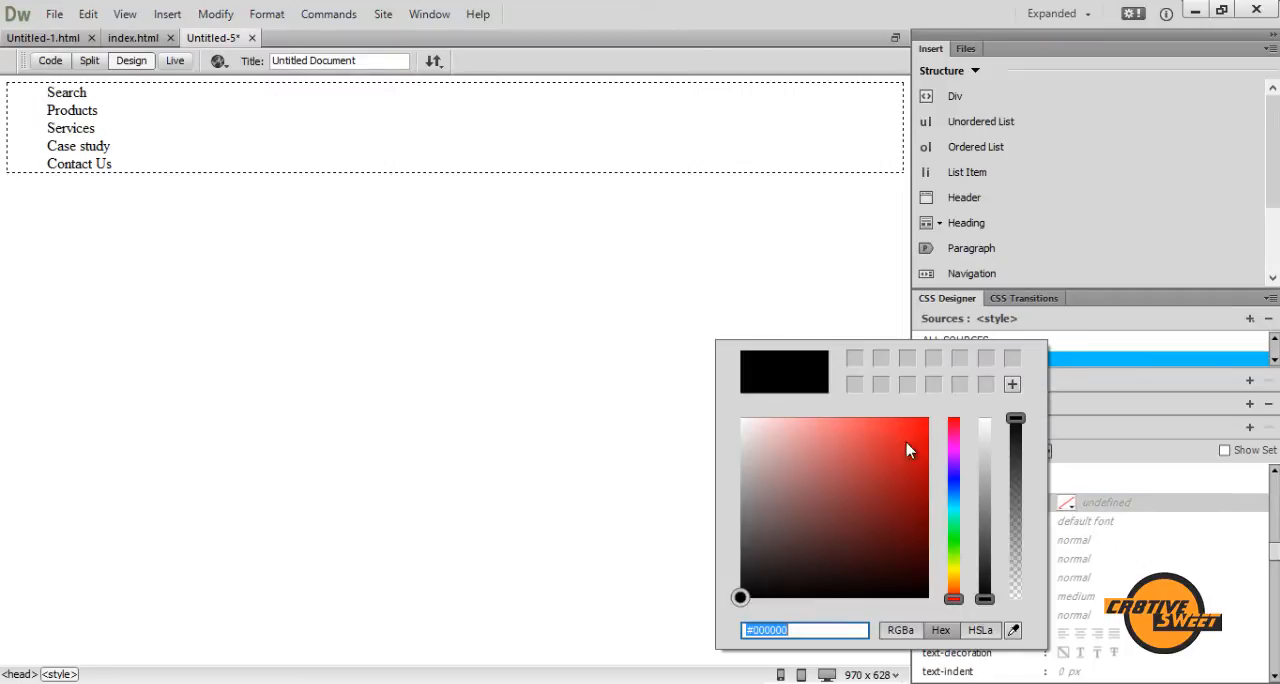
click(805, 630)
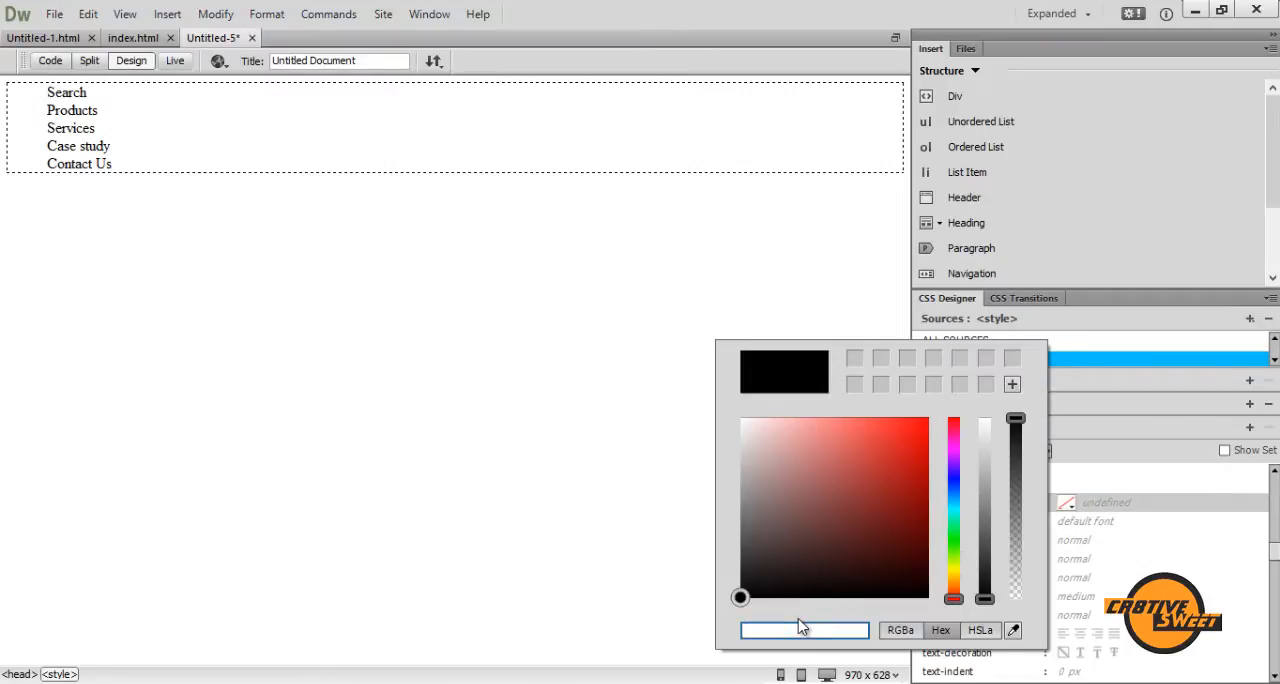
text(#B1B1B1)
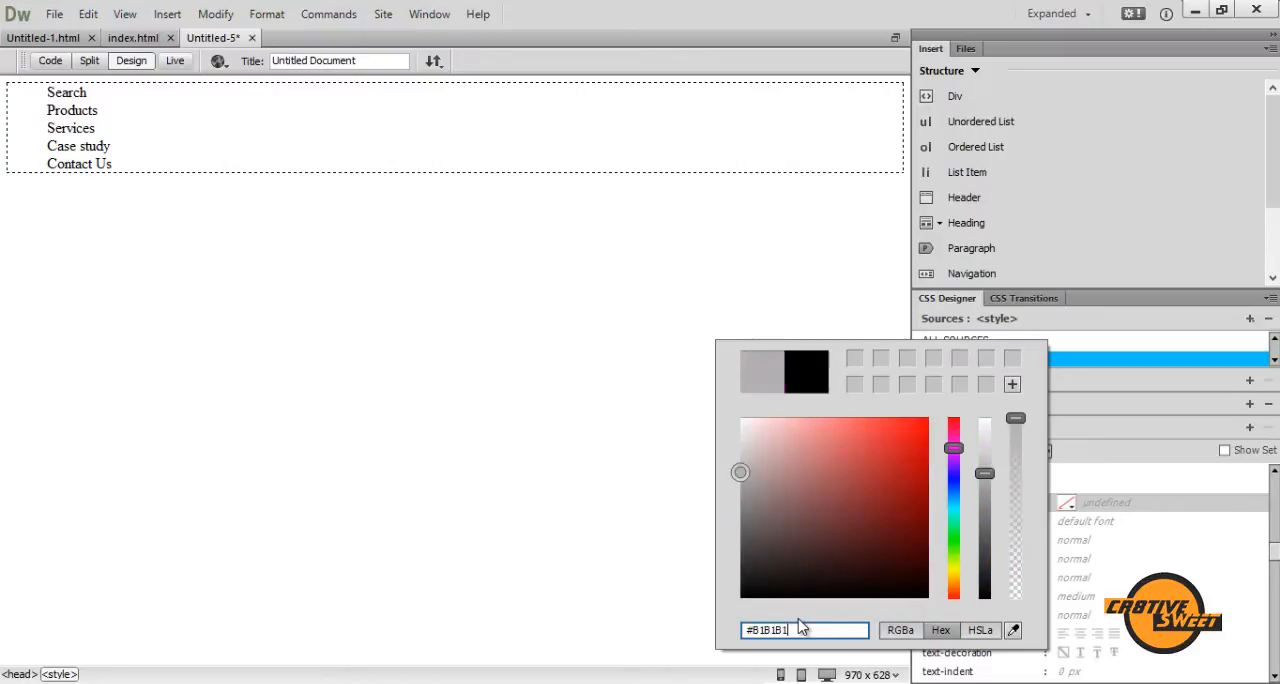
mouse_move(1105, 439)
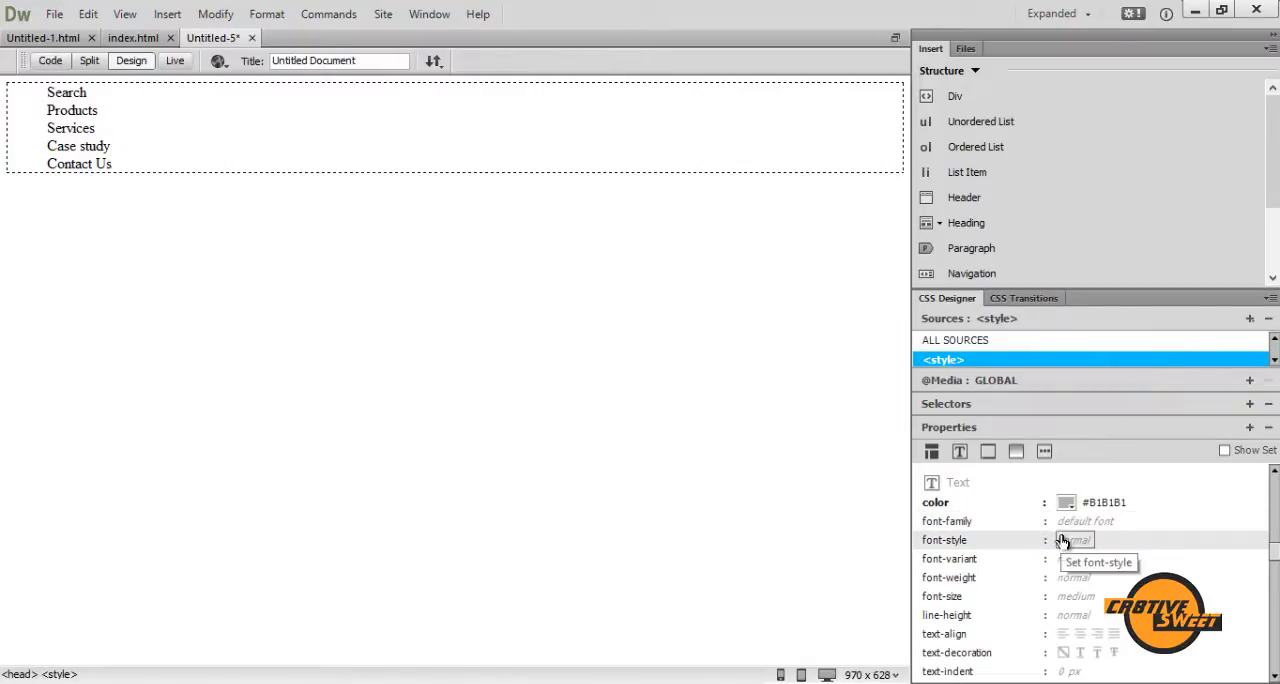
click(1075, 540)
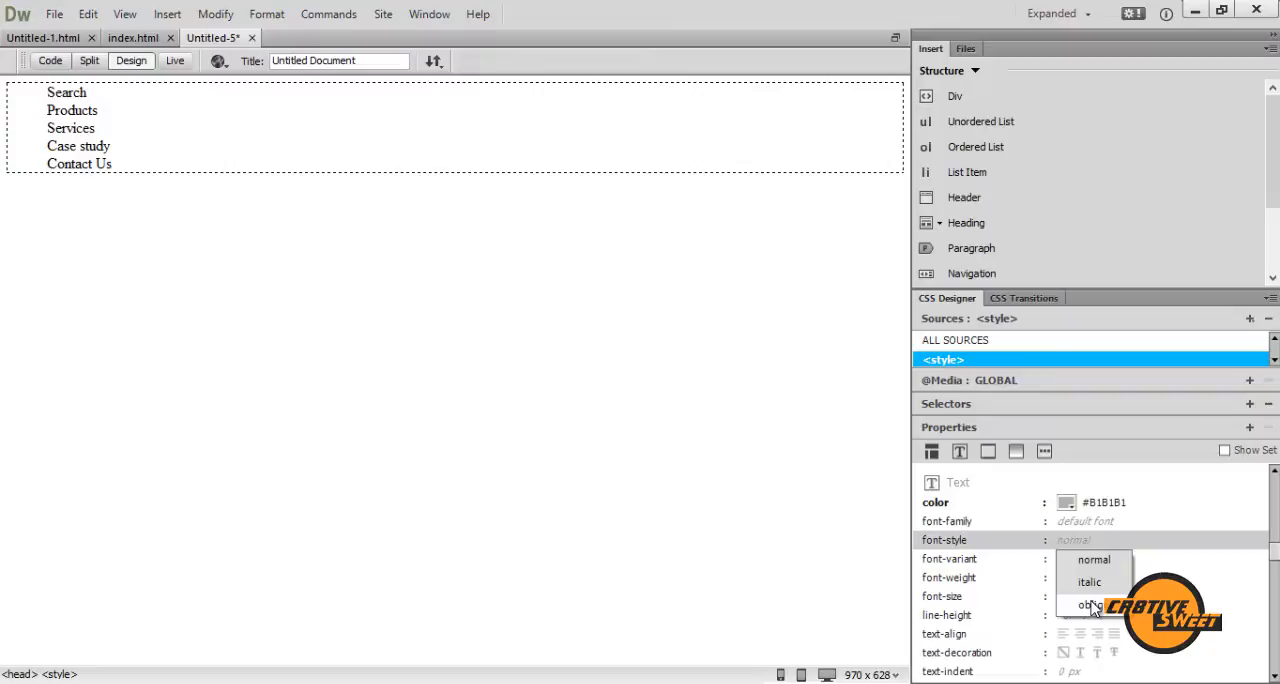
click(1085, 605)
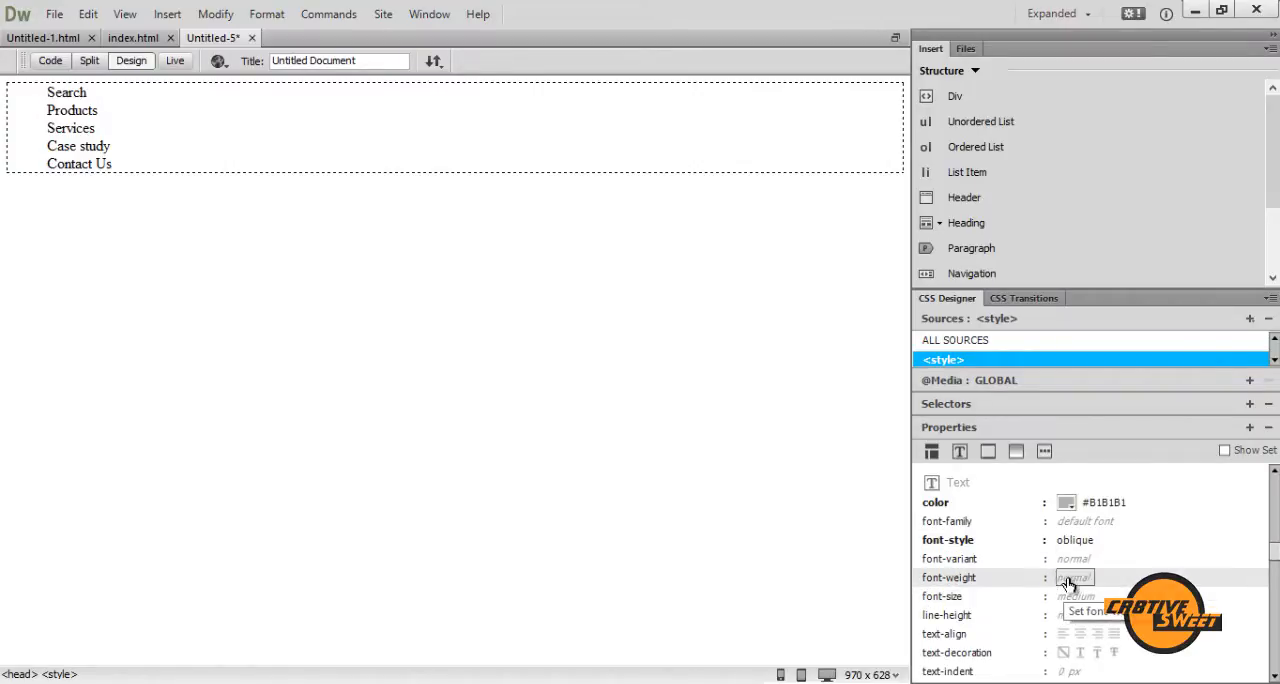
click(1075, 577)
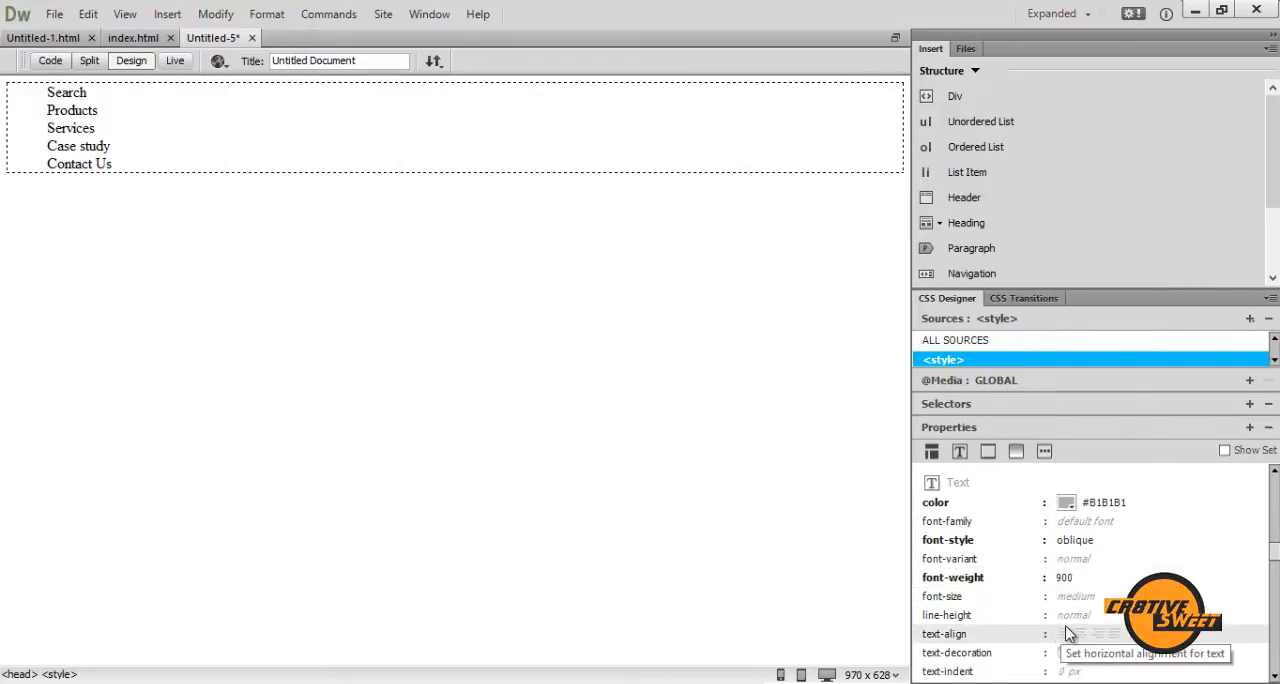
click(1075, 596)
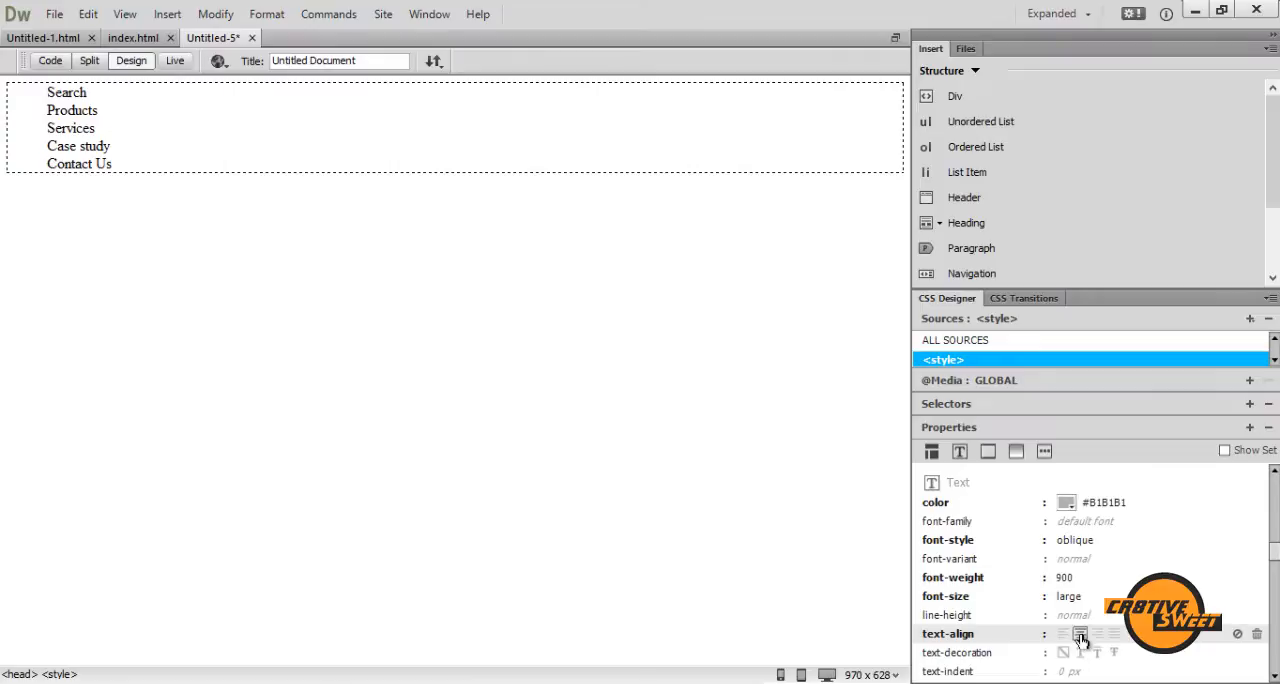
scroll(down, 3)
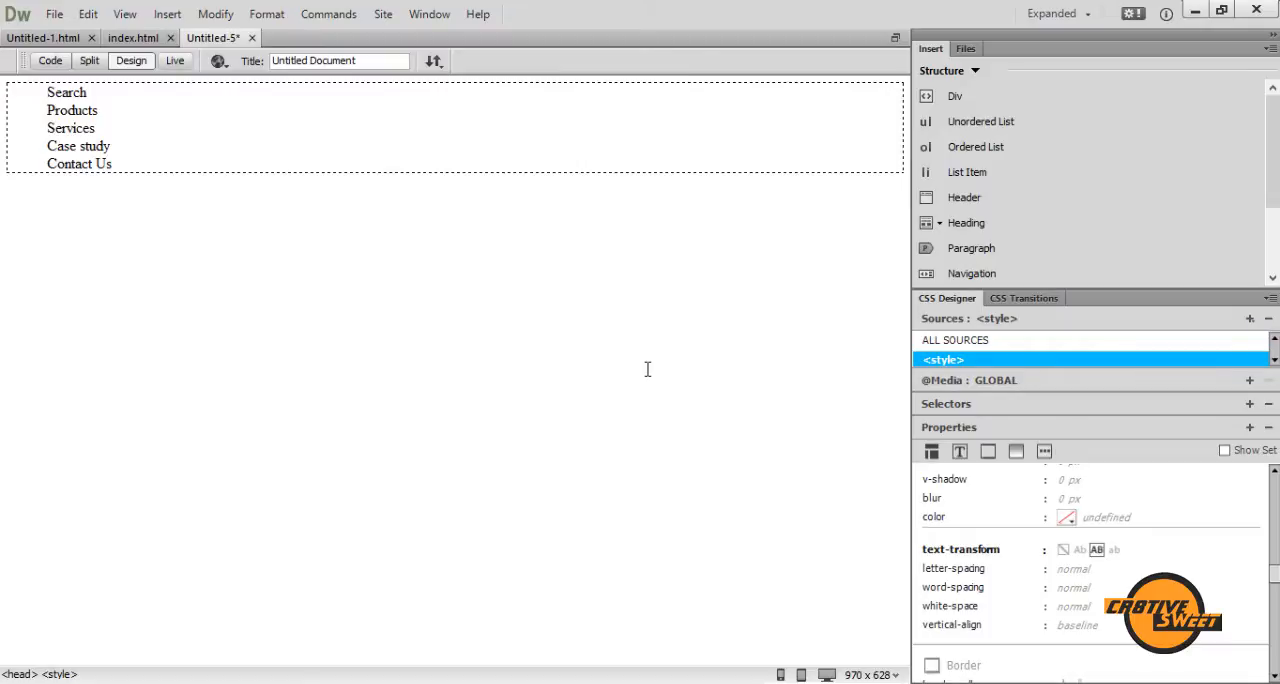
mouse_move(283, 337)
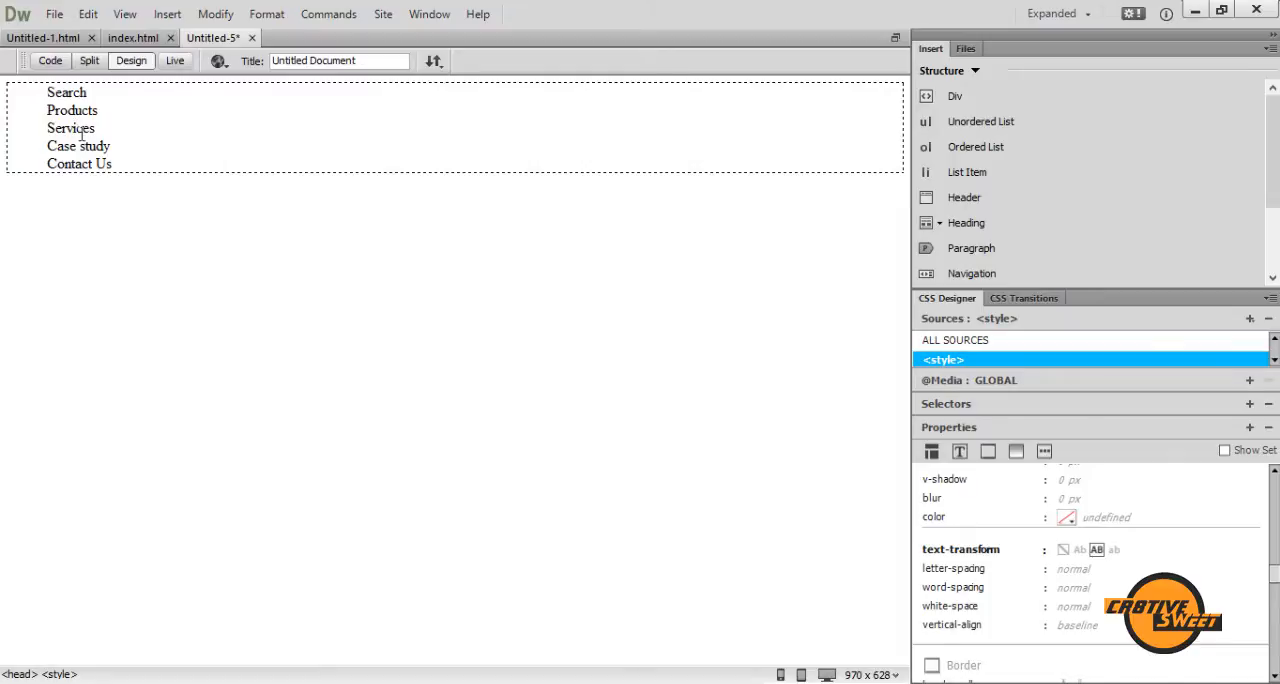
mouse_move(93, 293)
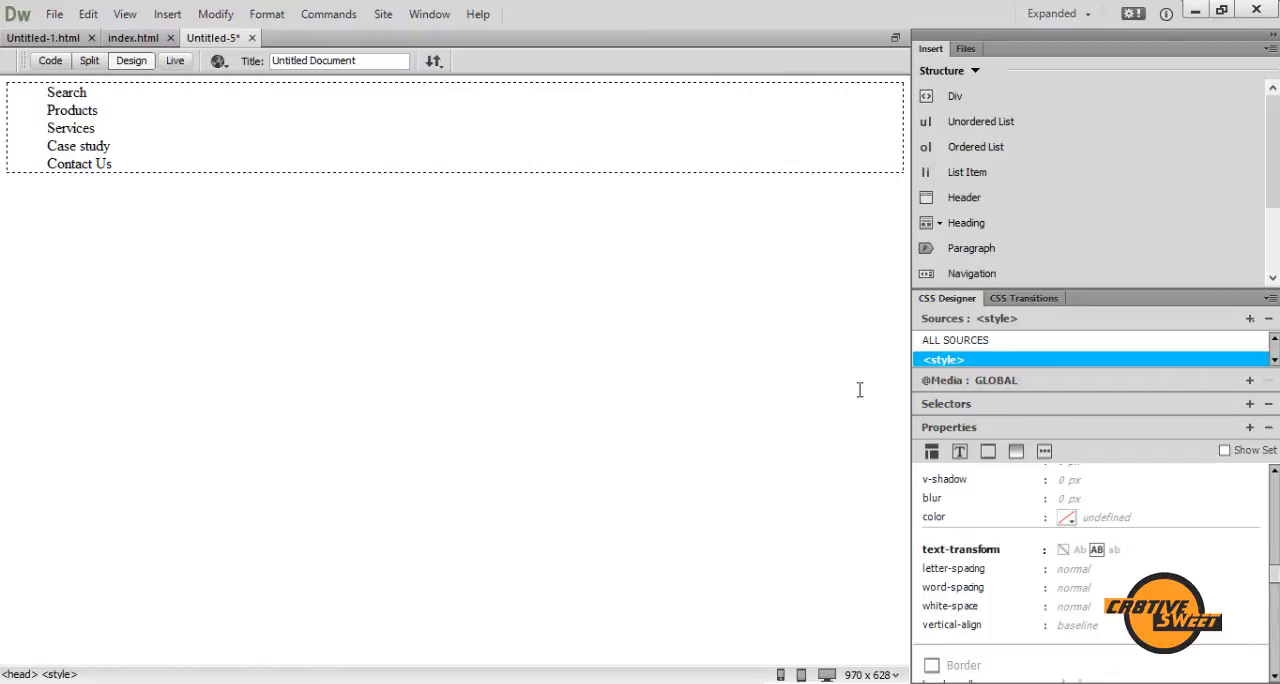
mouse_move(710, 518)
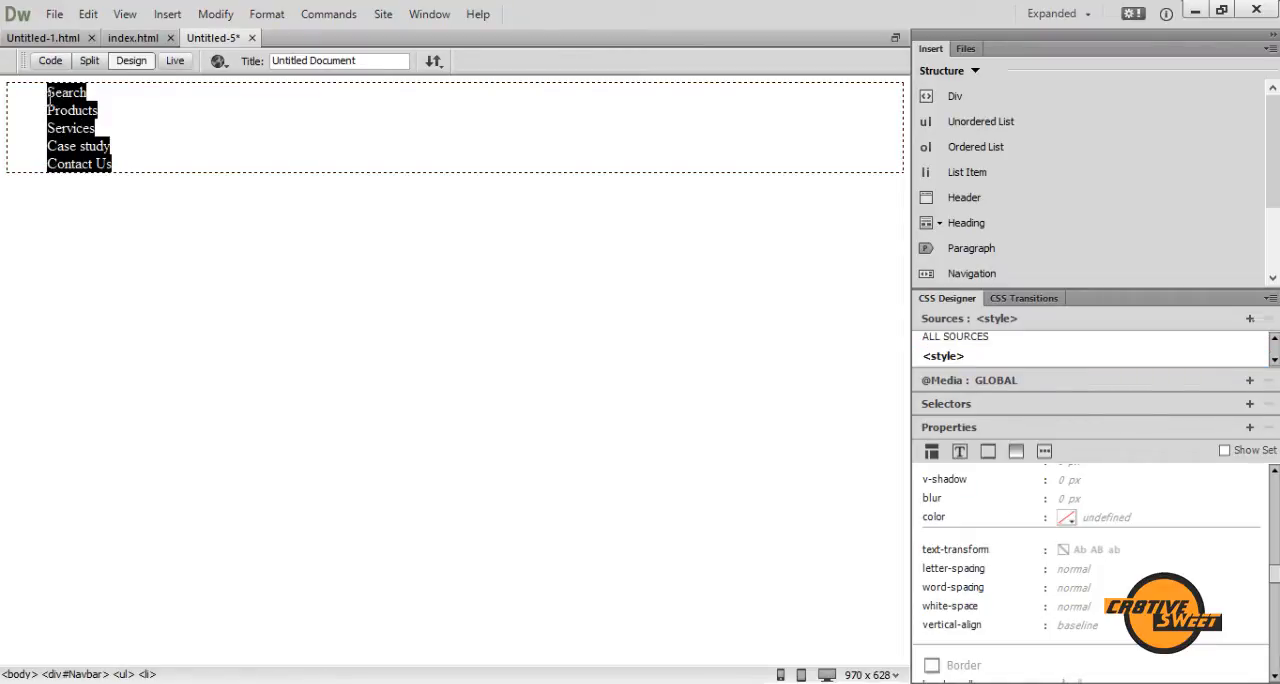
Select the navigation list, show the Properties panel, and link the items to '#'.
click(72, 110)
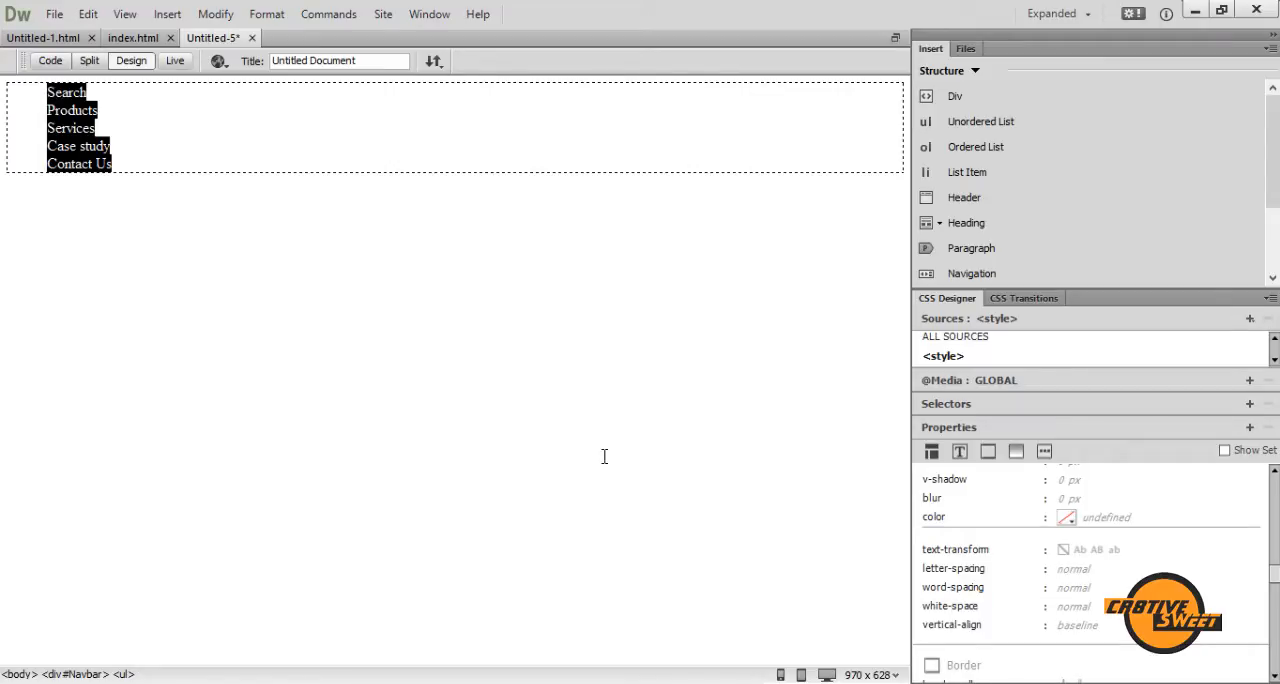
click(429, 13)
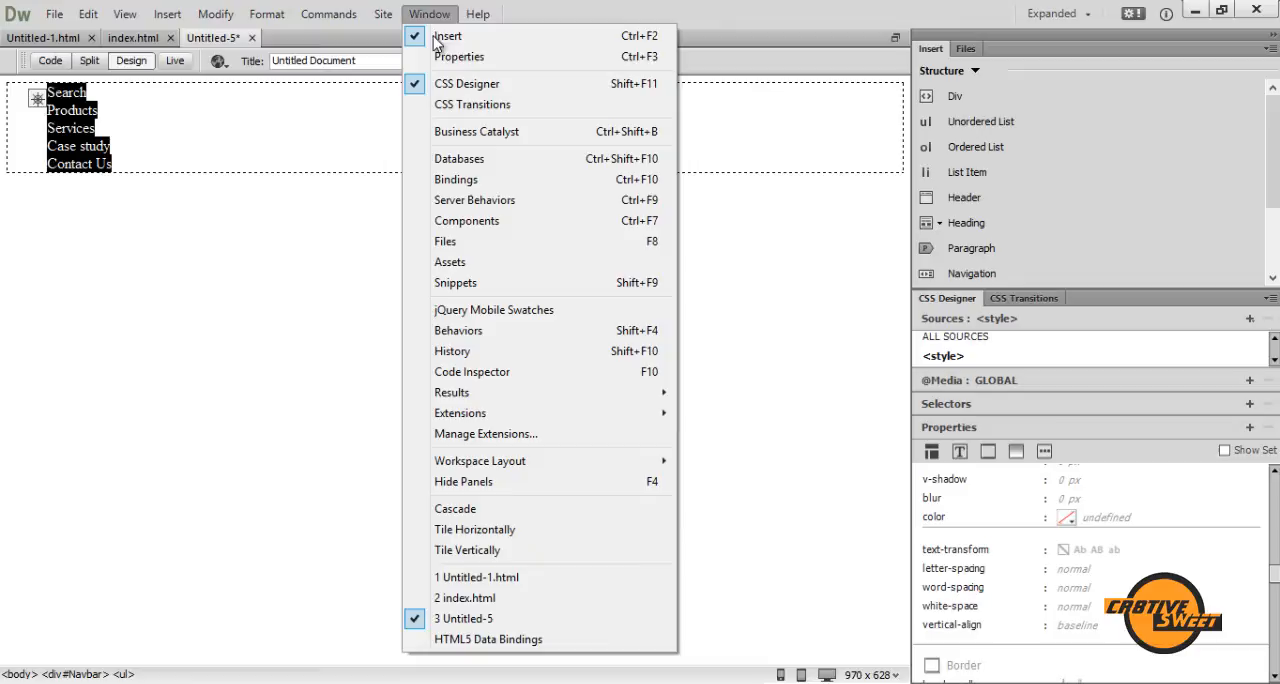
click(459, 56)
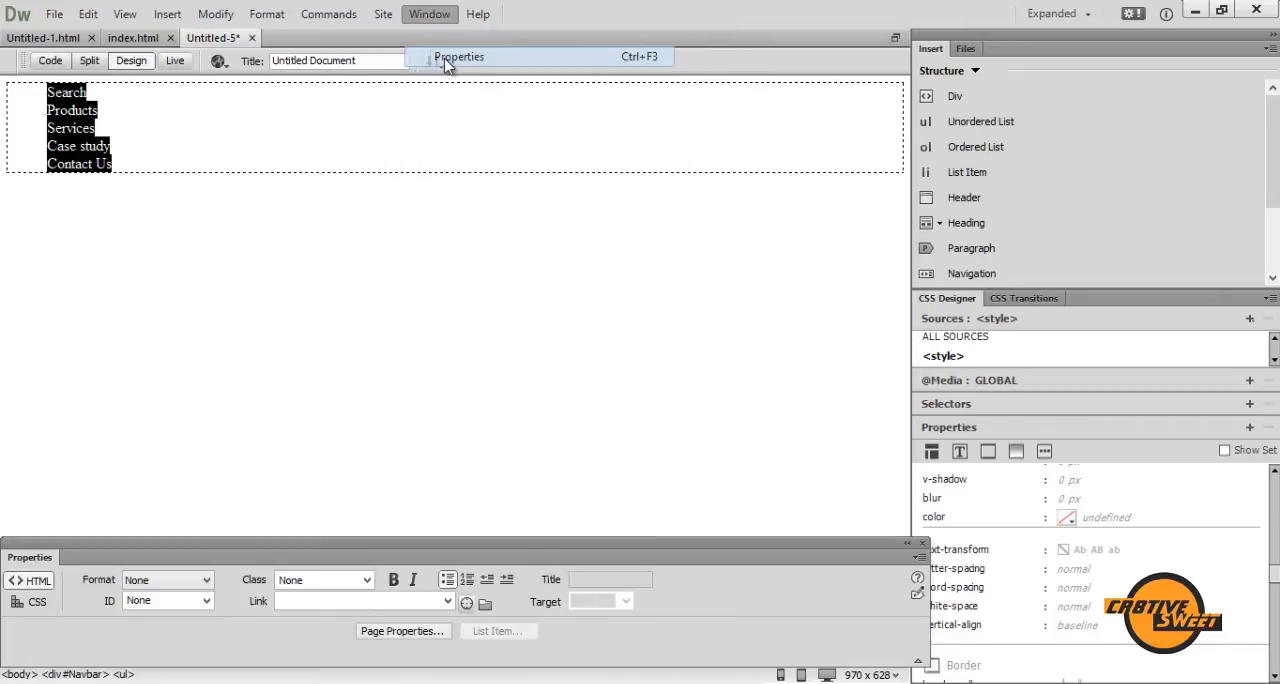
click(459, 56)
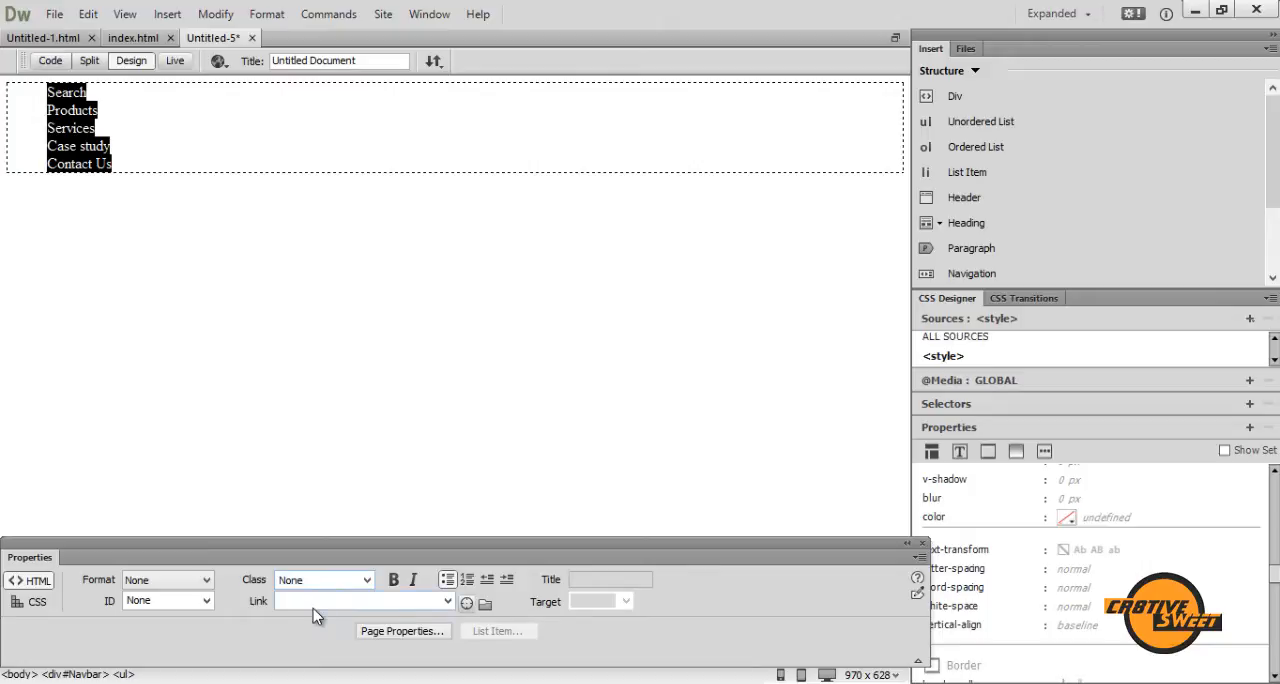
click(360, 601)
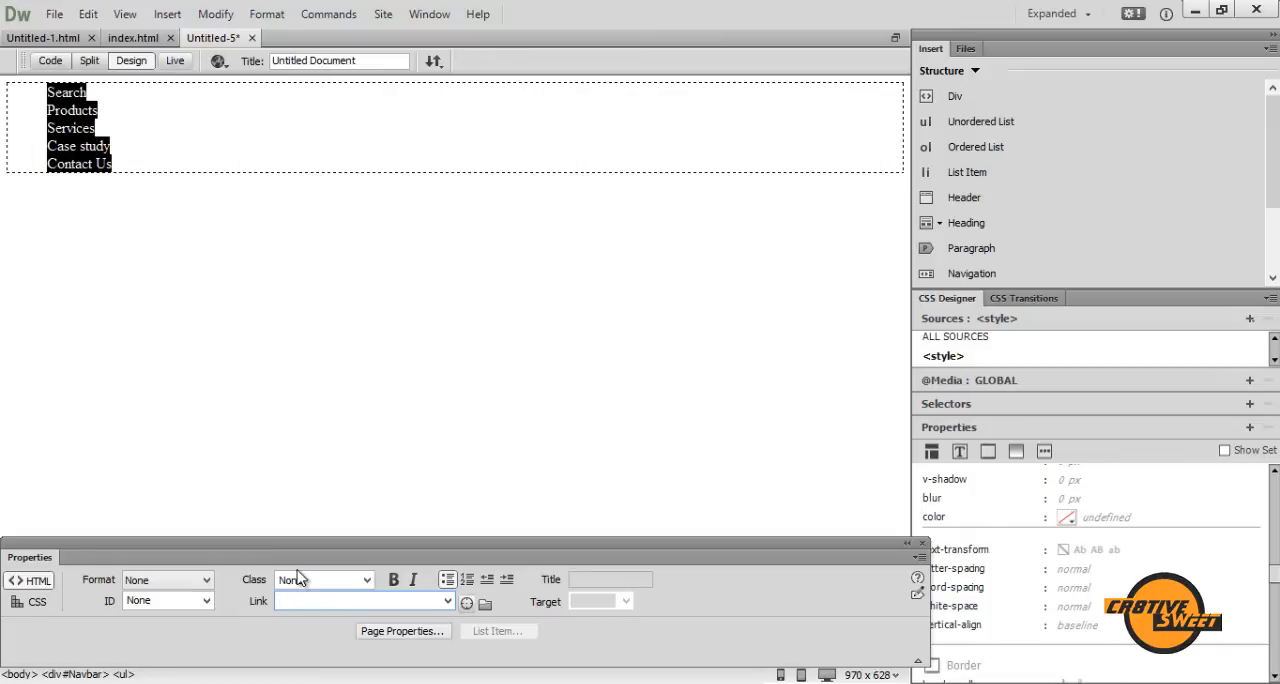
text(#)
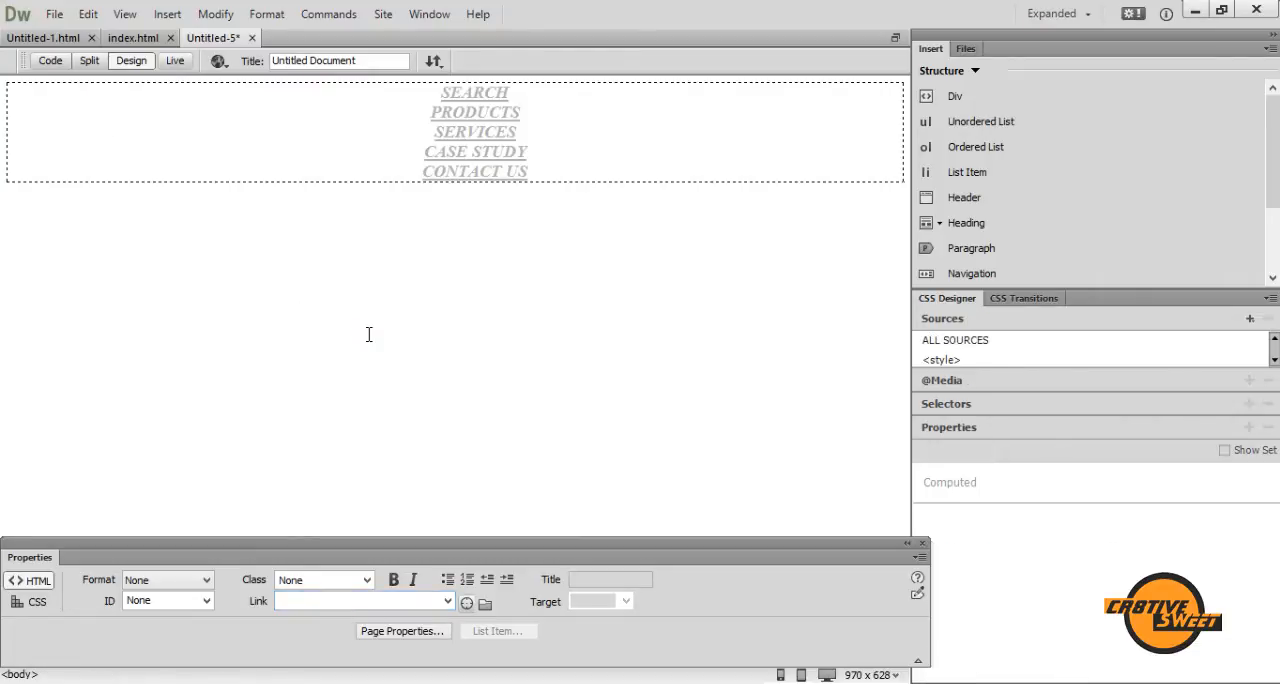
mouse_move(398, 436)
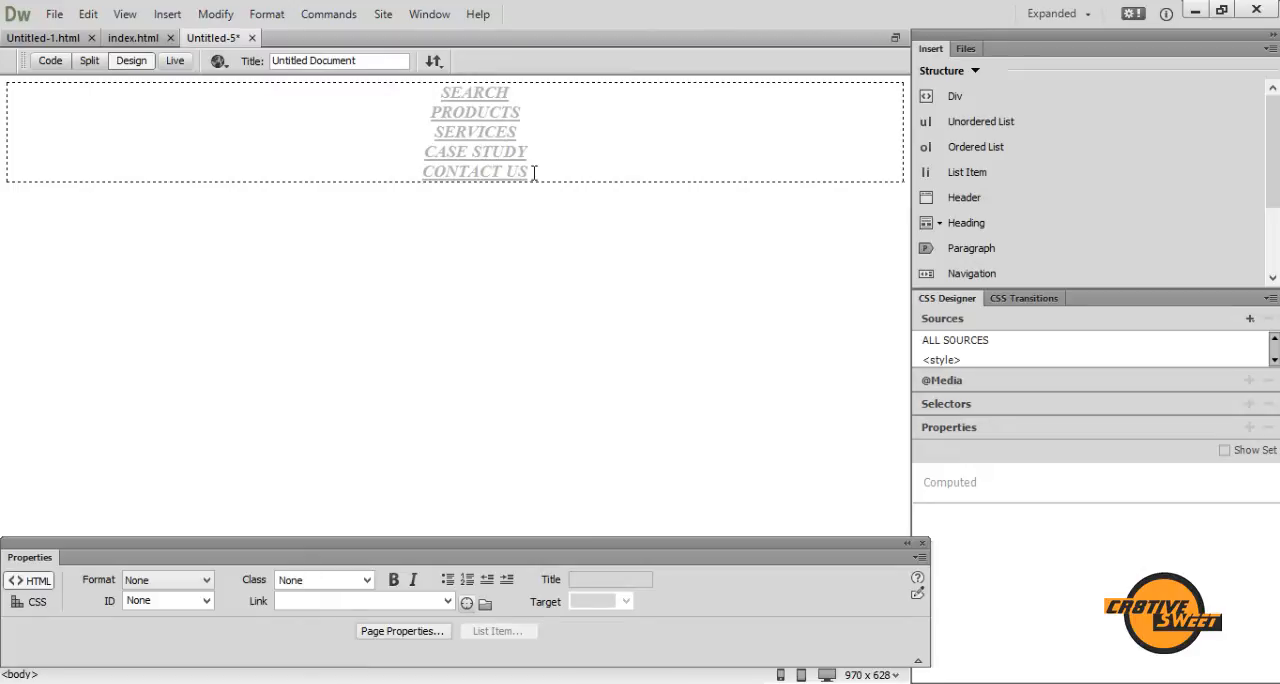
mouse_move(711, 272)
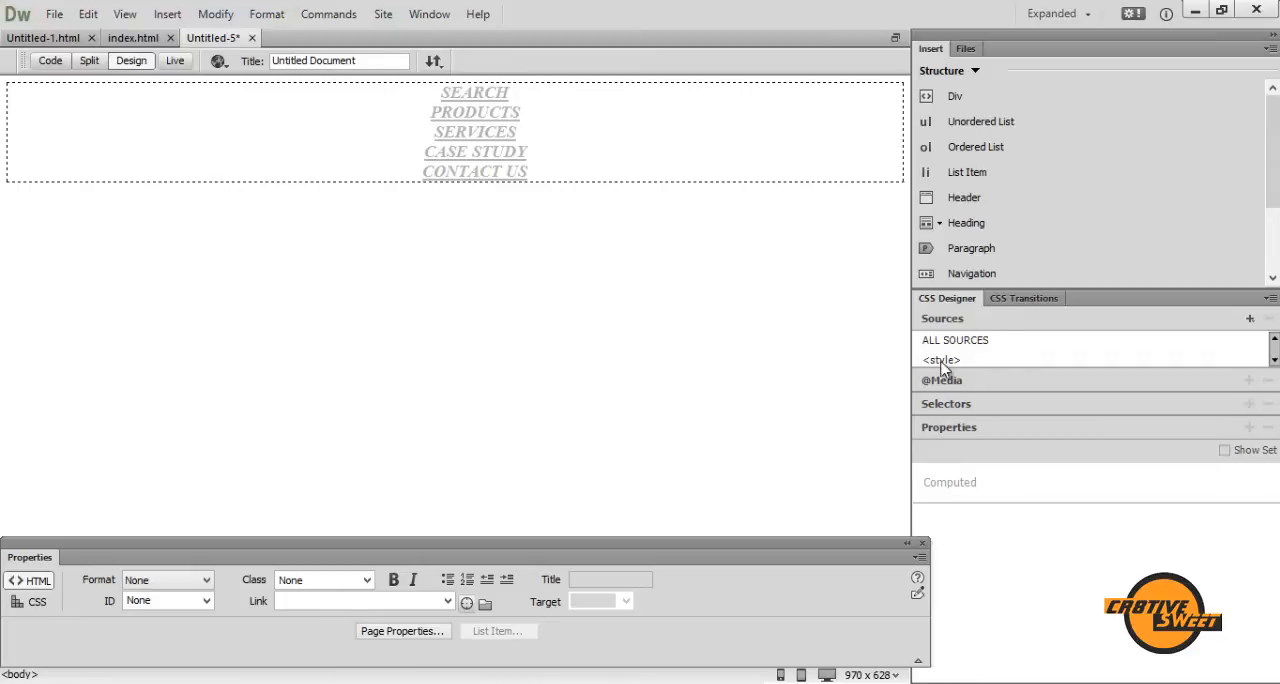
Add a '#Navbar a' selector to the in-page <style> source.
click(940, 360)
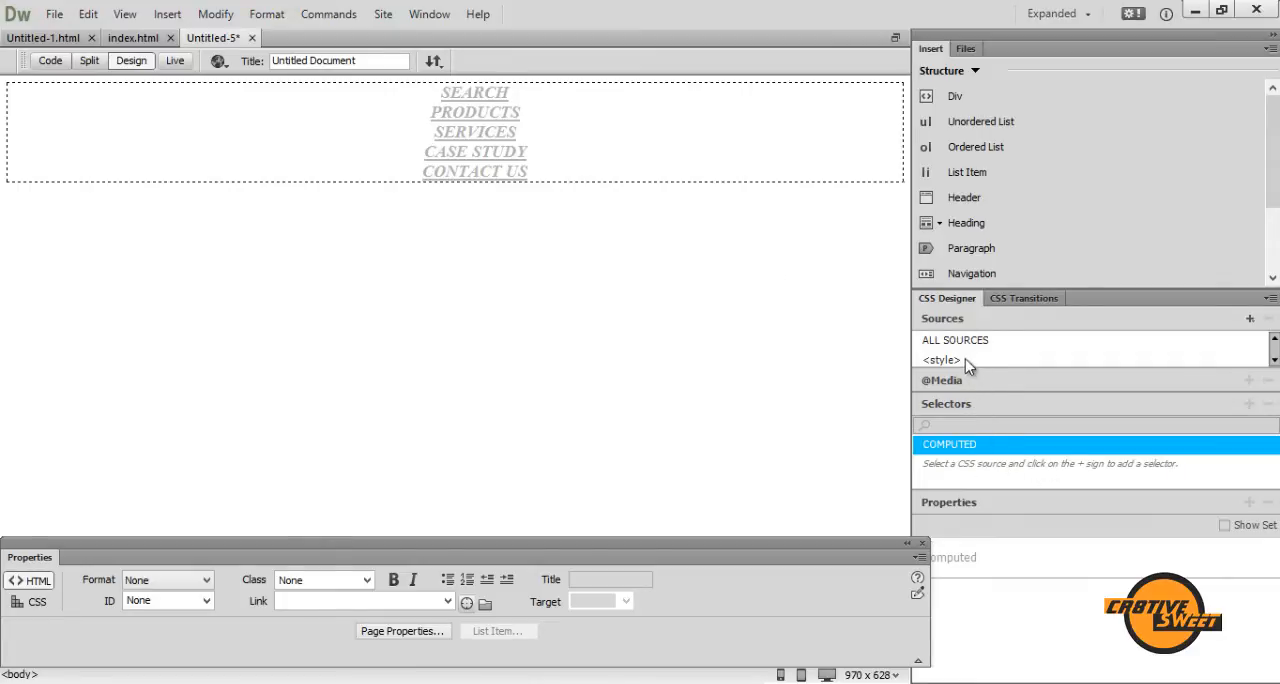
click(940, 359)
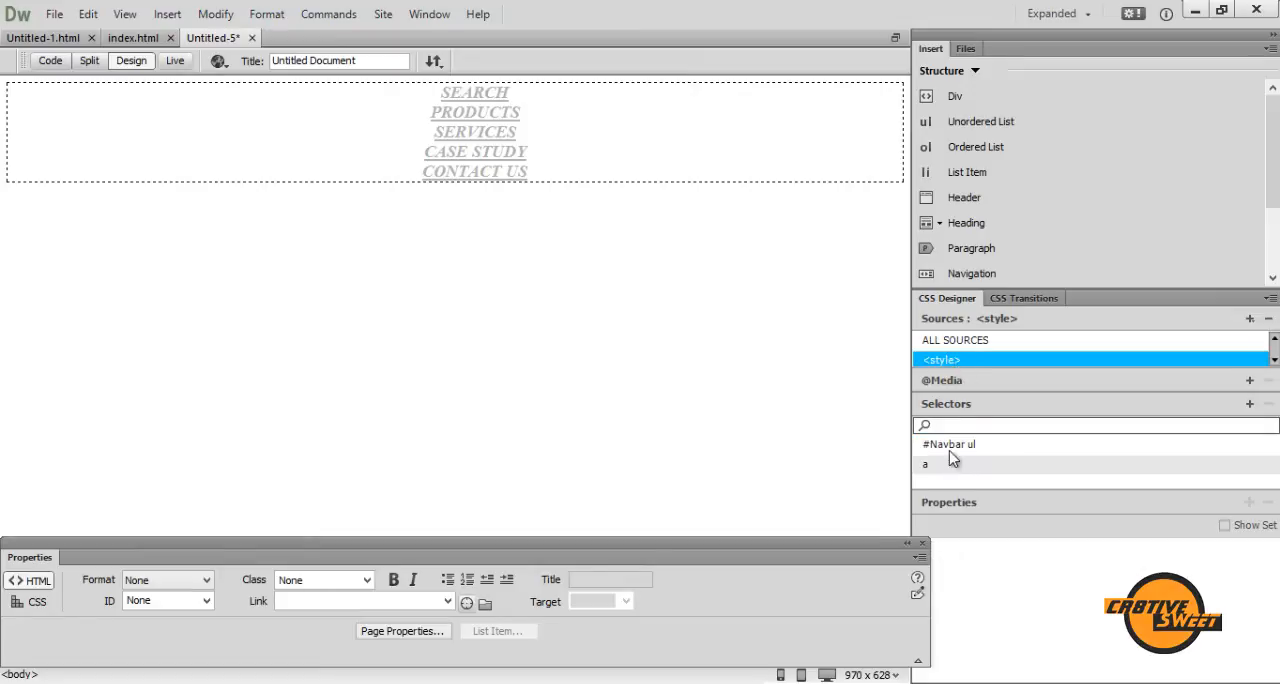
click(1249, 403)
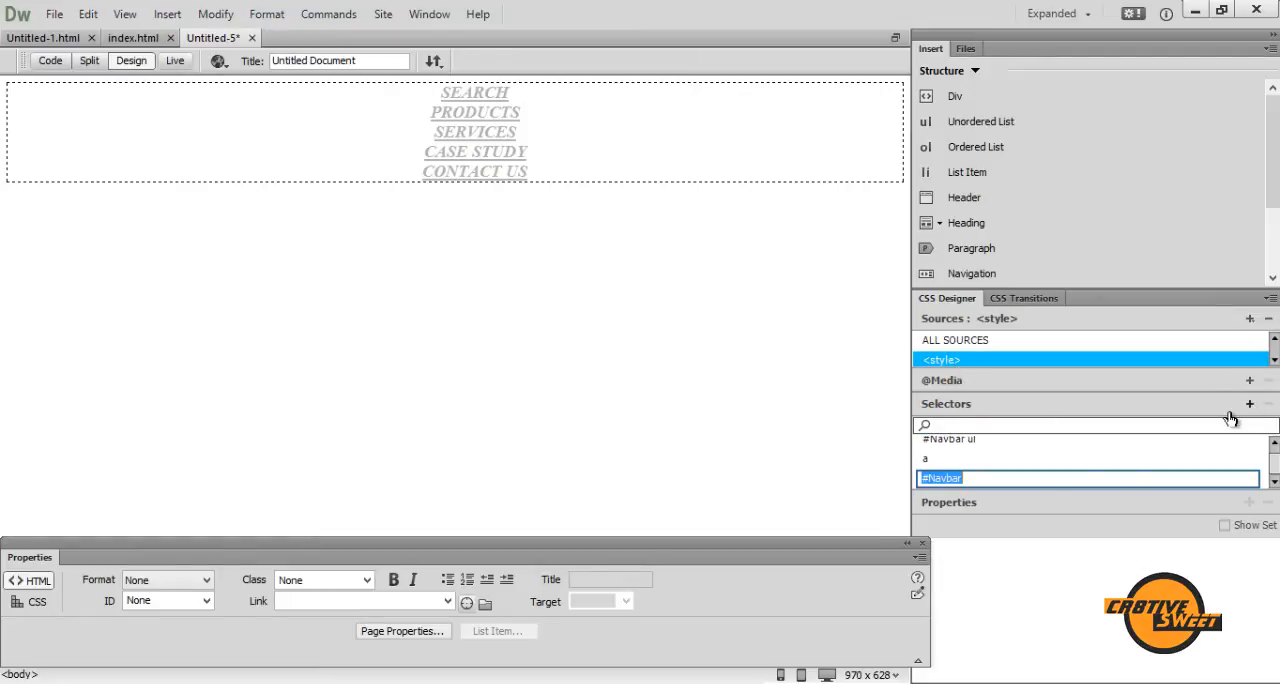
click(1013, 478)
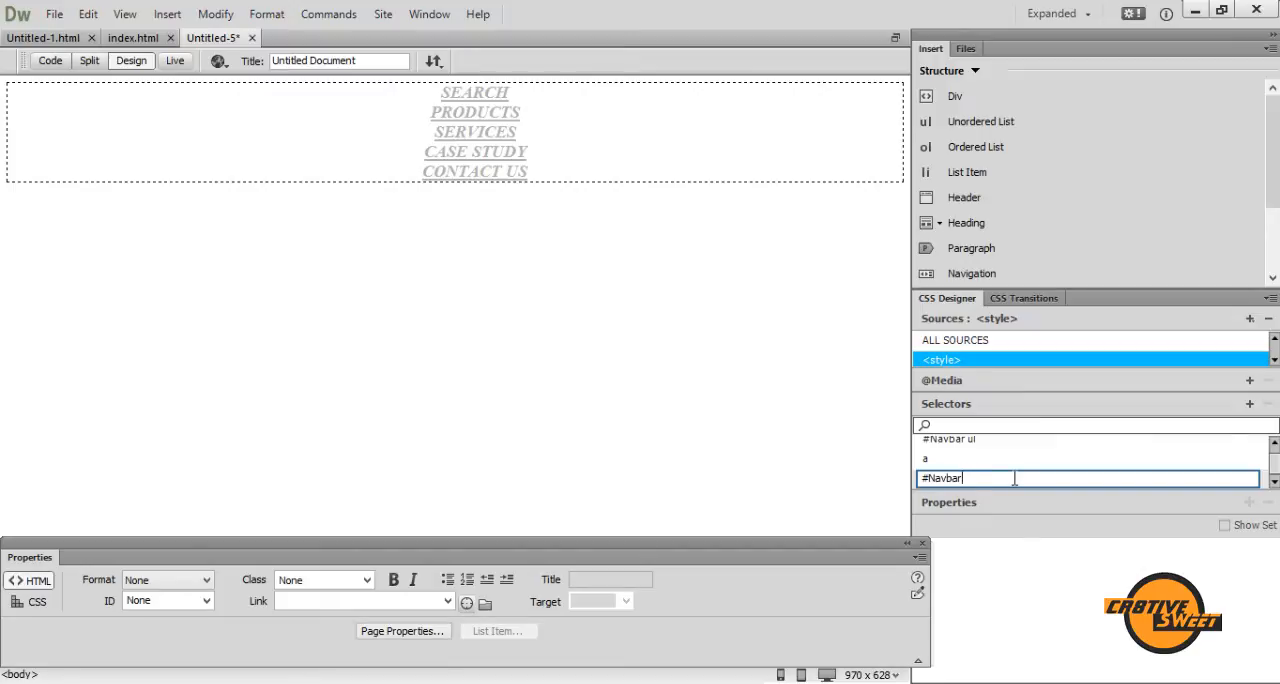
text(a)
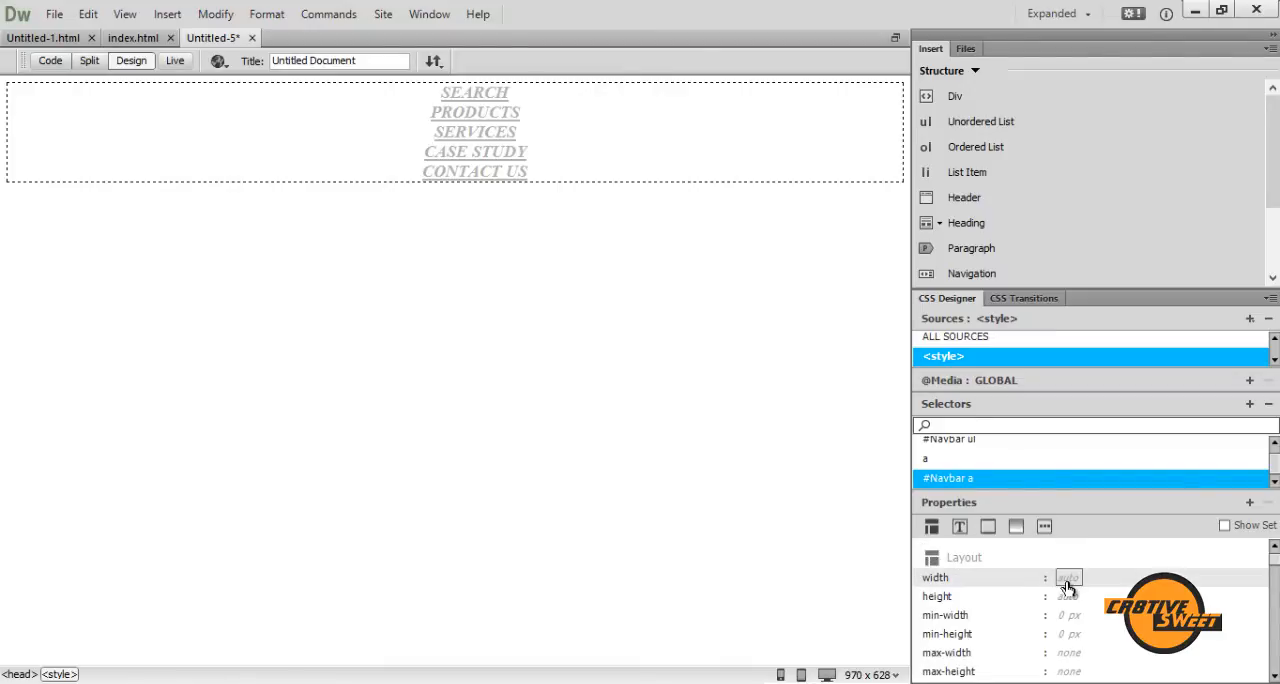
Set the #Navbar a link width to 20%.
click(1069, 577)
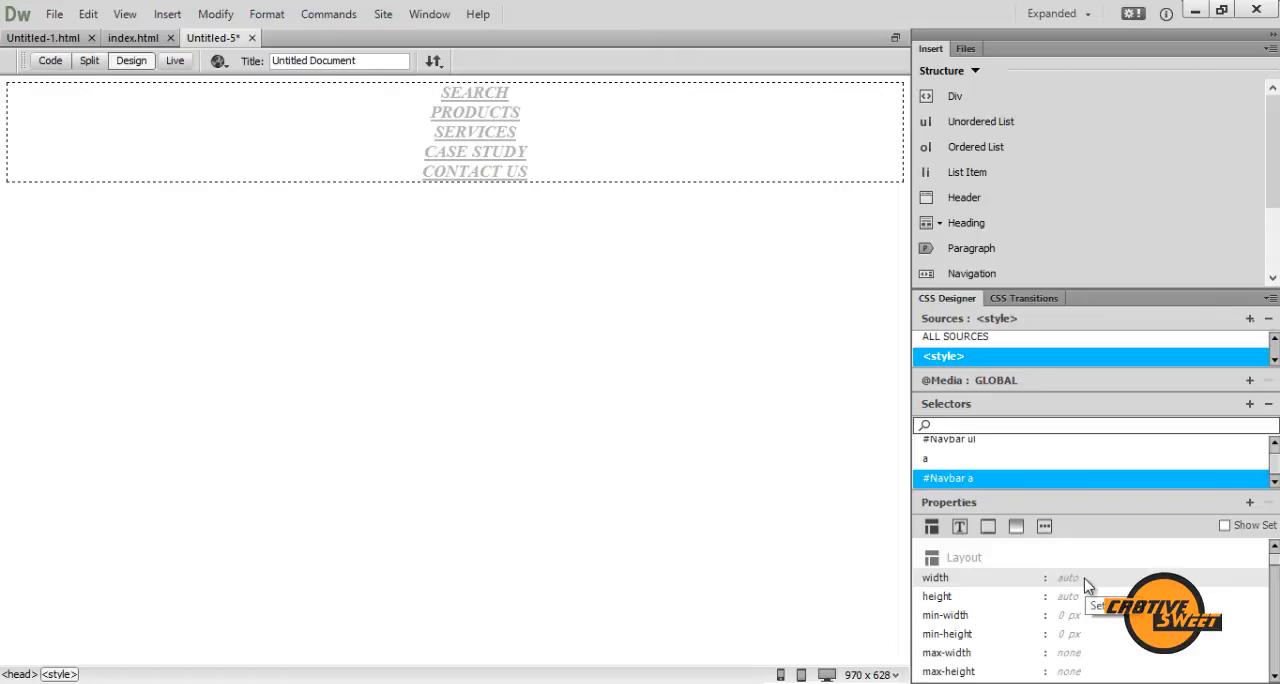
click(1068, 577)
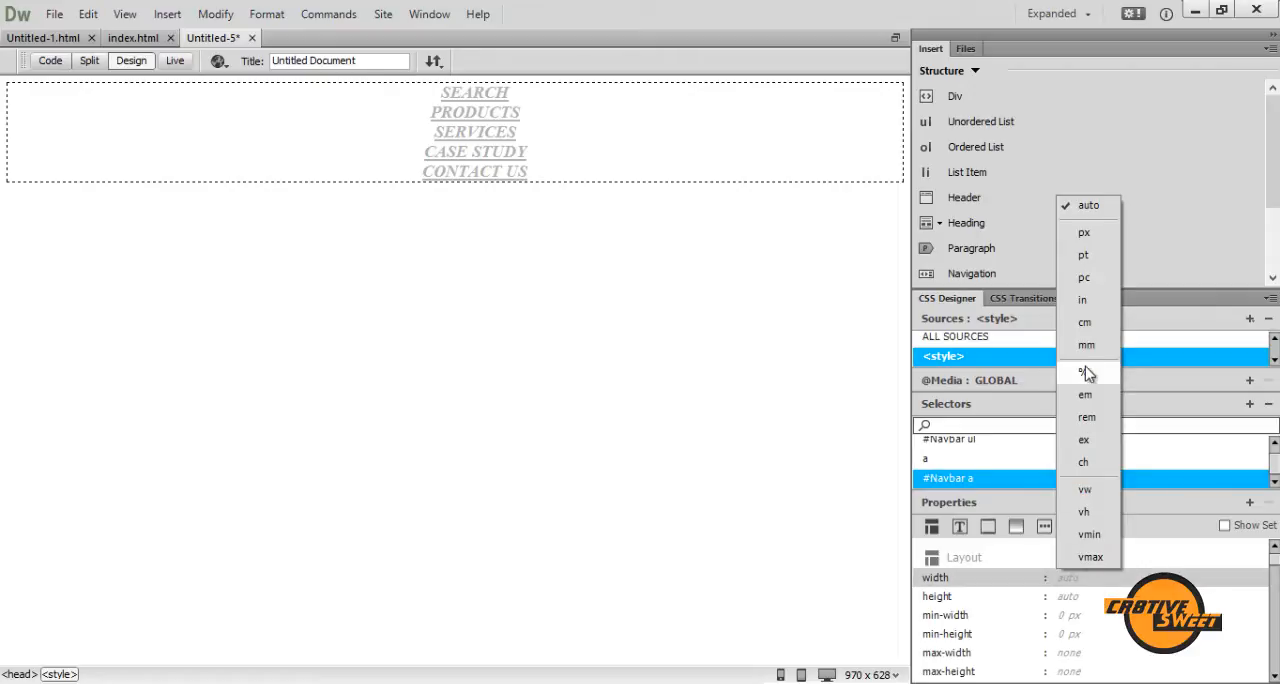
click(1083, 372)
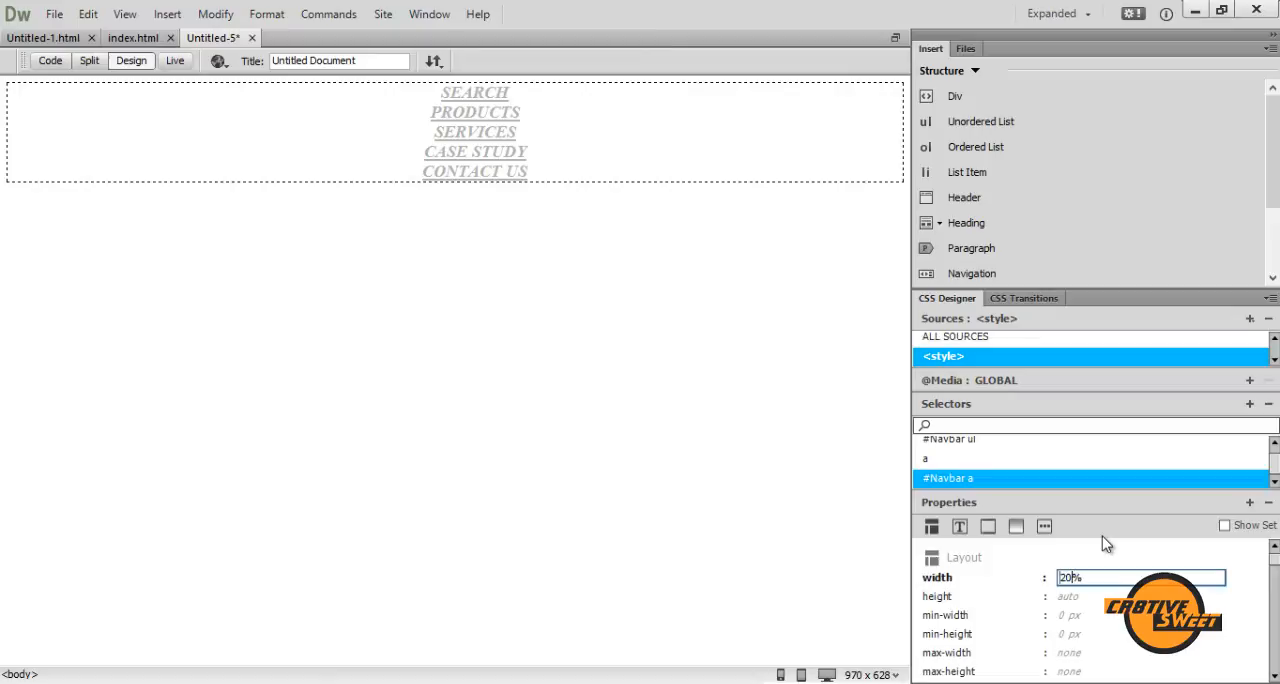
mouse_move(1263, 557)
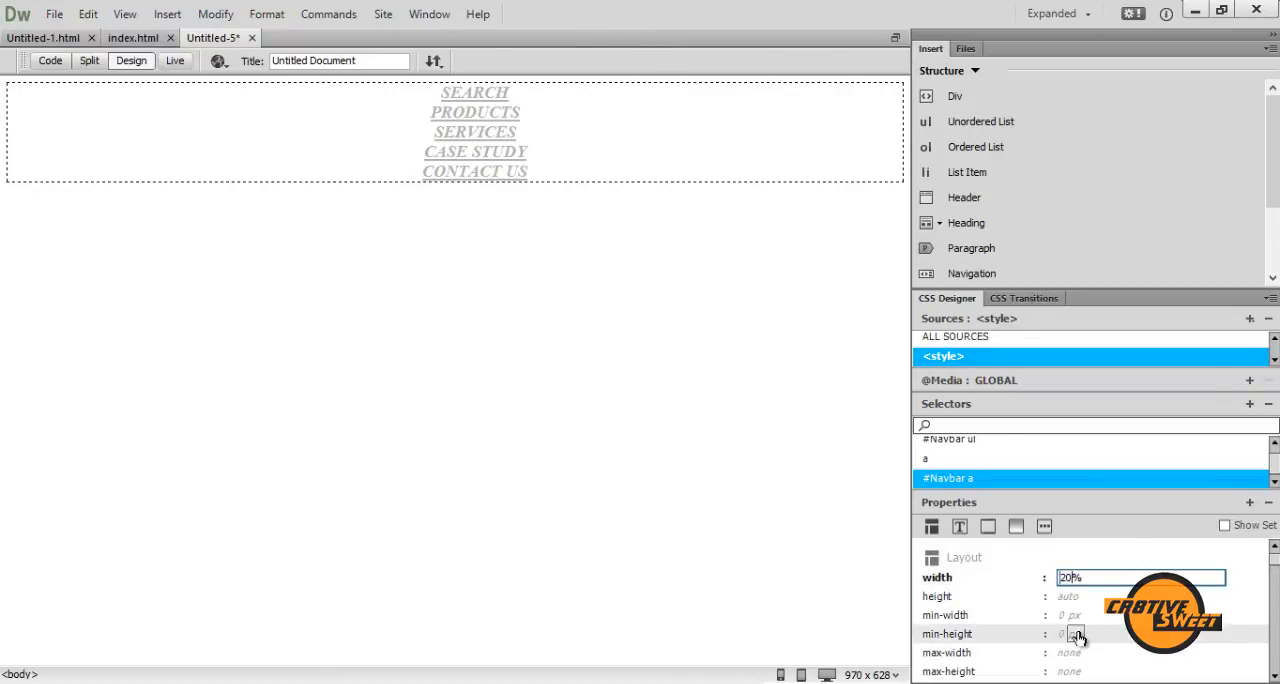
scroll(down, 3)
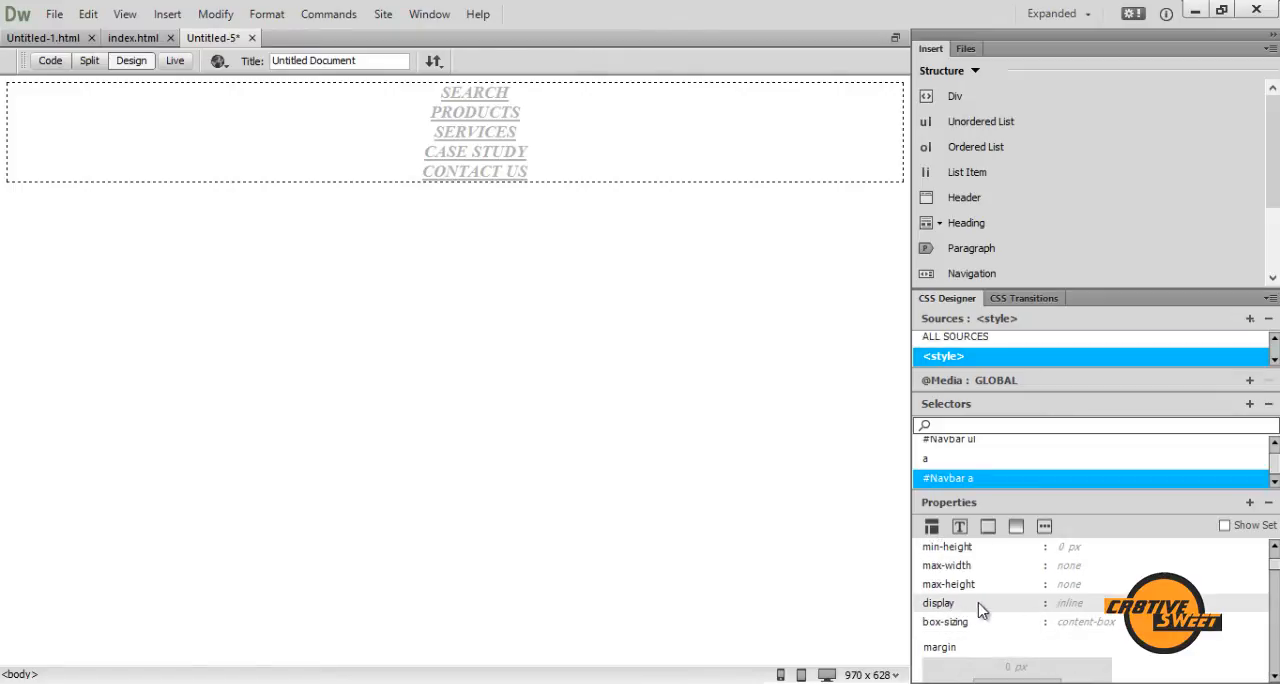
Set the #Navbar a display property to block.
click(1069, 602)
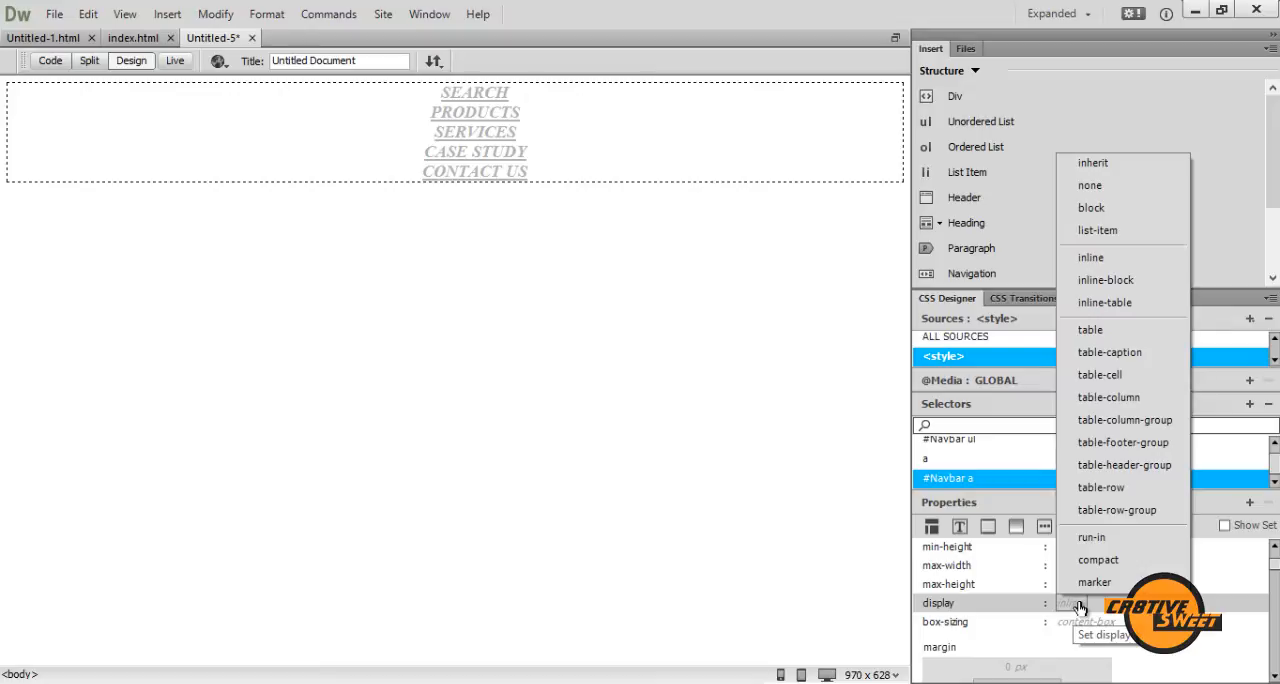
click(1091, 207)
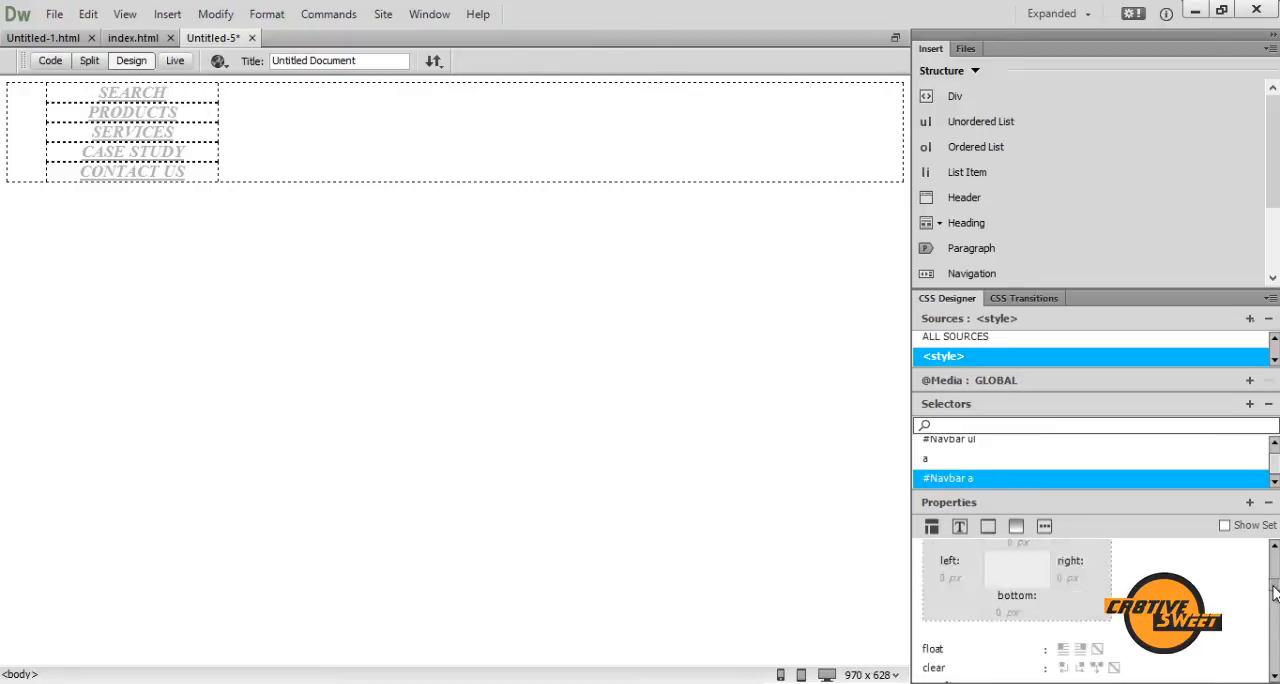
Set the #Navbar a links to 20% width so the five sit in one row.
scroll(down, 3)
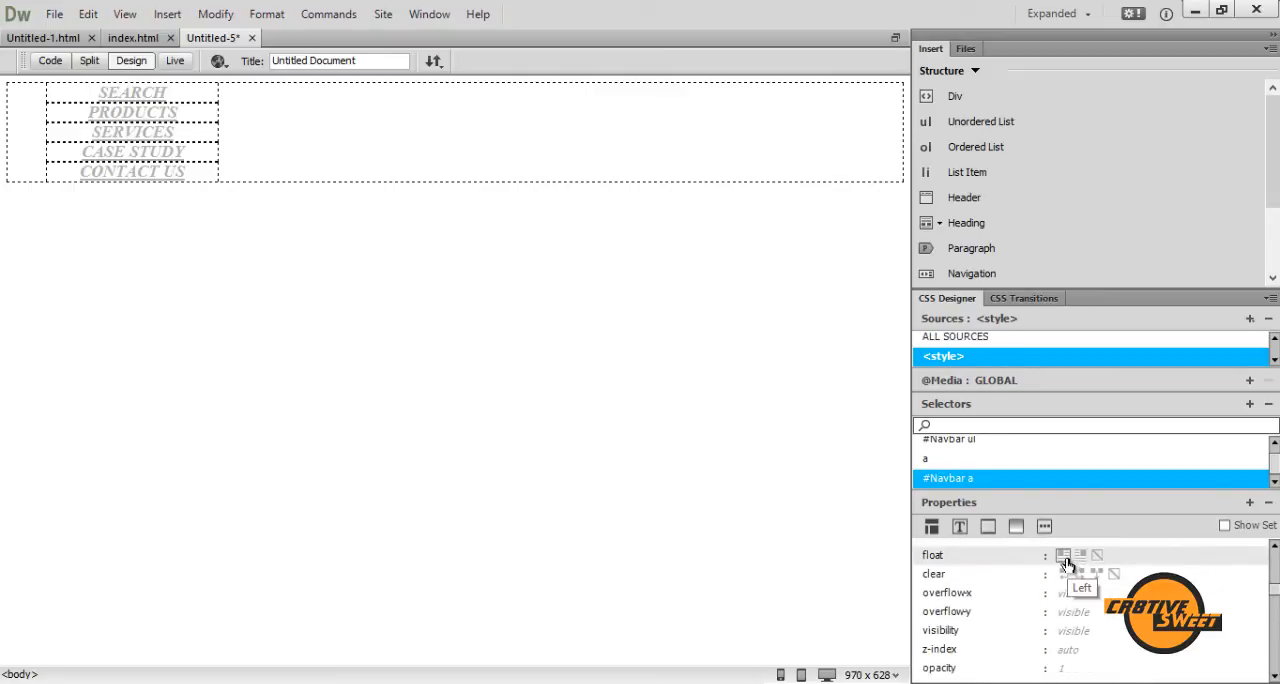
click(1063, 555)
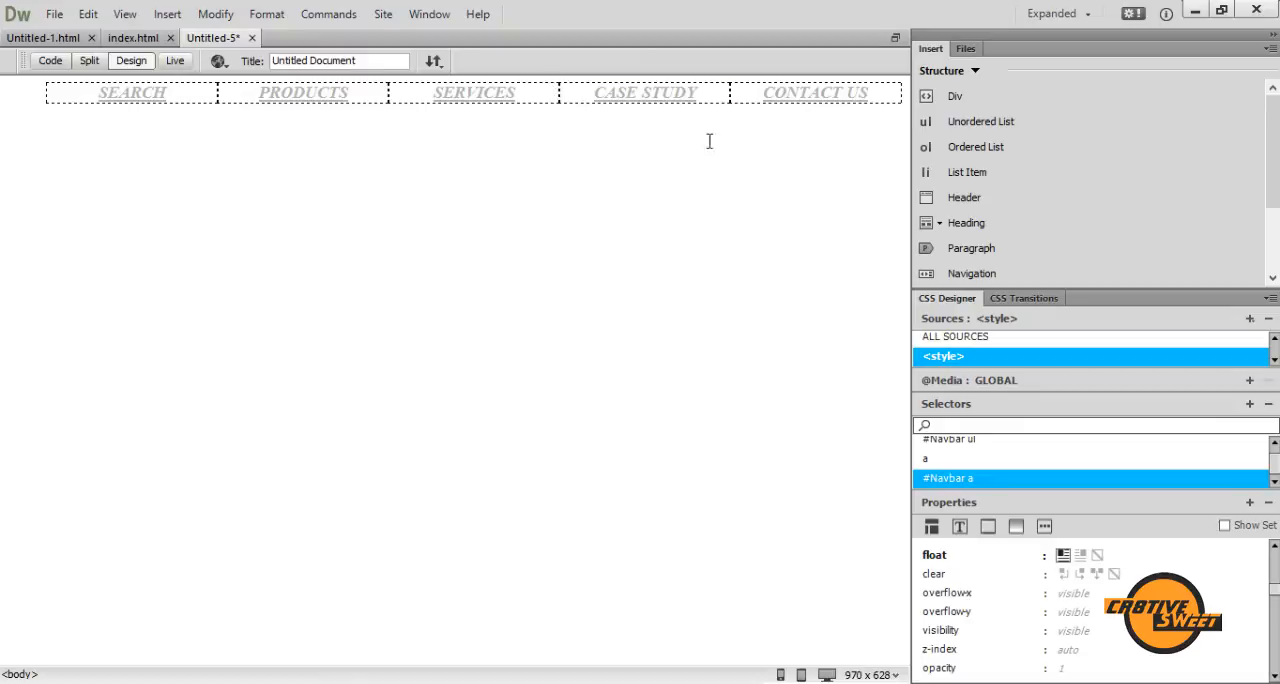
mouse_move(859, 190)
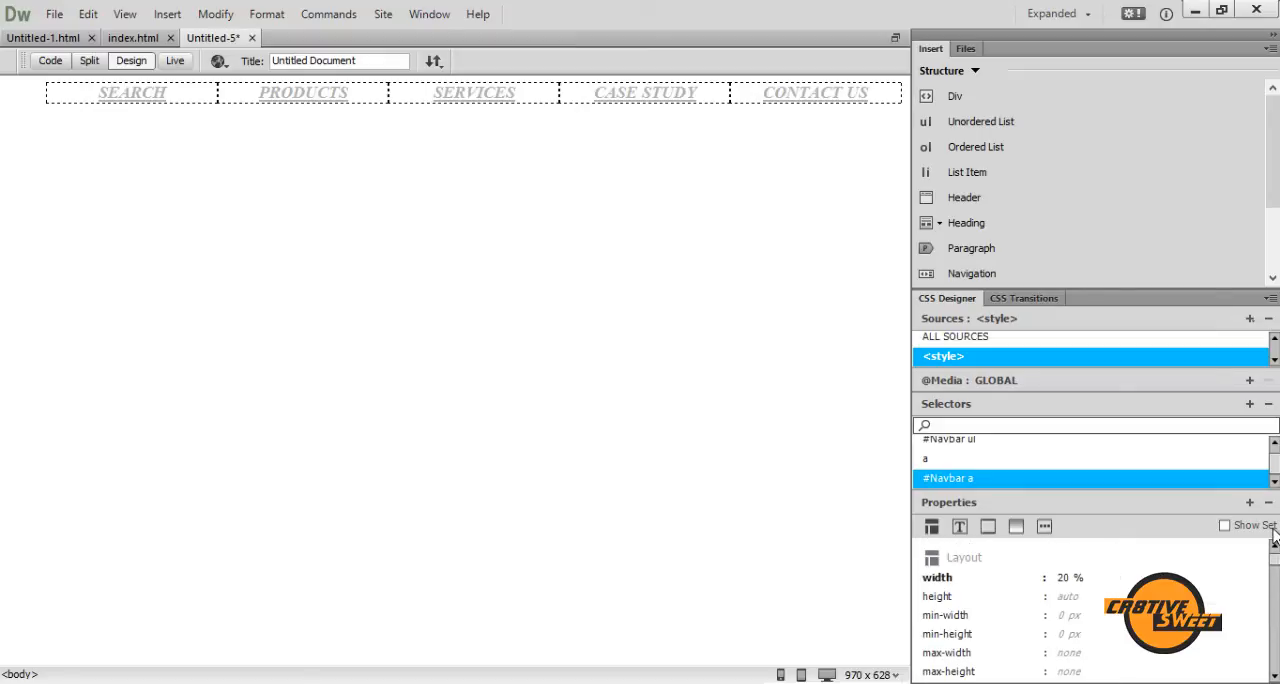
mouse_move(601, 344)
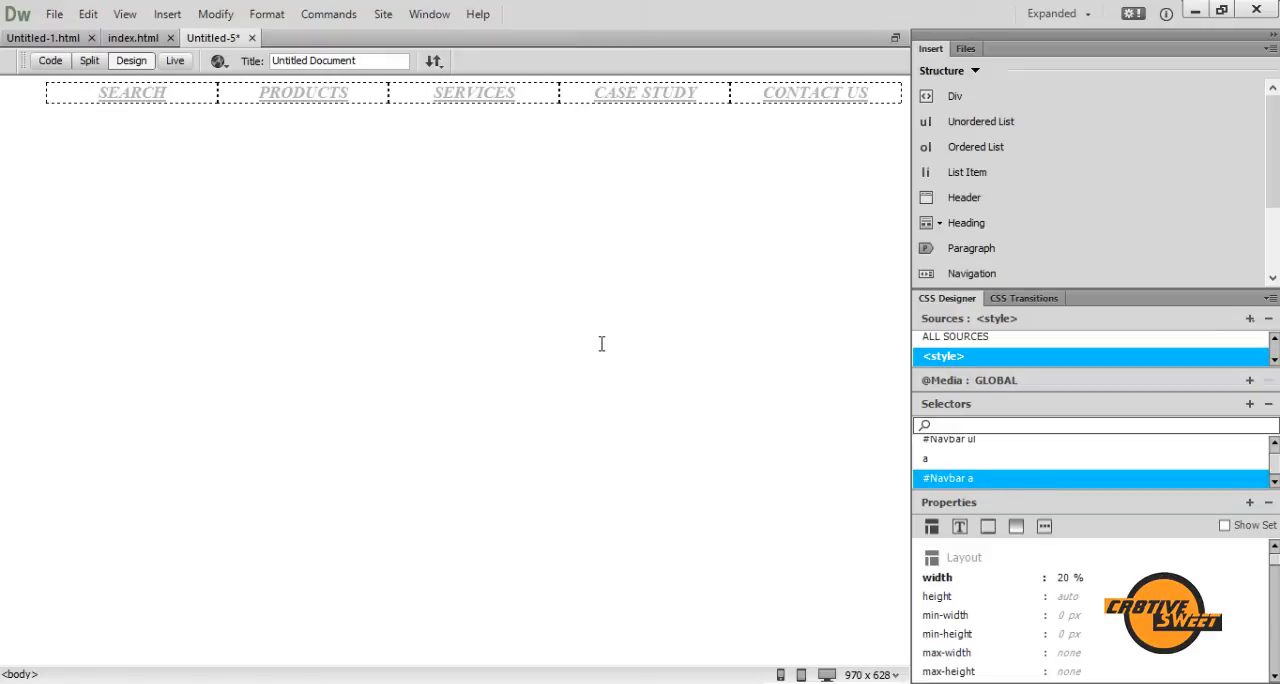
Select the SEARCH link and review its #Navbar a rule's Text properties.
click(131, 92)
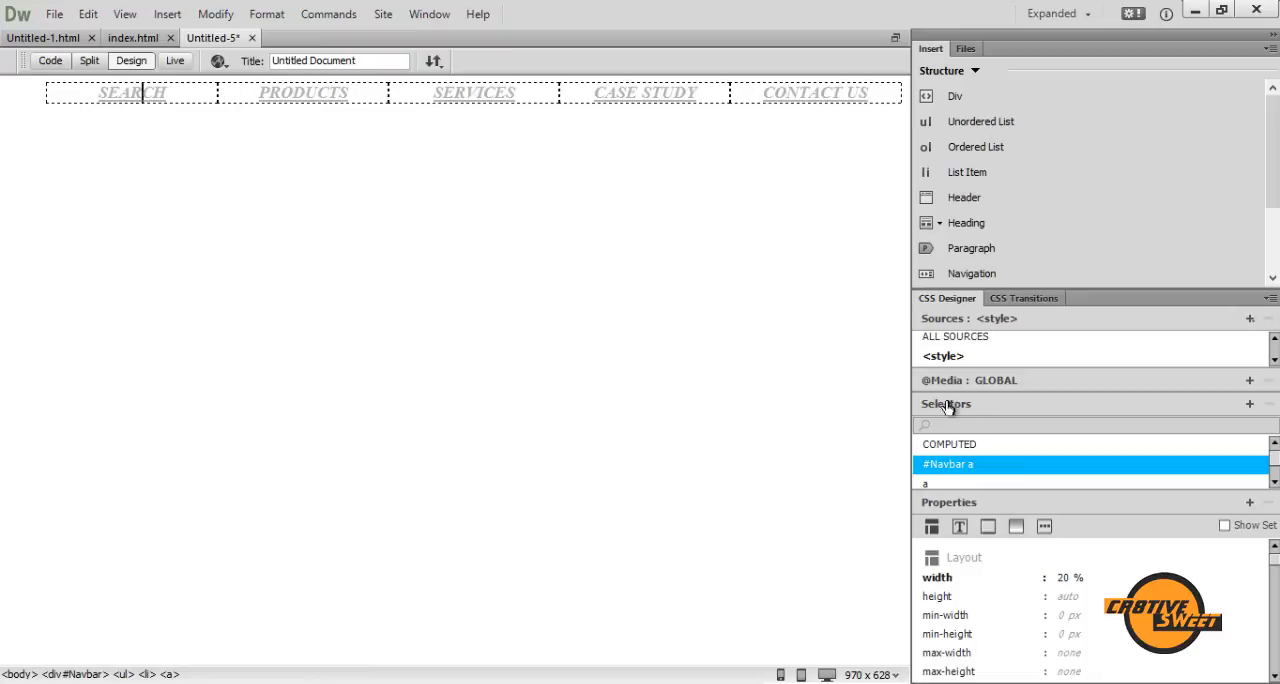
mouse_move(926, 484)
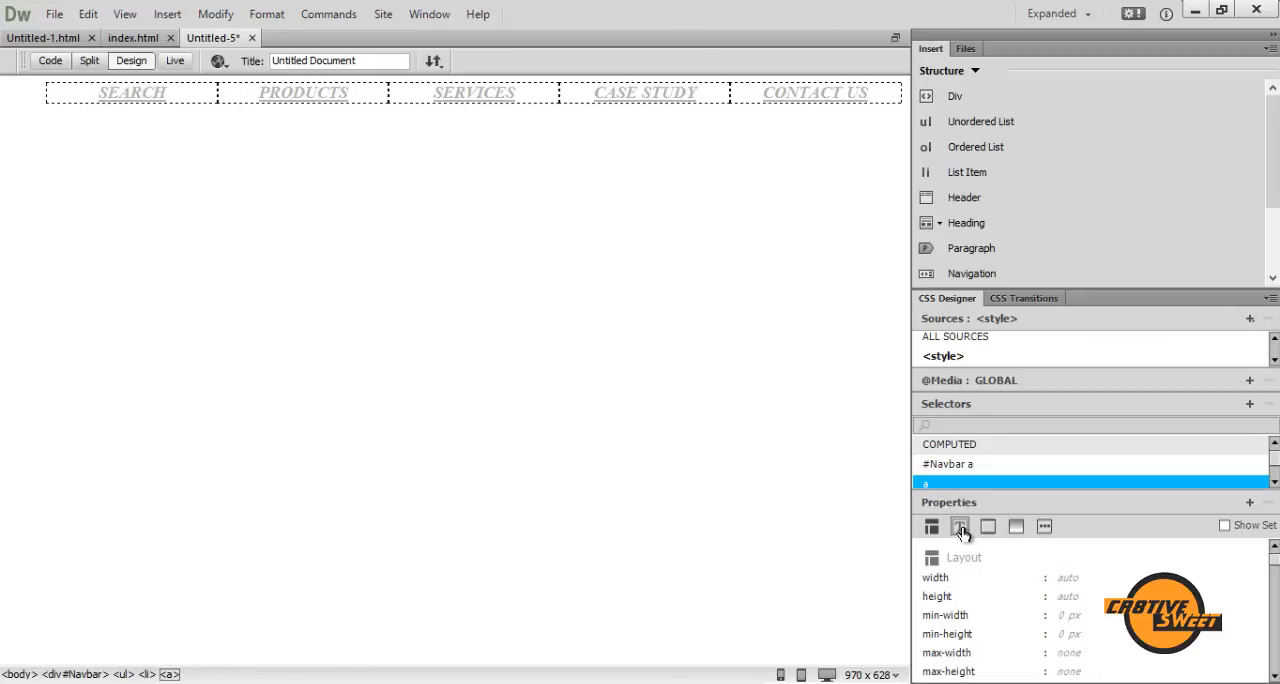
click(959, 525)
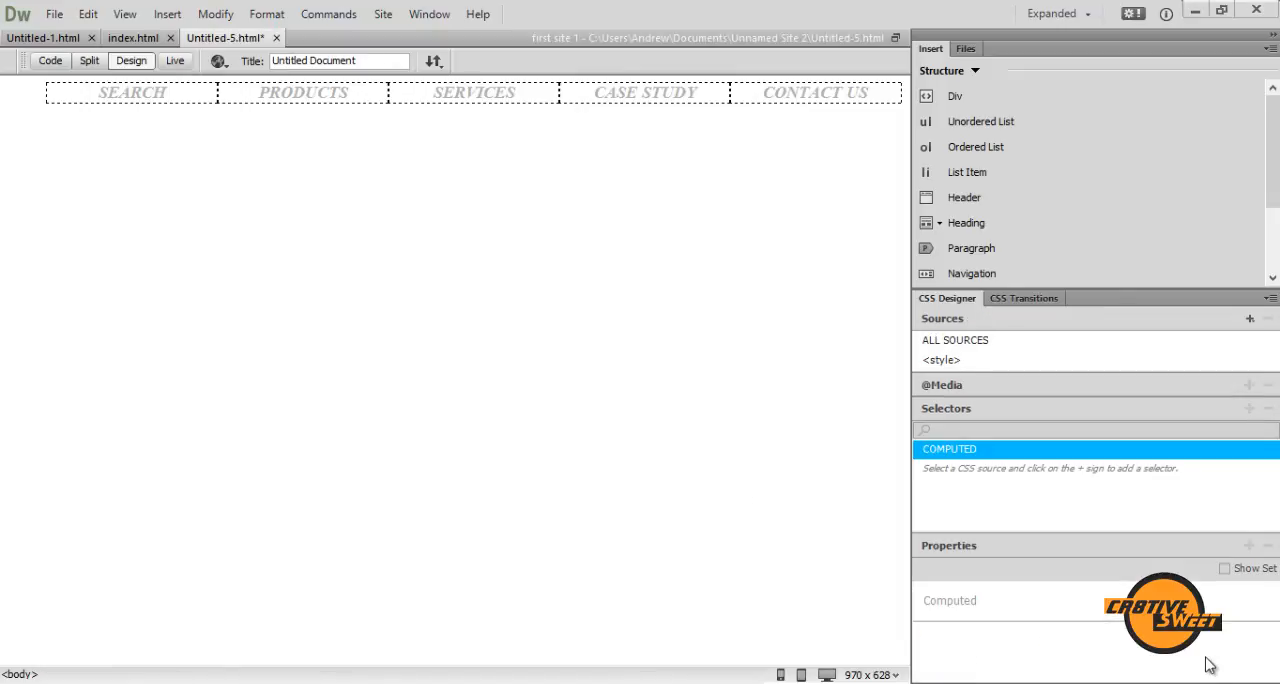
mouse_move(973, 617)
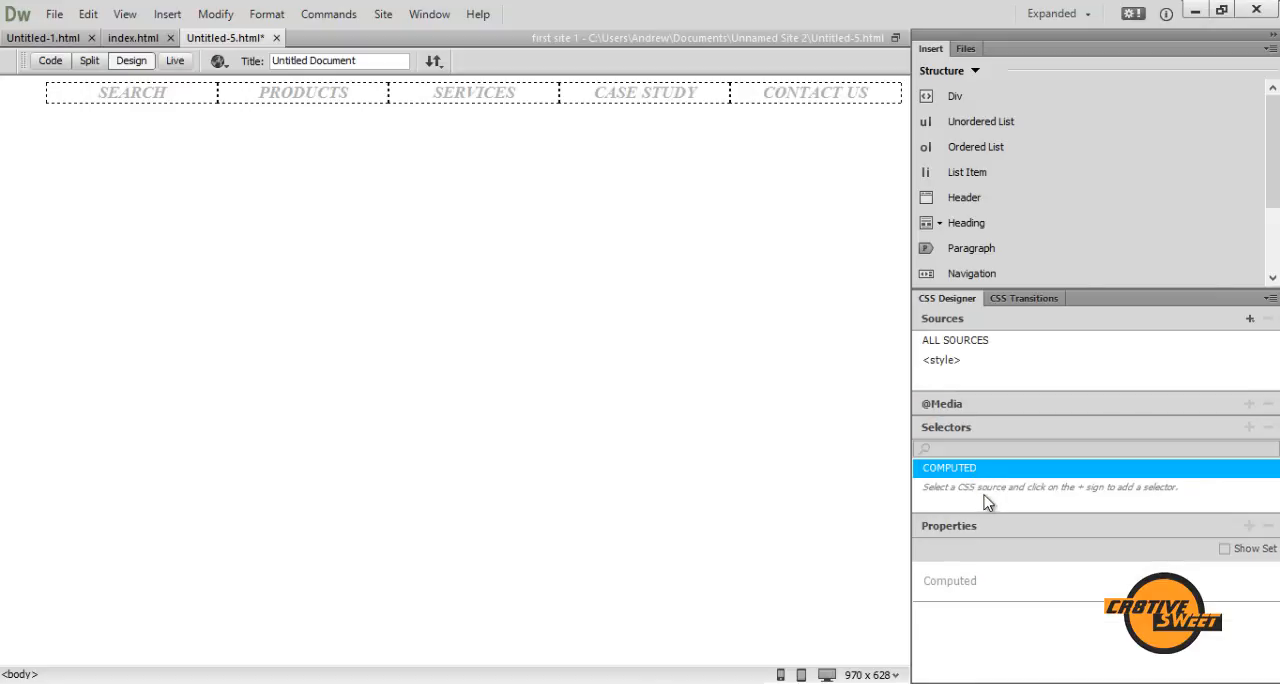
Set the #Navbar a rule's background-color to black in the page's embedded styles.
click(940, 359)
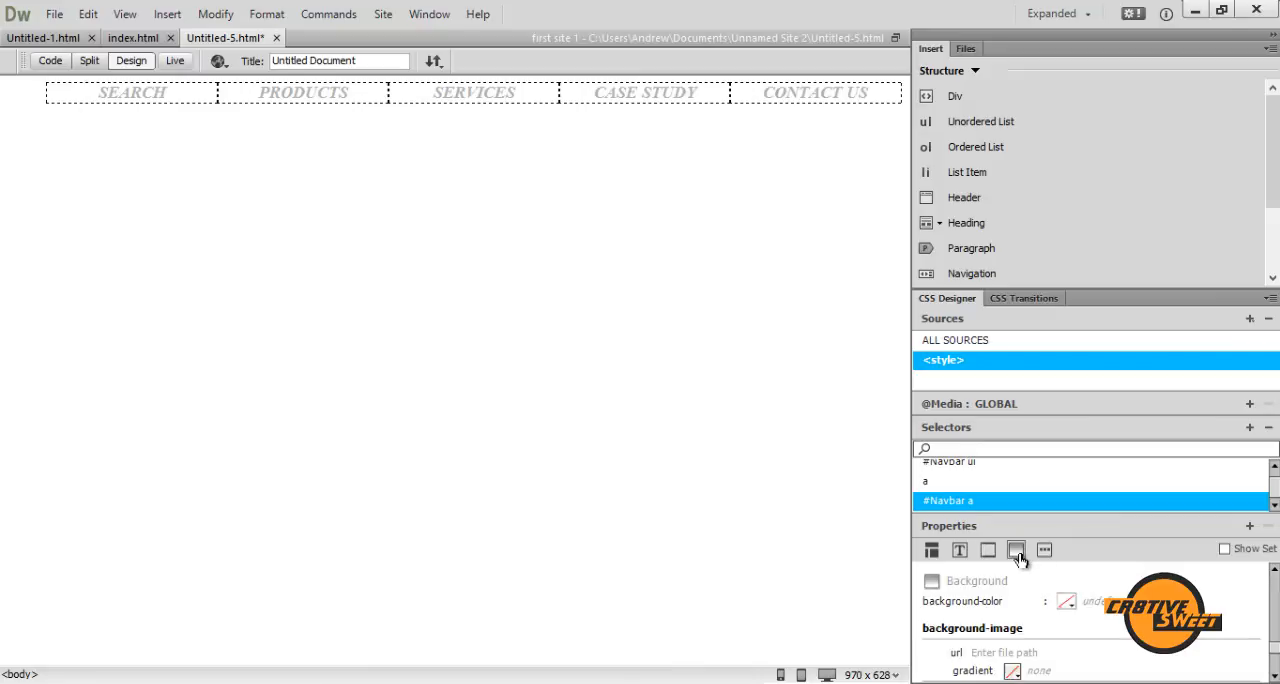
click(1066, 601)
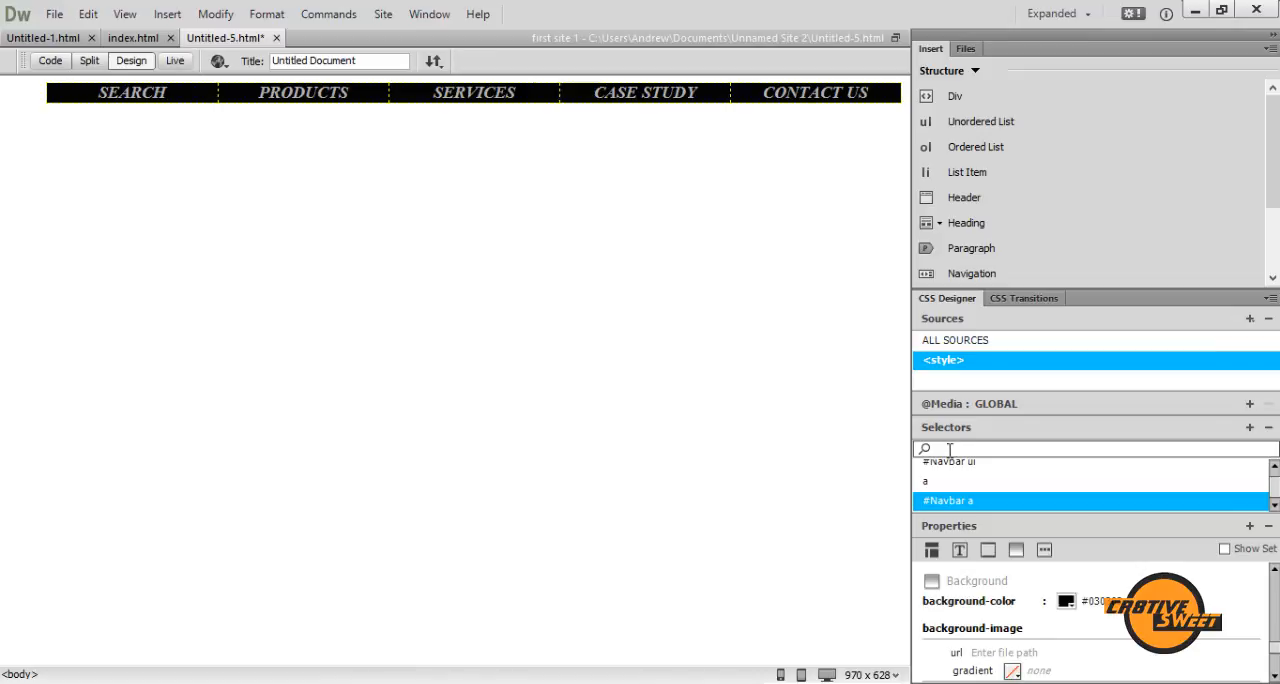
mouse_move(611, 422)
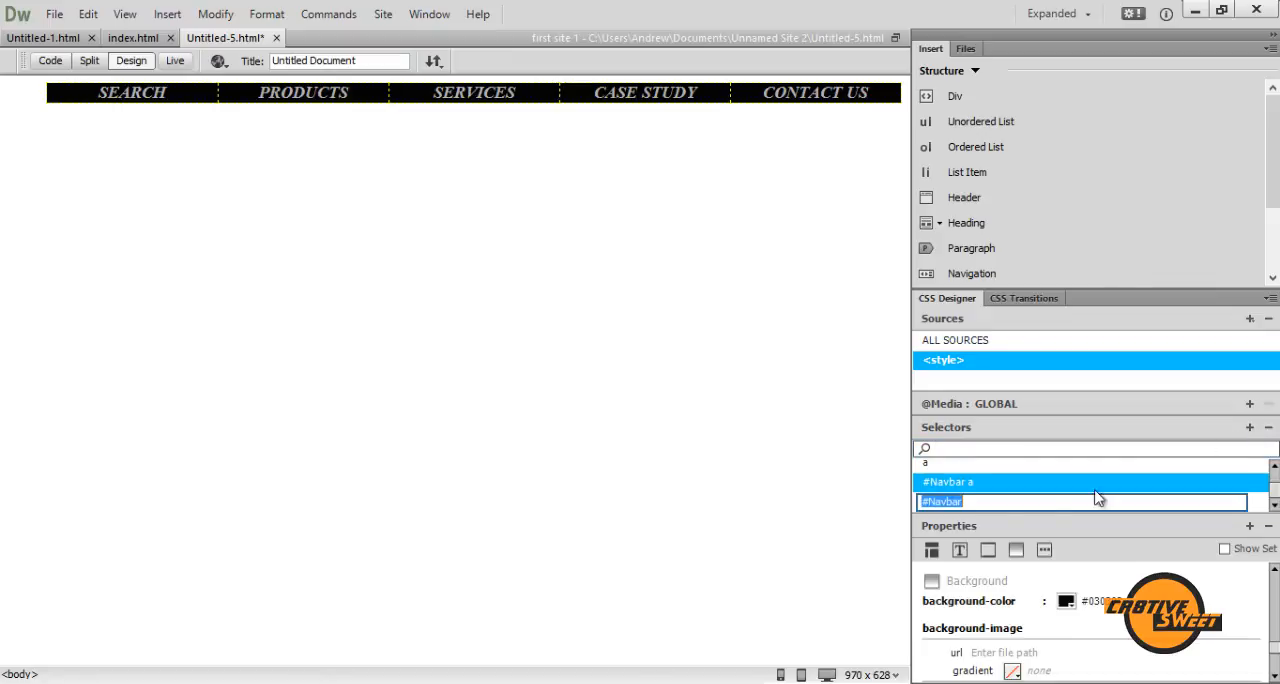
Name the new selector '#Navbar a:hover, a:active, a:focus' using pseudo-class suggestions.
click(1000, 501)
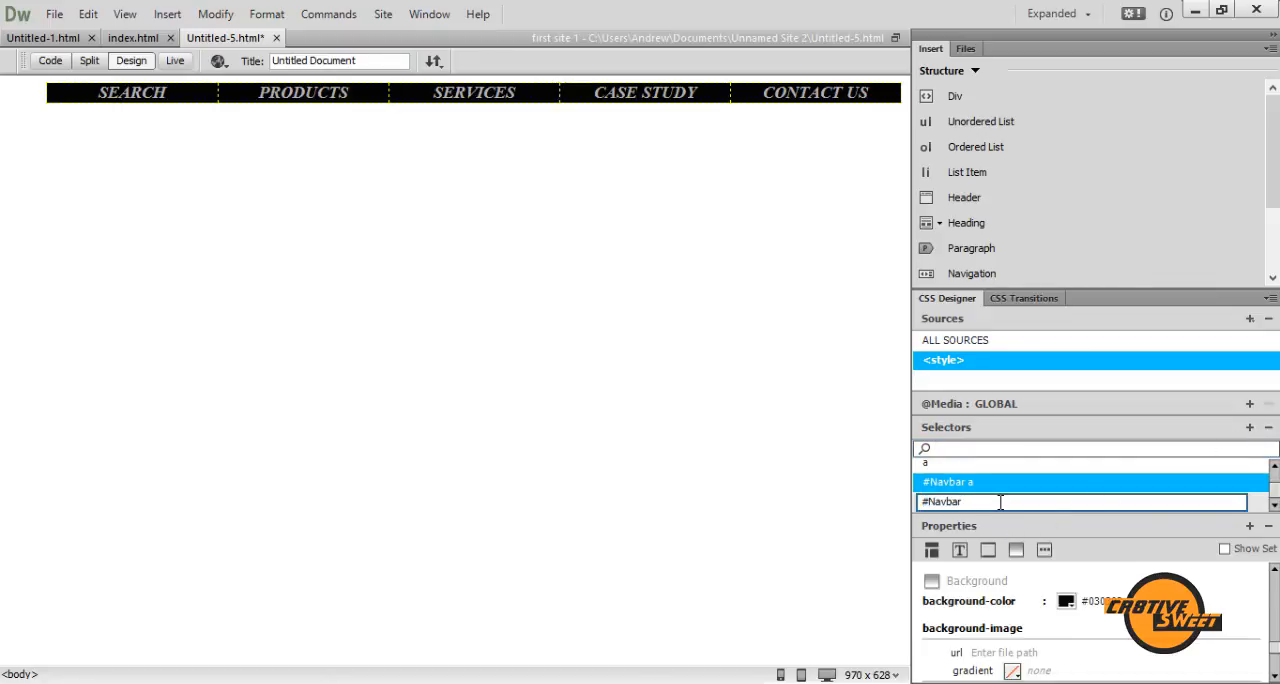
text(a)
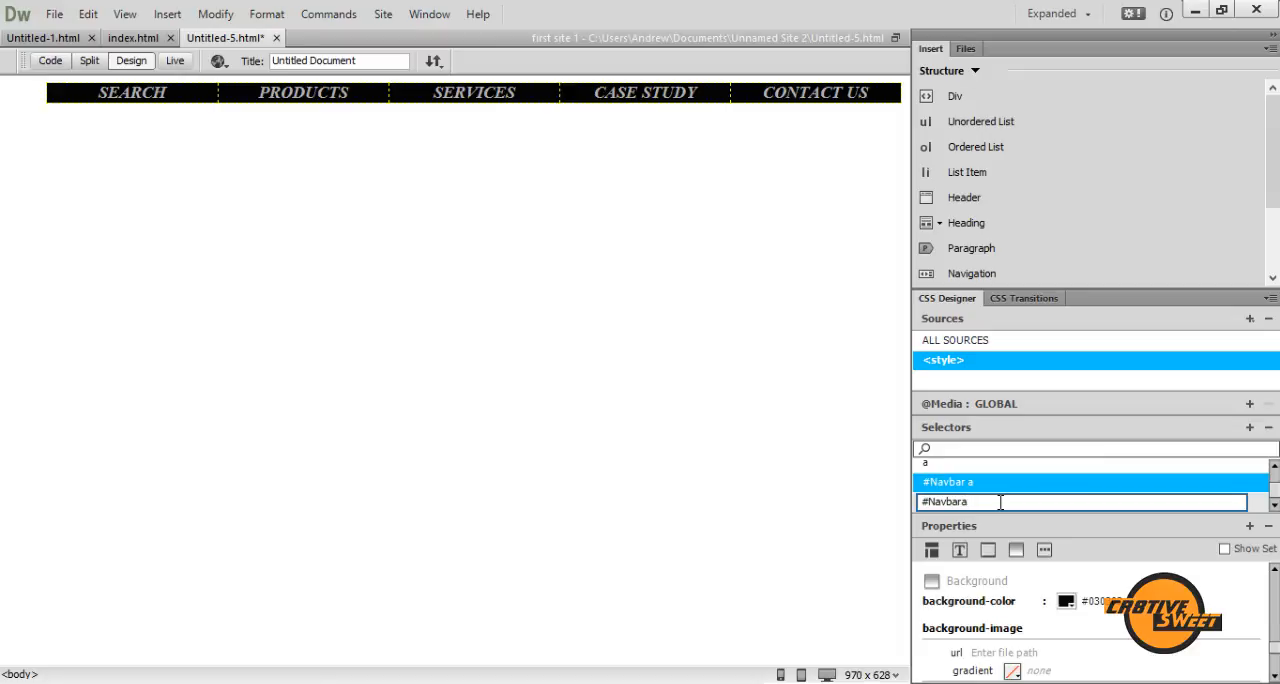
text(:)
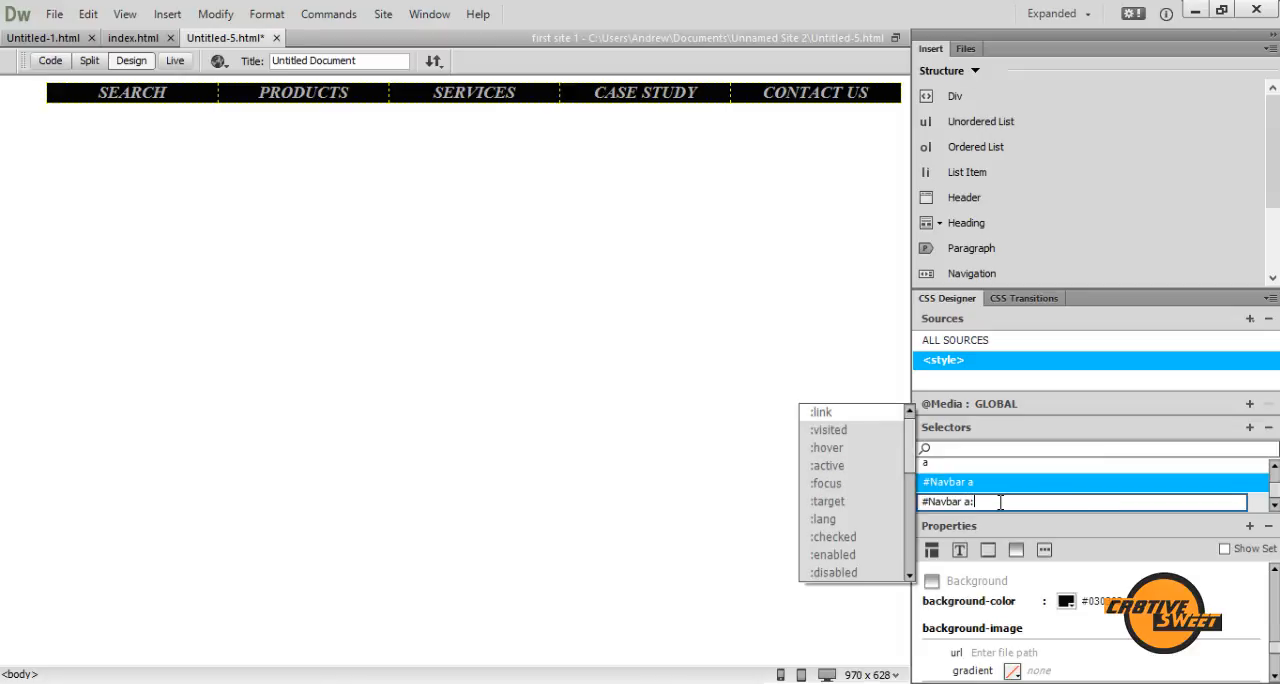
click(826, 447)
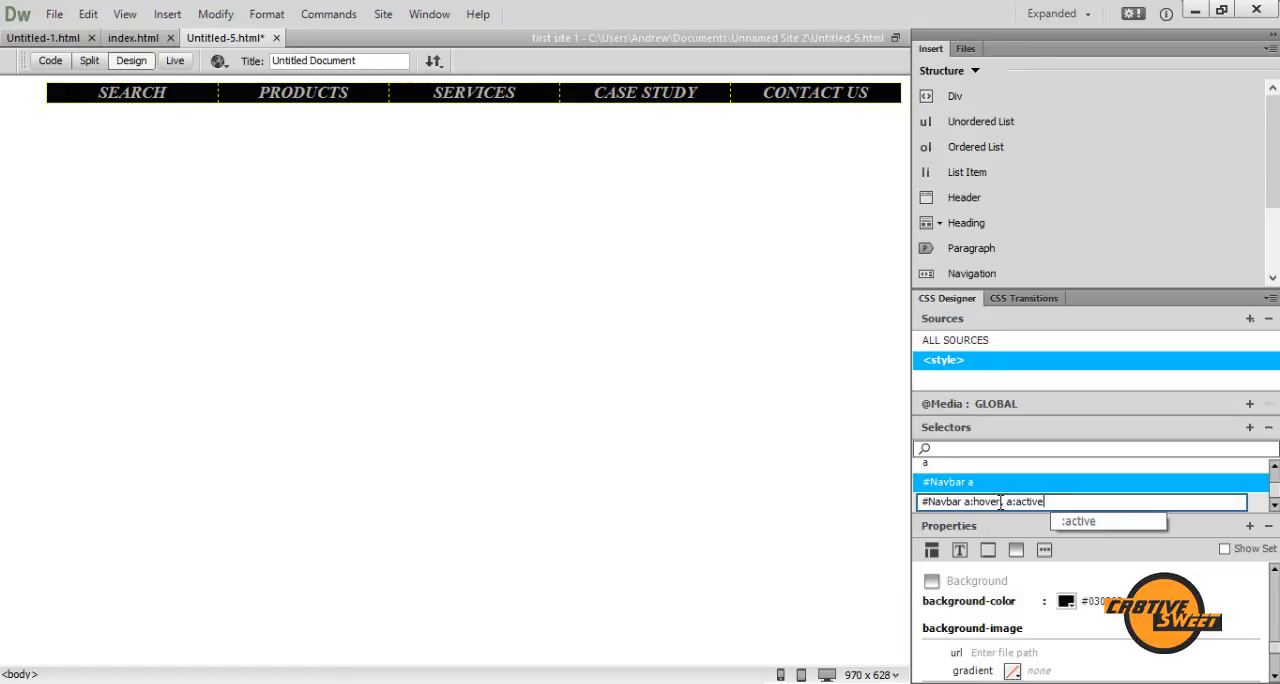
text(, a:)
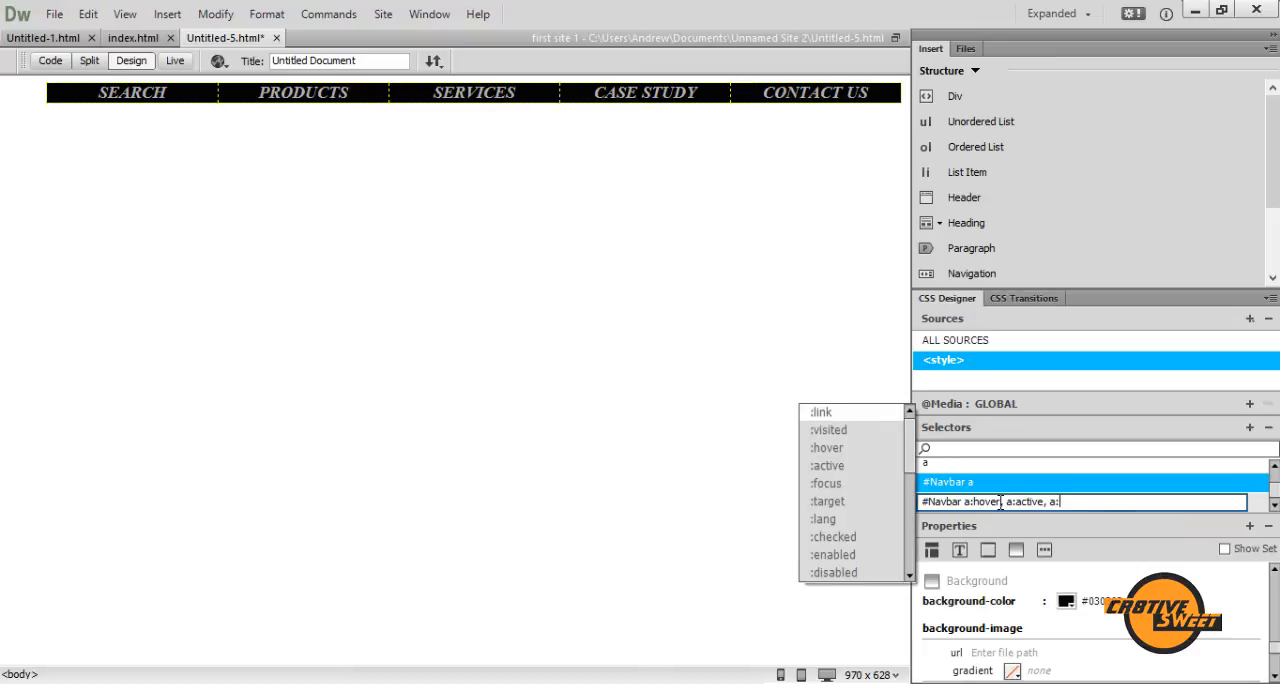
text(focus)
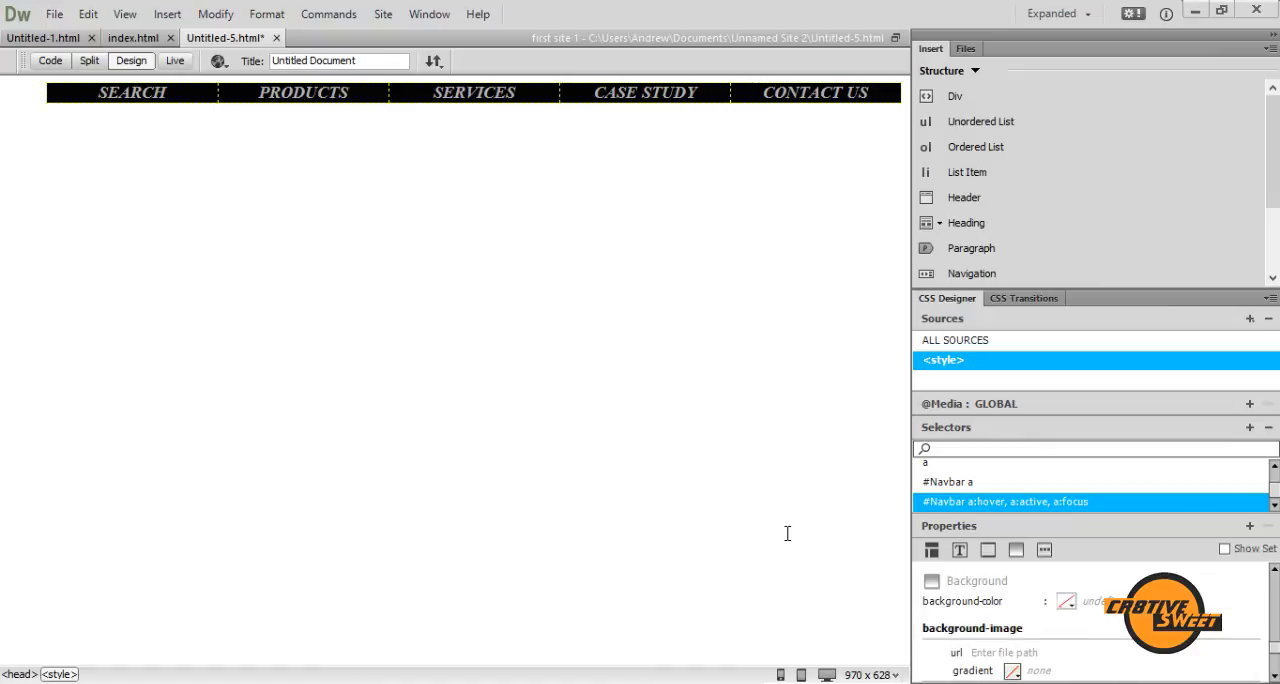
mouse_move(1008, 535)
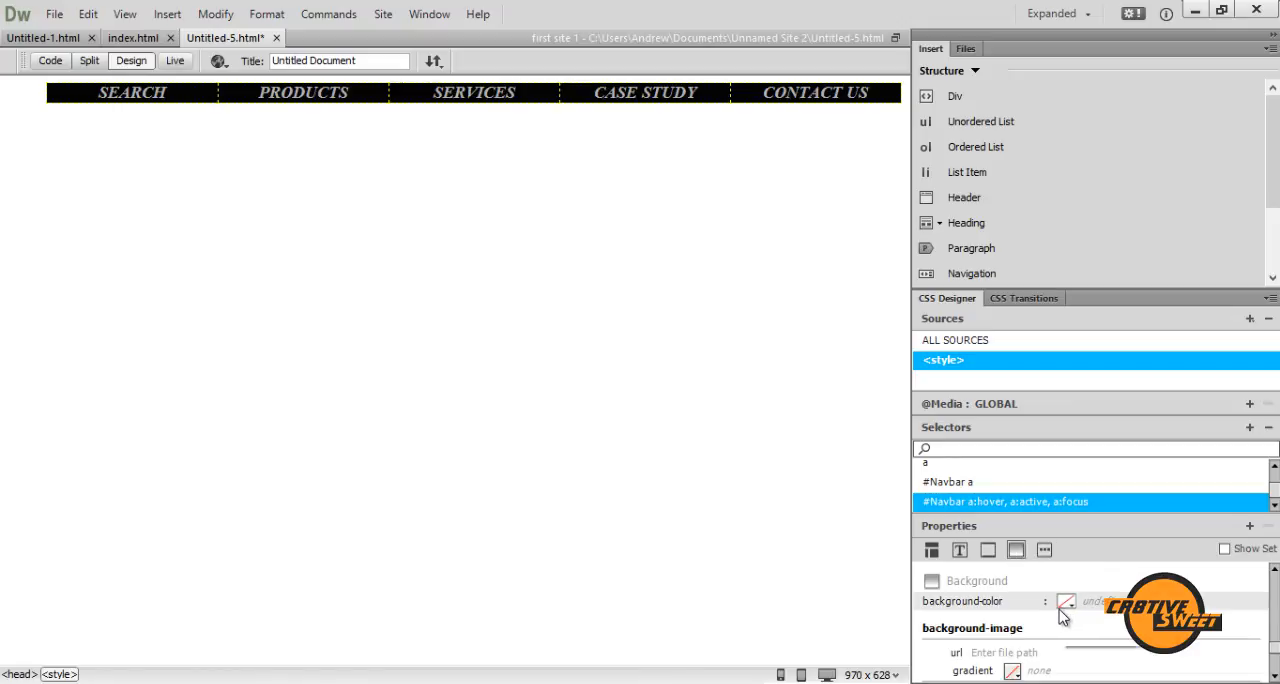
Pick a background colour for the hover rule from the colour picker.
click(1066, 601)
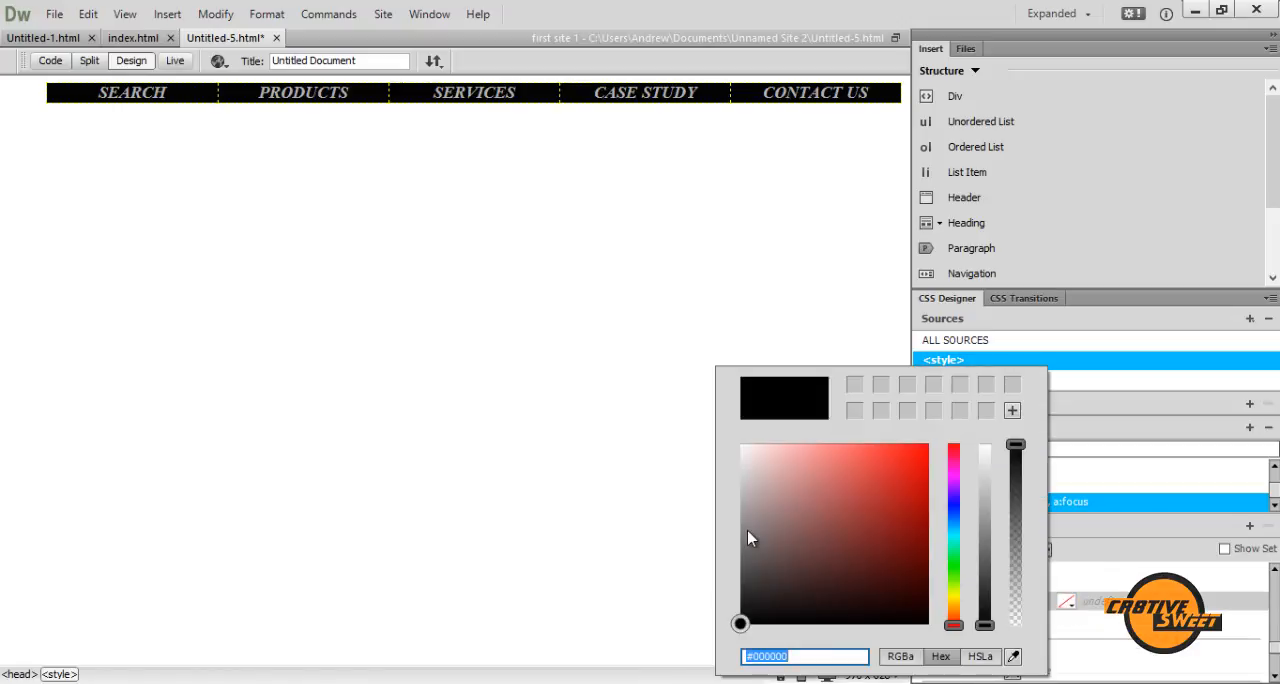
click(748, 515)
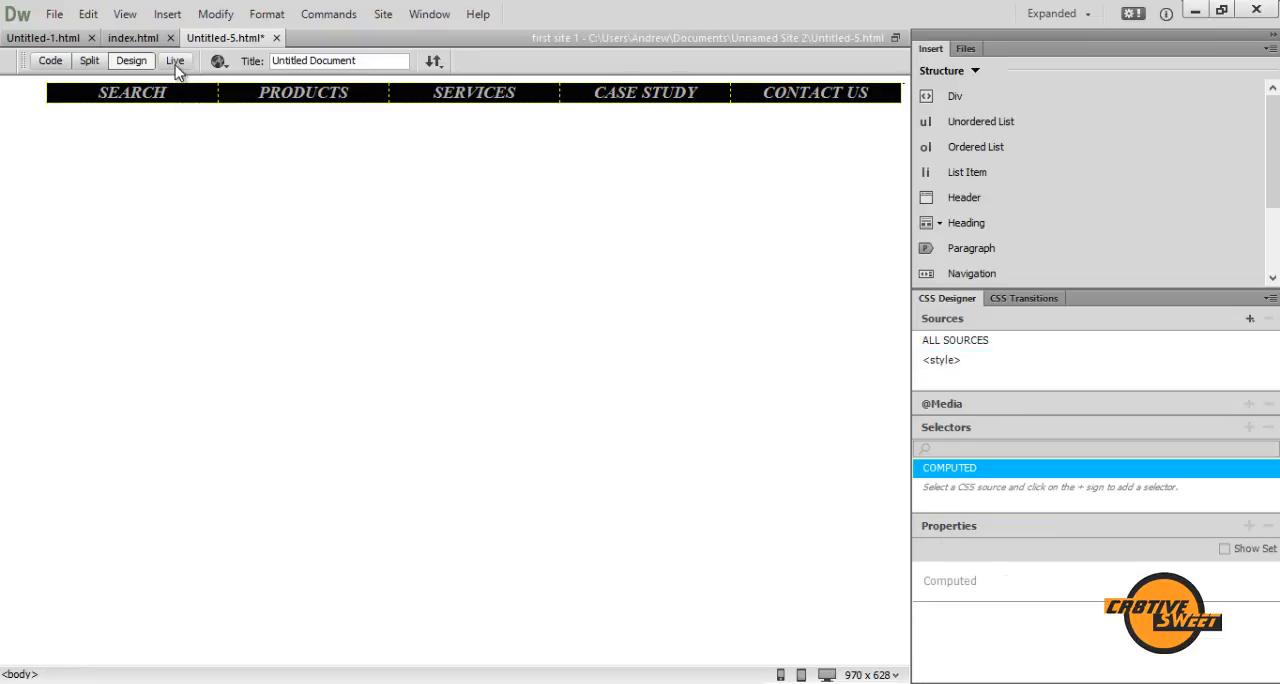
Check the page in Live view, then preview Untitled-5.html in Firefox.
click(174, 61)
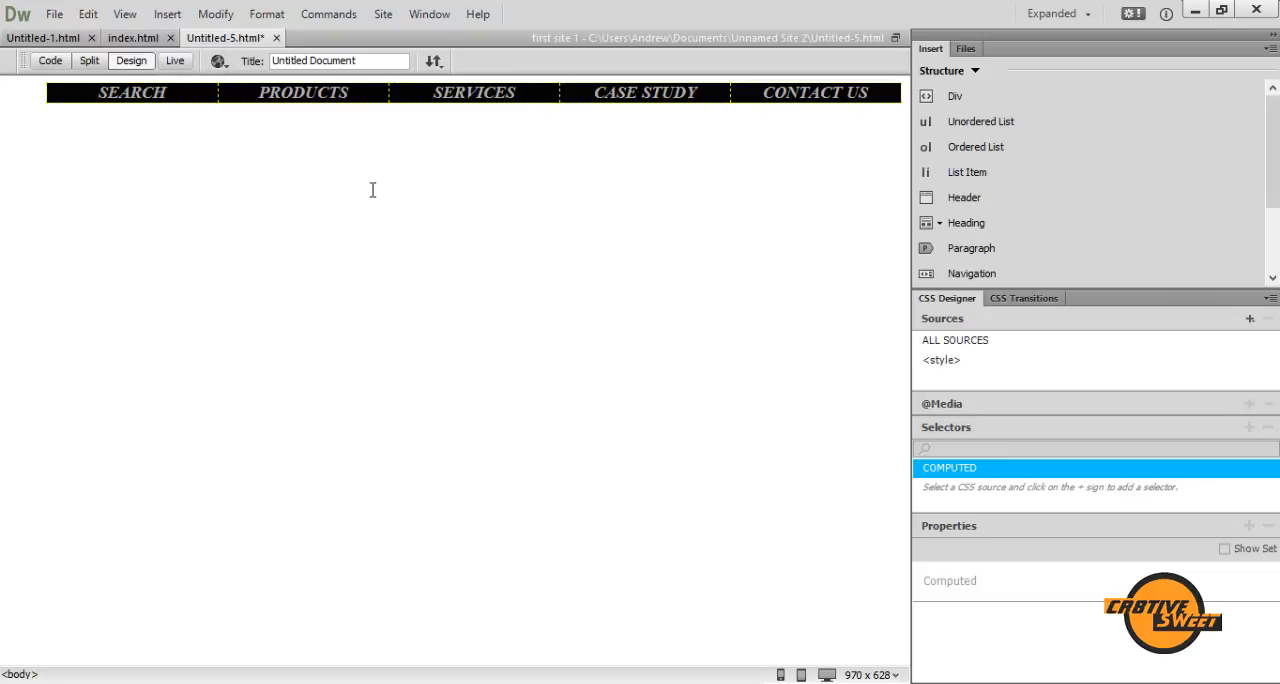
mouse_move(218, 60)
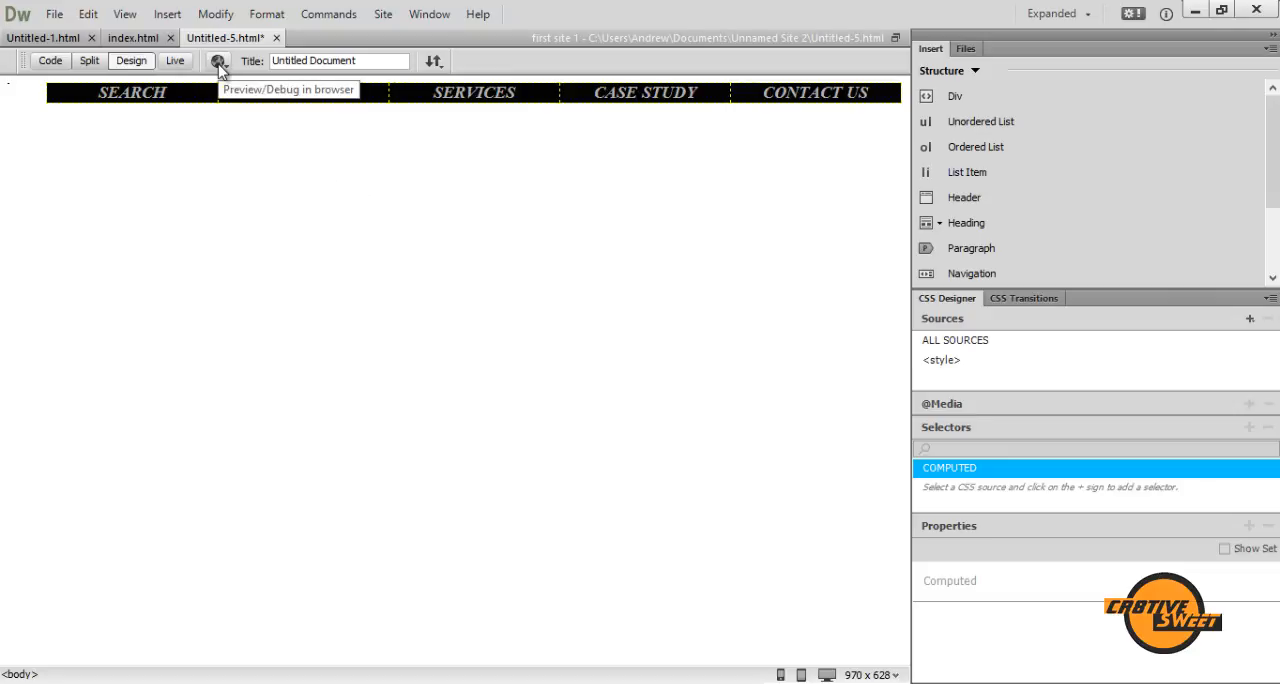
click(54, 14)
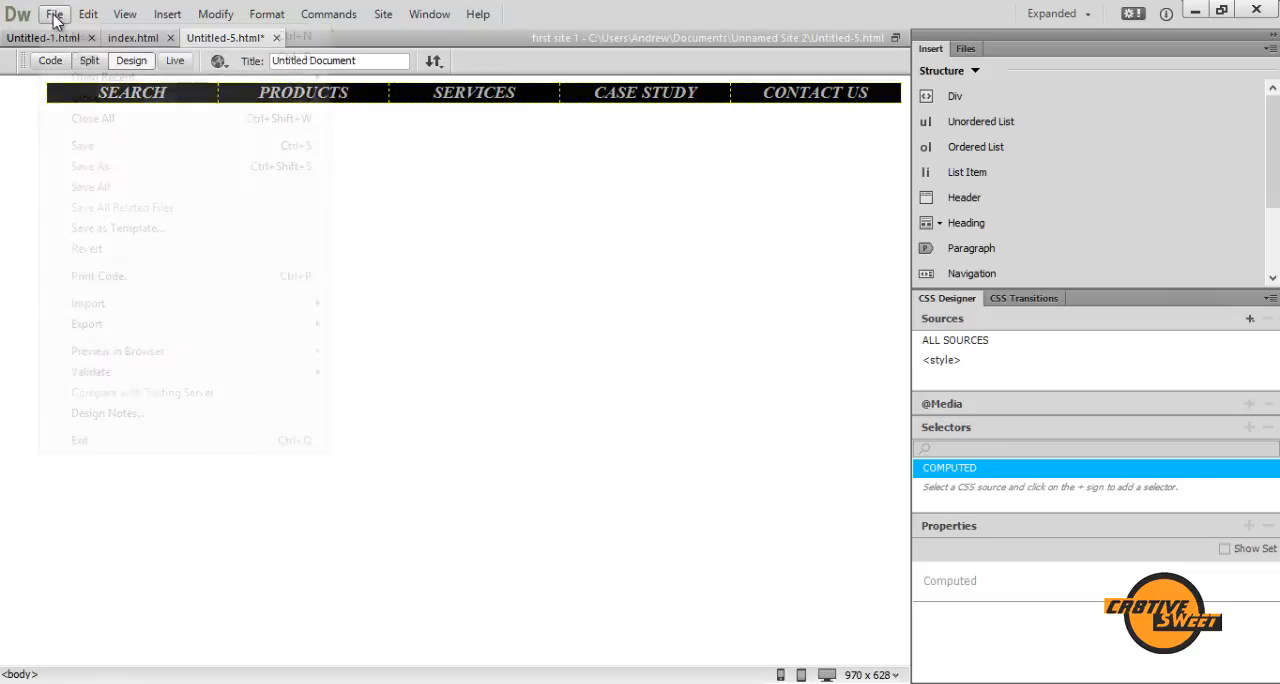
click(82, 145)
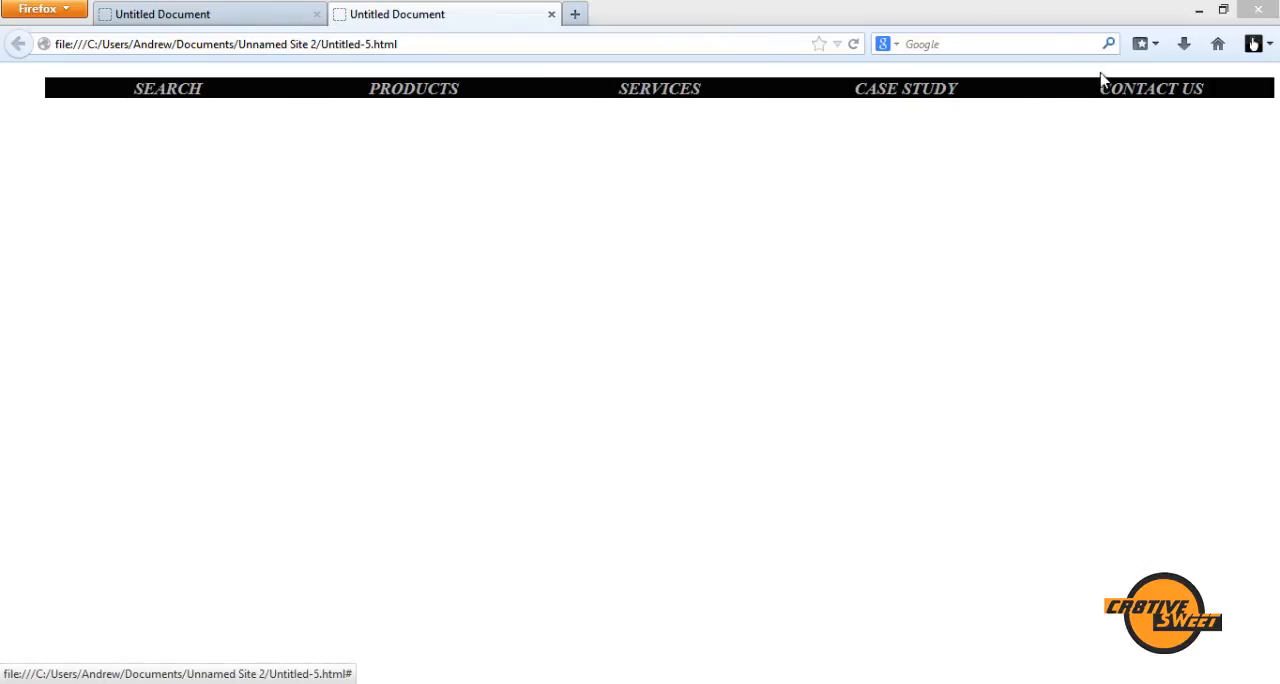
mouse_move(167, 88)
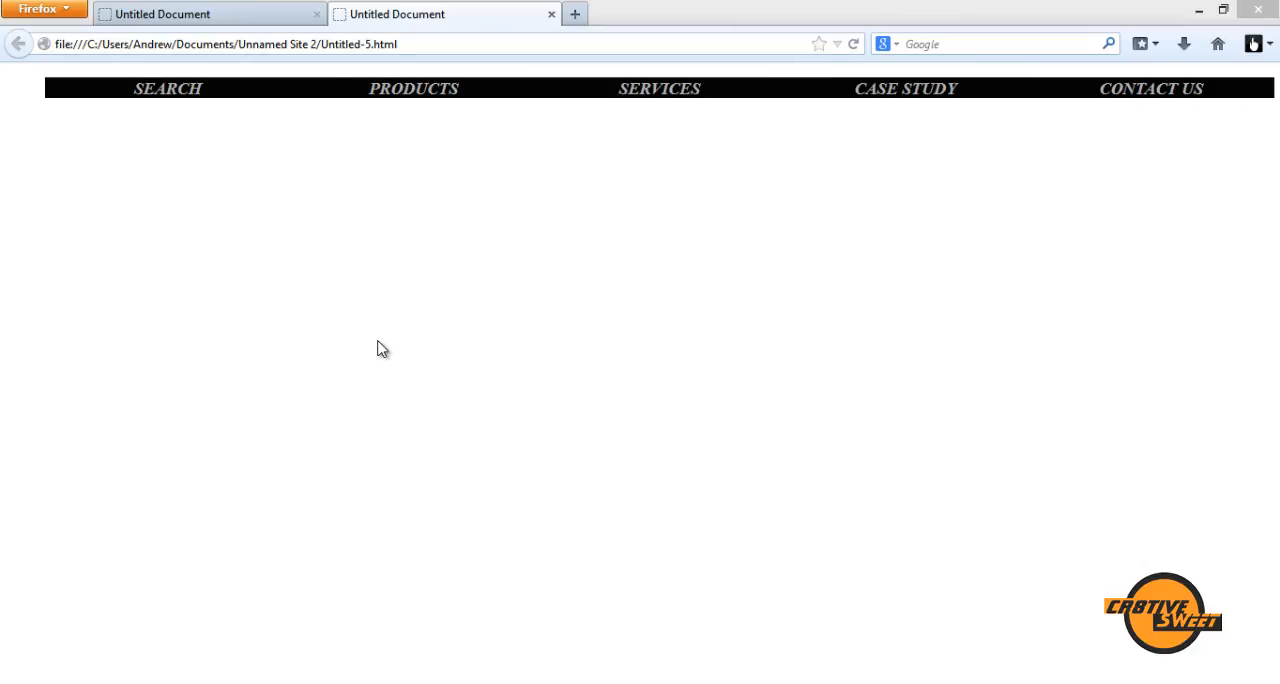
mouse_move(395, 334)
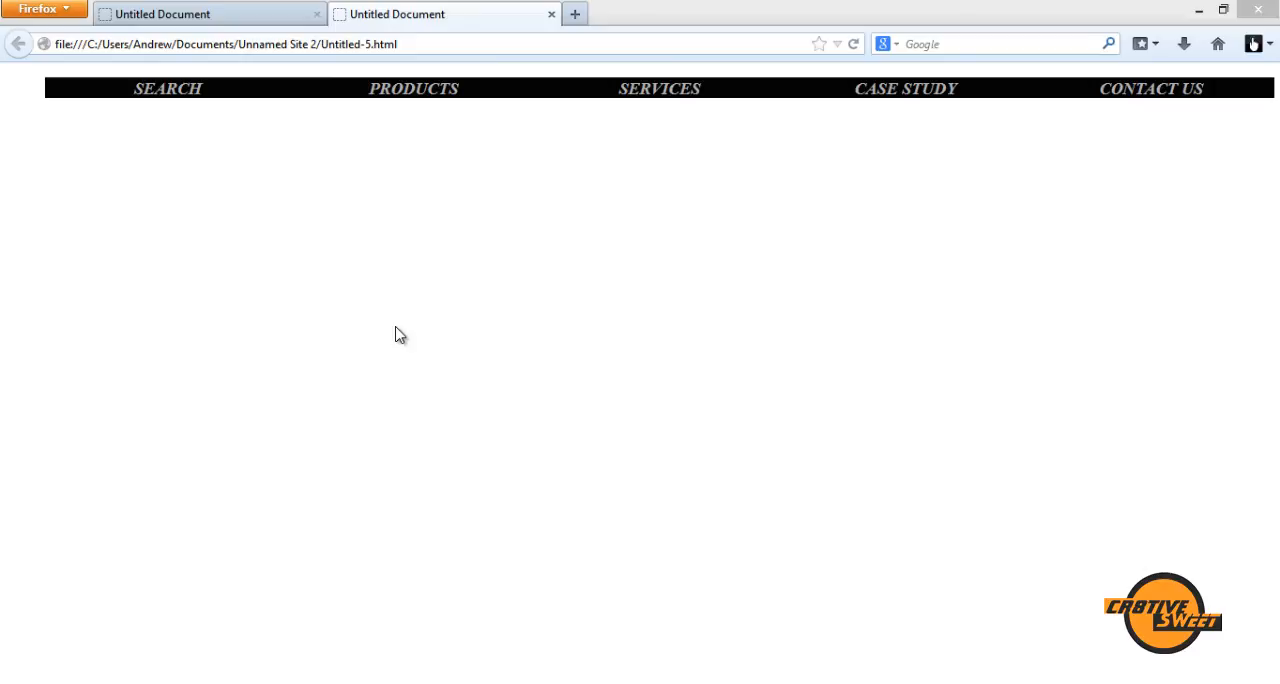